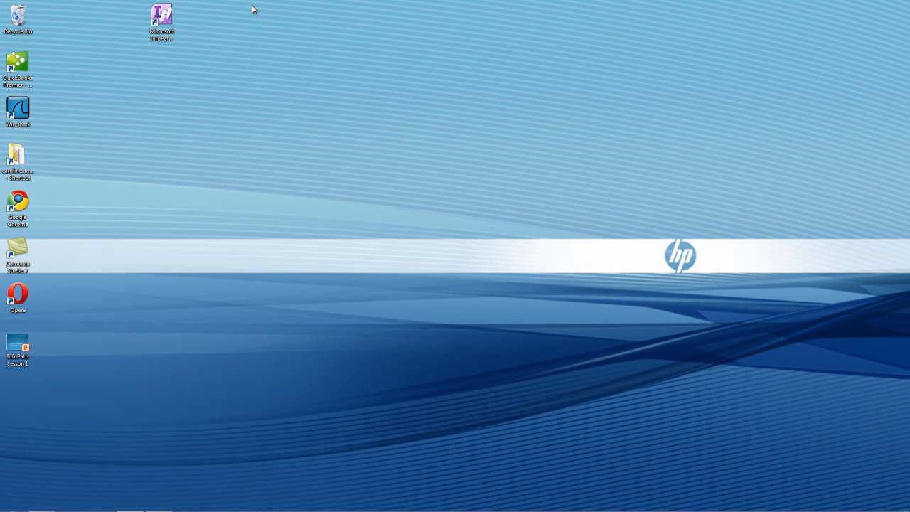
Launch InfoPath Designer and begin designing a new Blank Form template
{"action": "double_click", "coordinate": [162, 16]}
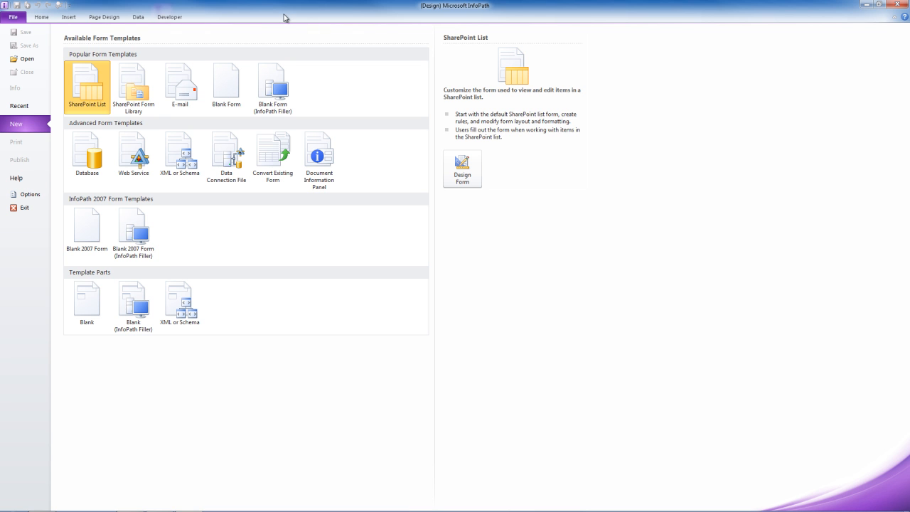
{"action": "mouse_move", "coordinate": [179, 86]}
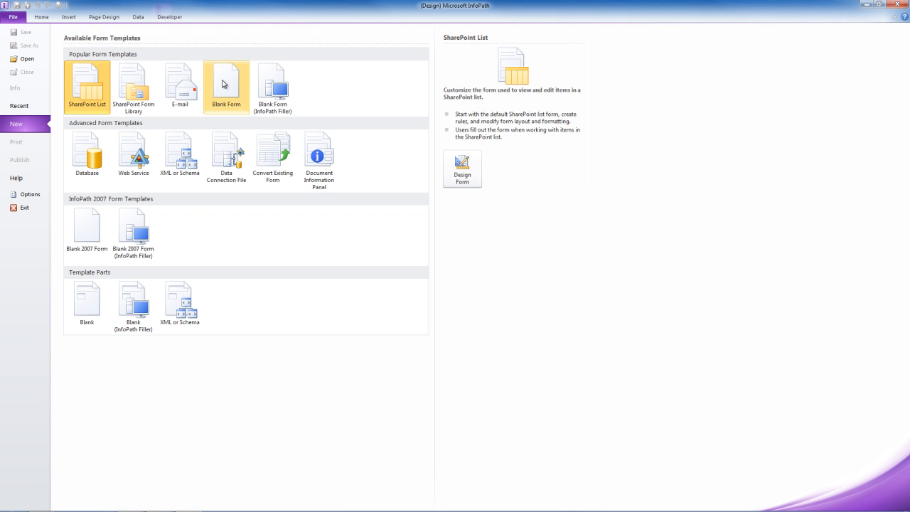
{"action": "left_click", "coordinate": [226, 86]}
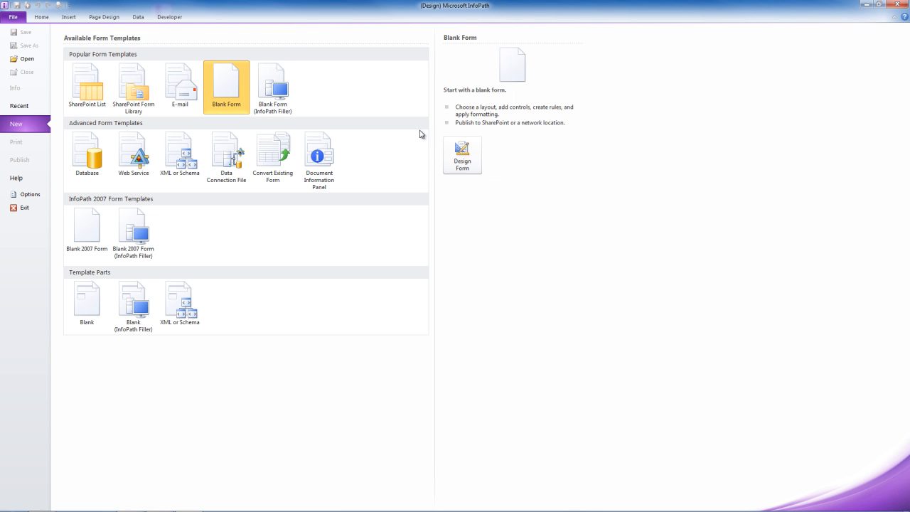
{"action": "left_click", "coordinate": [462, 155]}
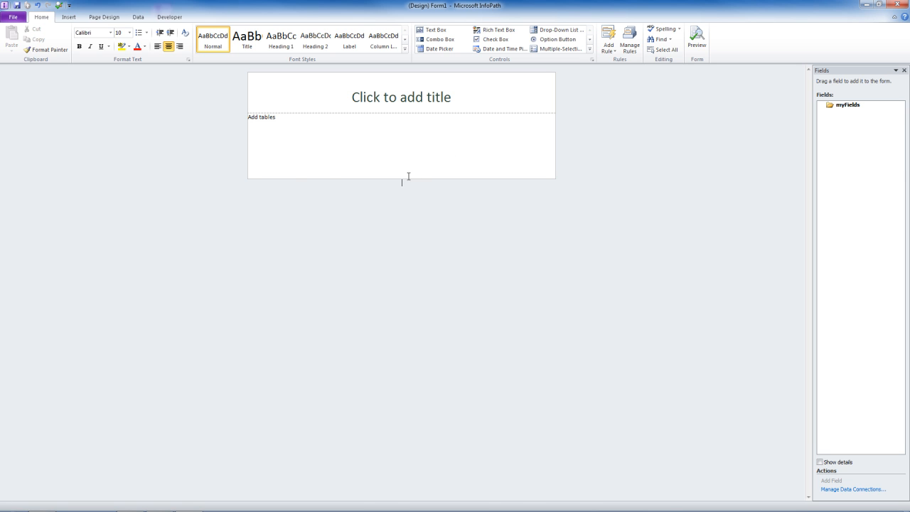
{"action": "mouse_move", "coordinate": [393, 177]}
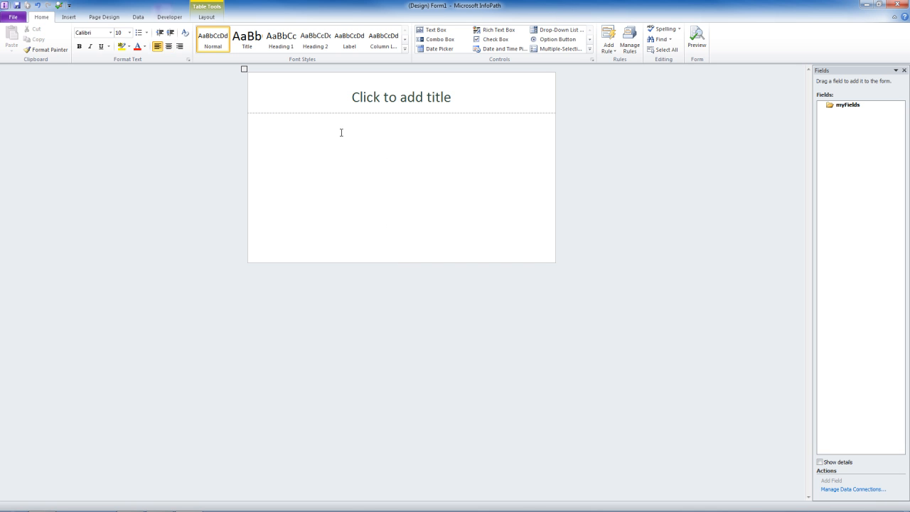
Enter HAPPY SCOOPS ORDER FORM as the form's title
{"action": "type", "text": "HAPPY"}
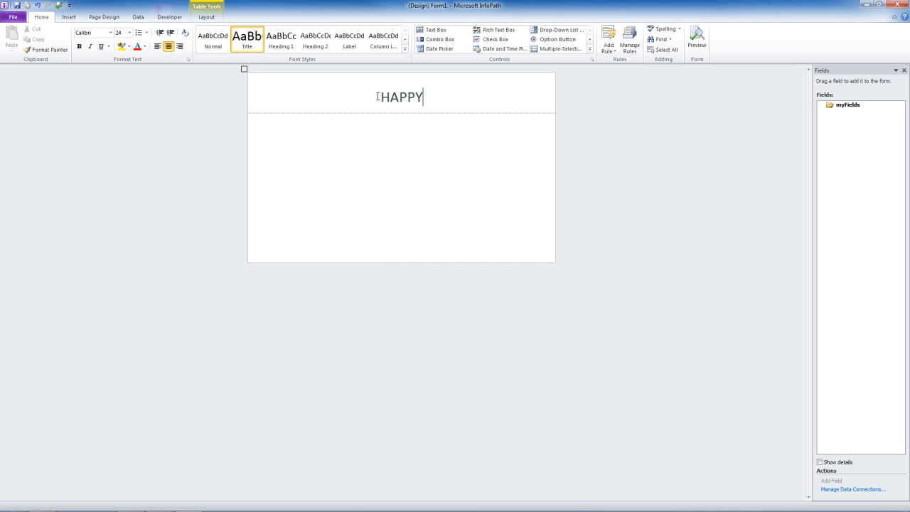
{"action": "type", "text": "SCOOPS"}
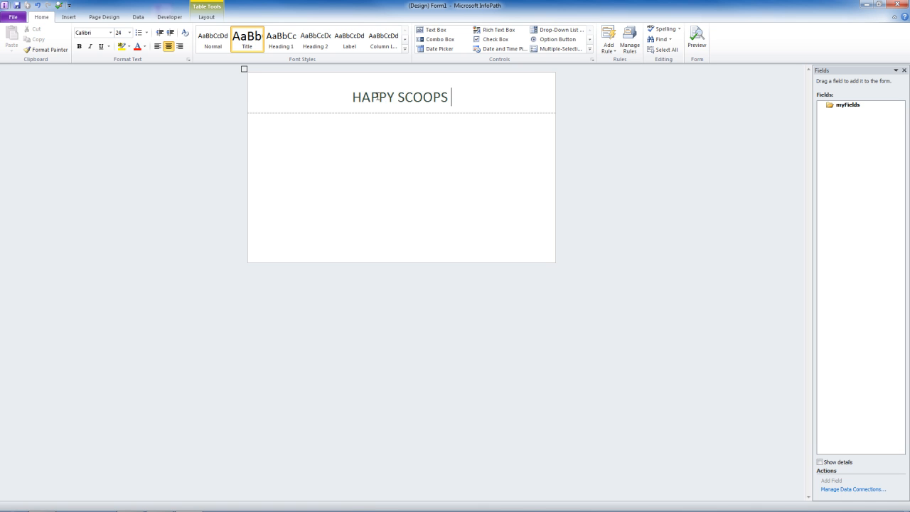
{"action": "type", "text": "ORDER FORM"}
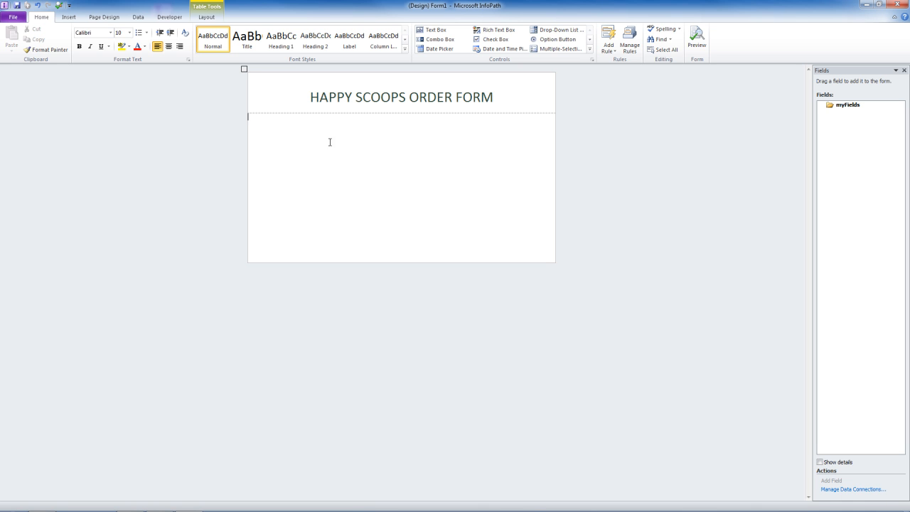
Split the body cell into a seven-row two-column table and erase dividers so some rows span full width
{"action": "left_click", "coordinate": [206, 17]}
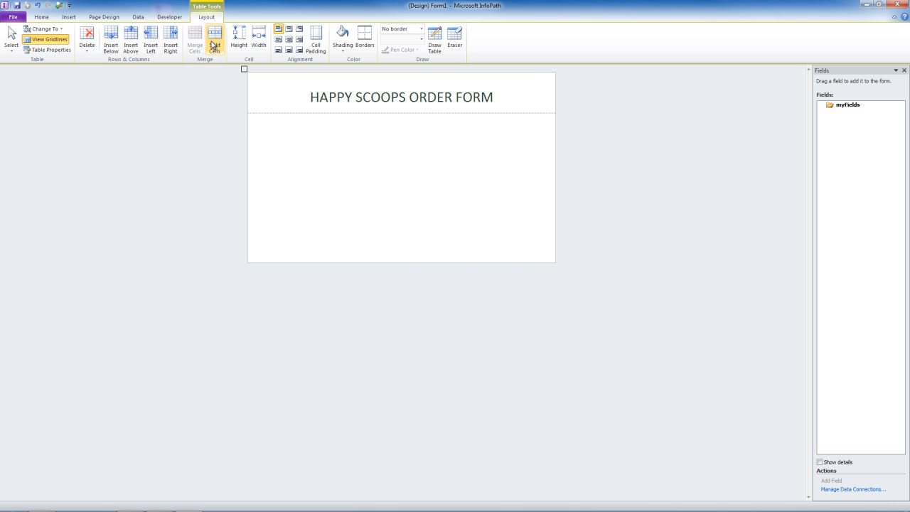
{"action": "left_click", "coordinate": [215, 40]}
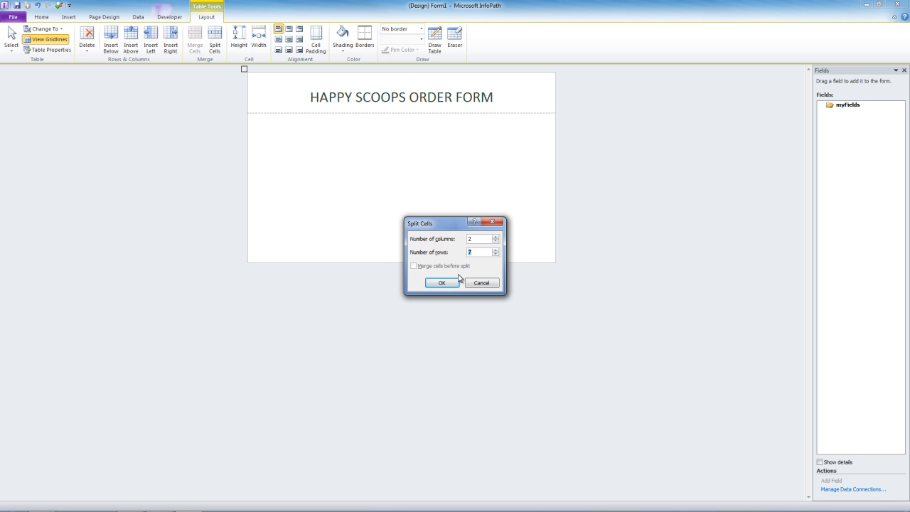
{"action": "left_click", "coordinate": [441, 282]}
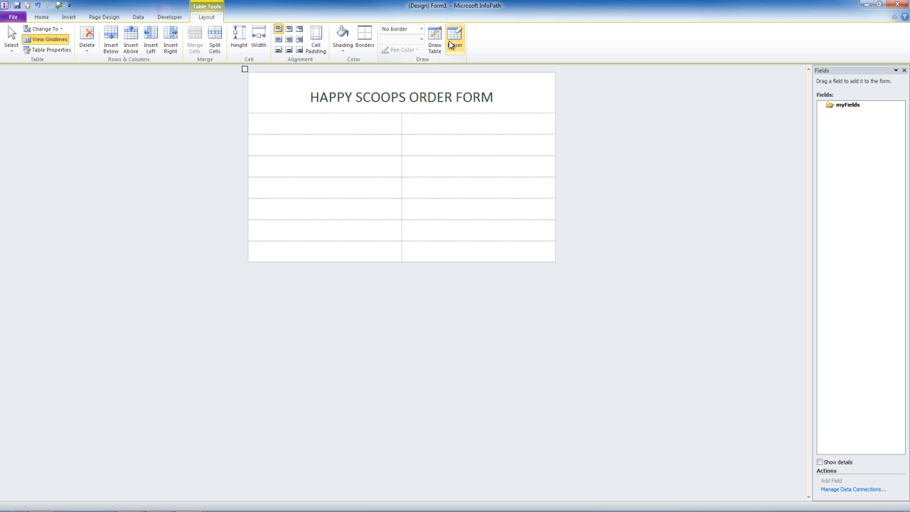
{"action": "left_click", "coordinate": [454, 39]}
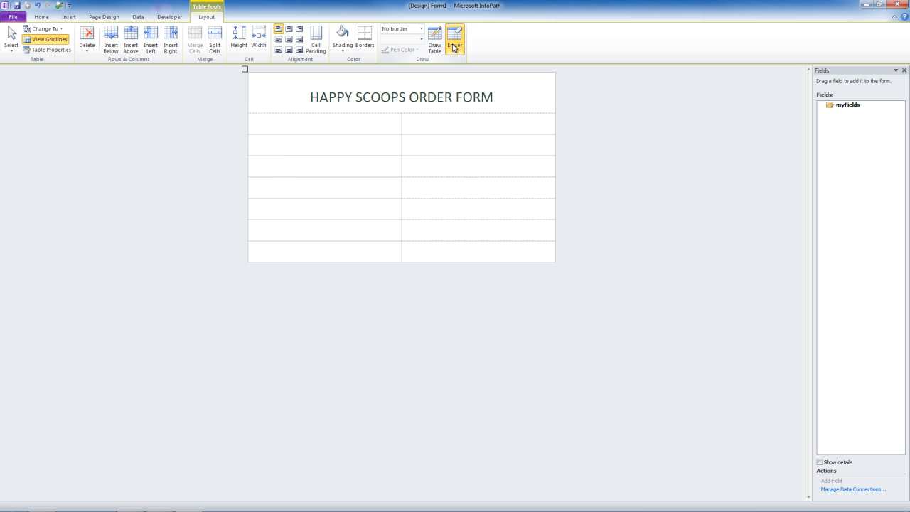
{"action": "left_click", "coordinate": [455, 37]}
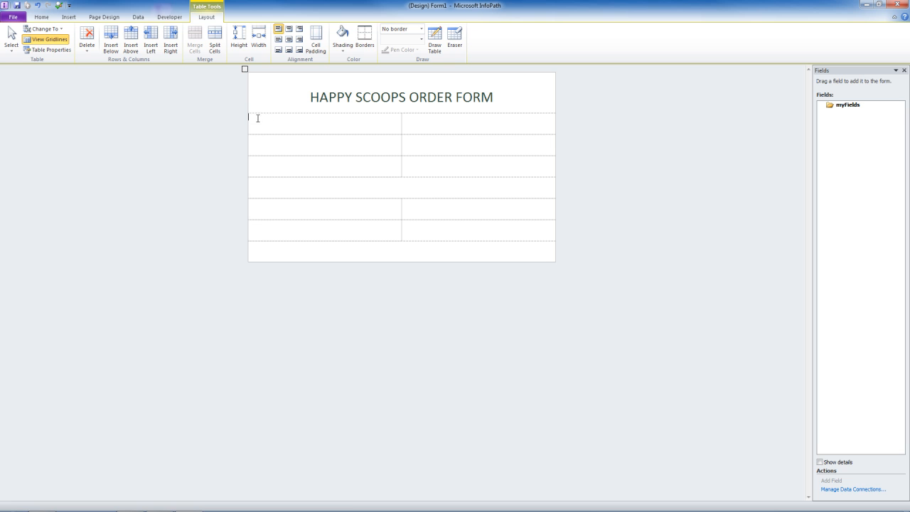
{"action": "mouse_move", "coordinate": [185, 115]}
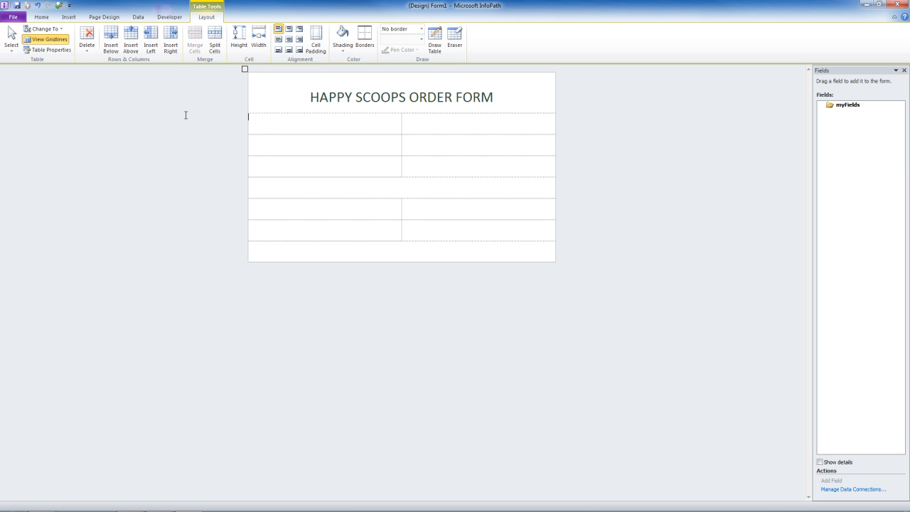
Label the first rows FLAVOR and QUANTITY (In Scoops)
{"action": "type", "text": "FLAVOR"}
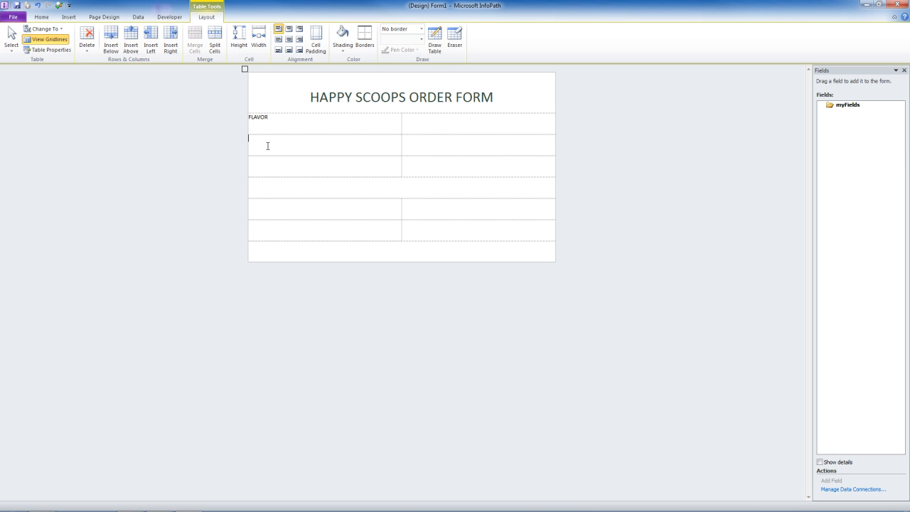
{"action": "mouse_move", "coordinate": [218, 136]}
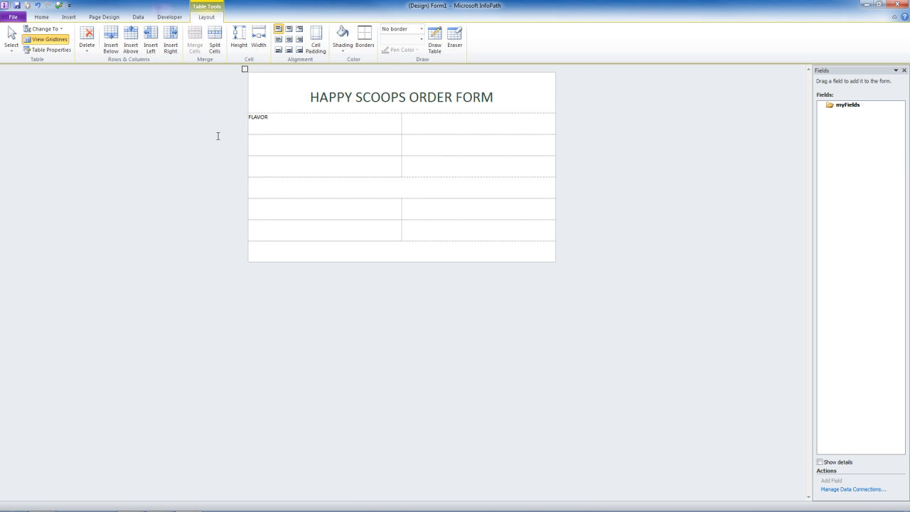
{"action": "type", "text": "QUANTITY ("}
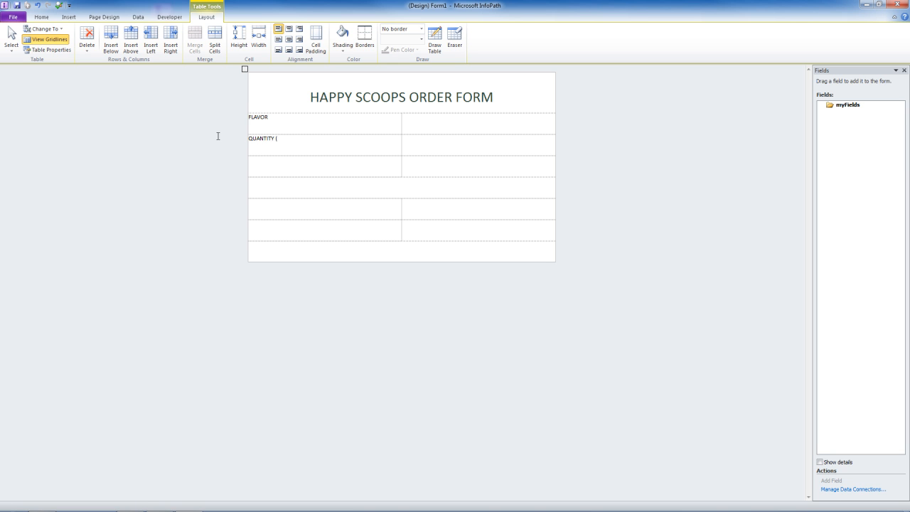
{"action": "type", "text": "In Scoop"}
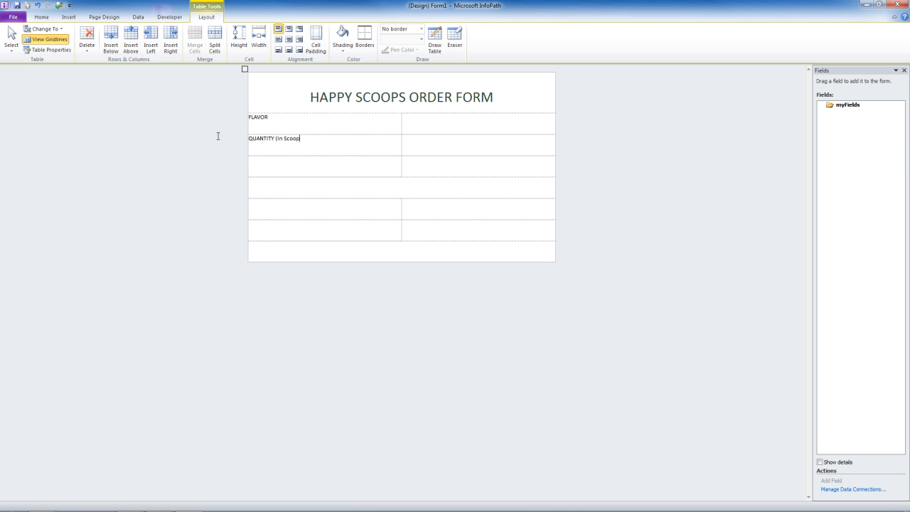
{"action": "type", "text": "s)"}
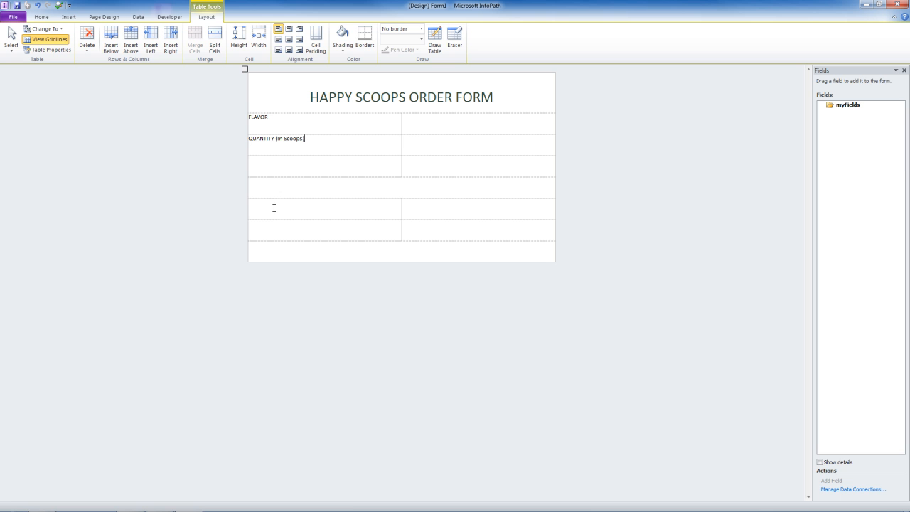
Label the lower rows YOUR NAME and YOUR PHONE NUMBER
{"action": "type", "text": "YOU"}
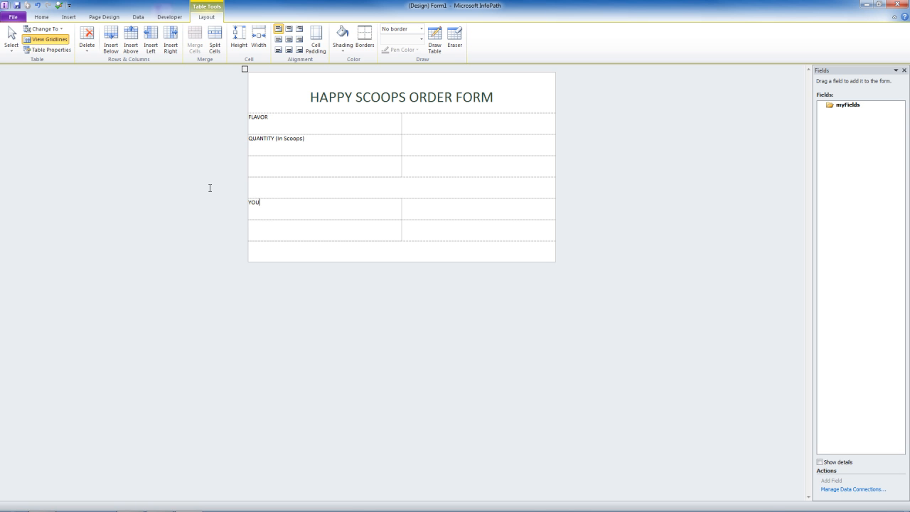
{"action": "type", "text": "R NAME"}
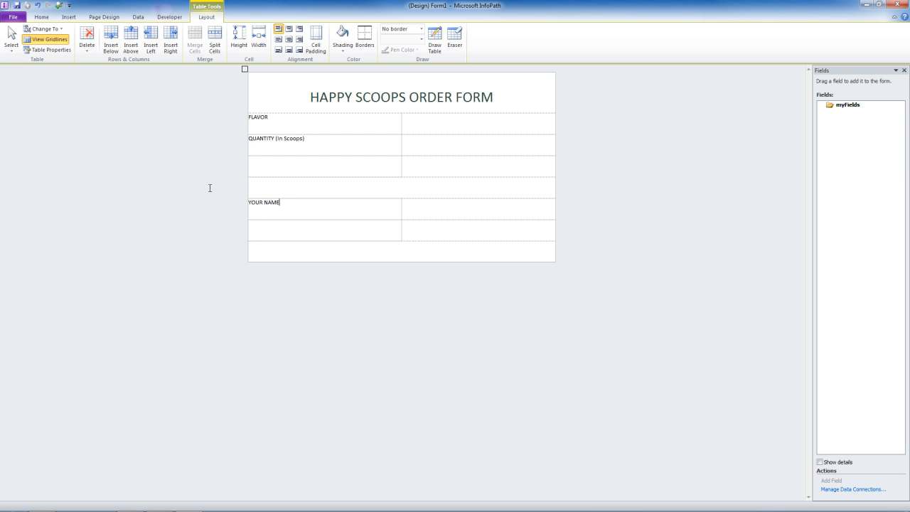
{"action": "left_click", "coordinate": [270, 223]}
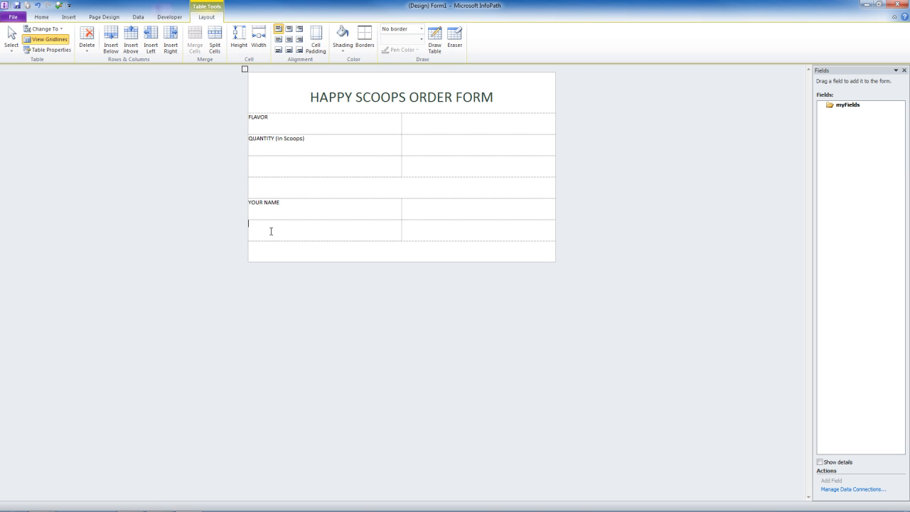
{"action": "type", "text": "YOUR"}
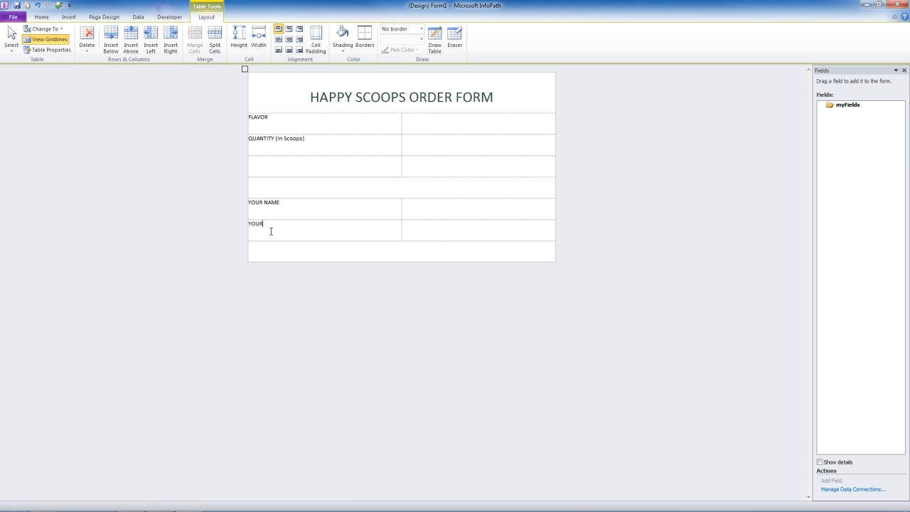
{"action": "type", "text": "PHONE NUMB"}
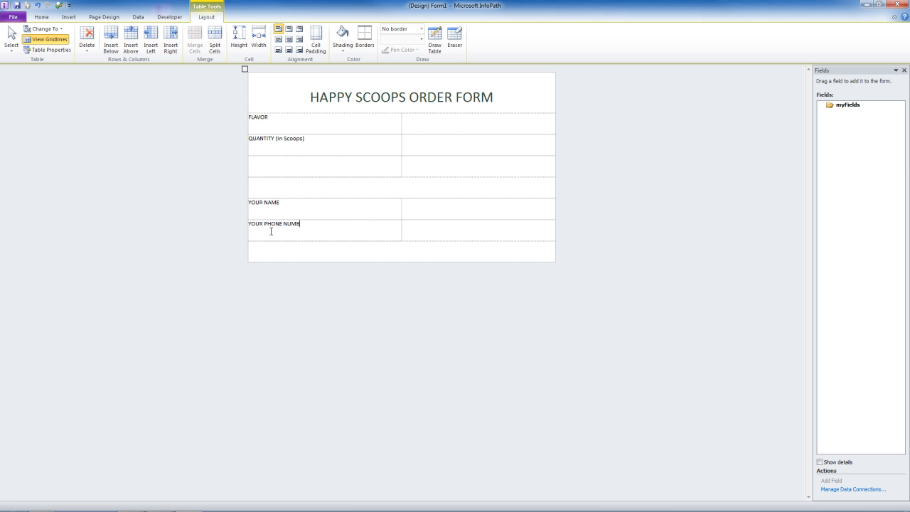
{"action": "type", "text": "ER"}
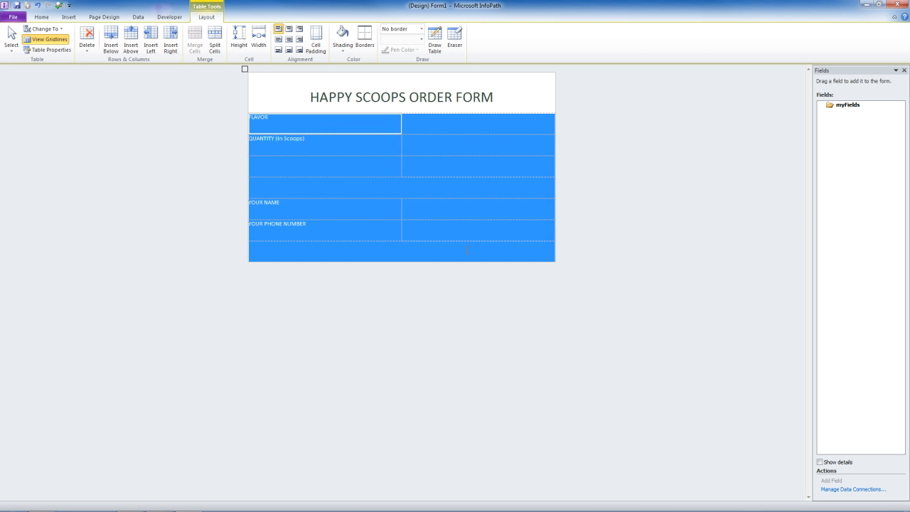
Enlarge the font size of the table labels from the Home formatting options
{"action": "left_click", "coordinate": [42, 17]}
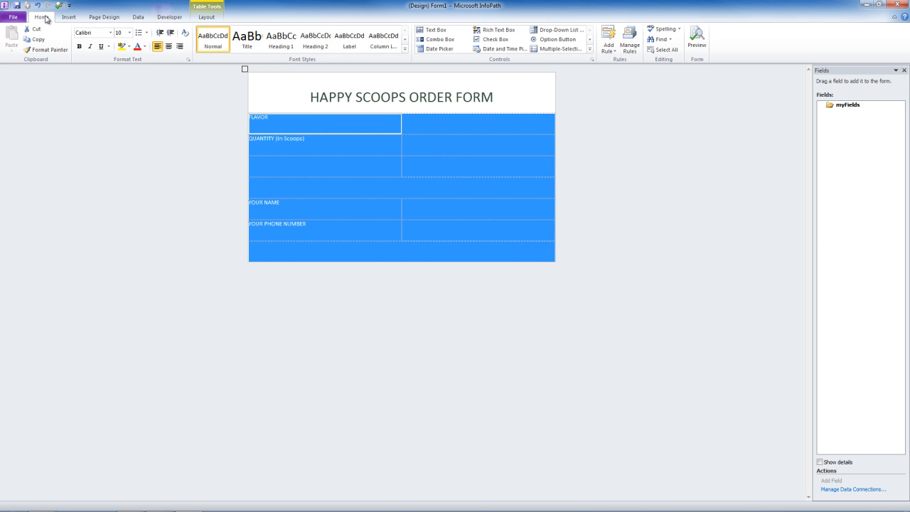
{"action": "left_click", "coordinate": [130, 31]}
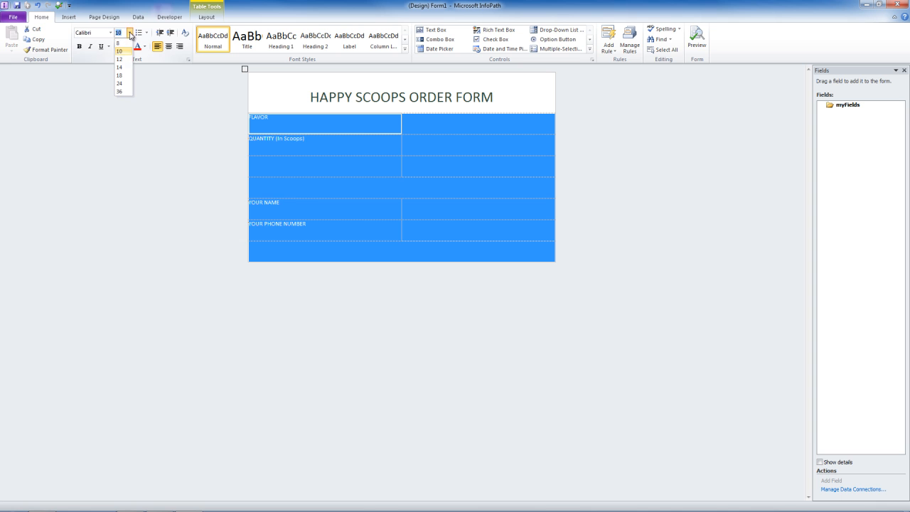
{"action": "left_click", "coordinate": [119, 75]}
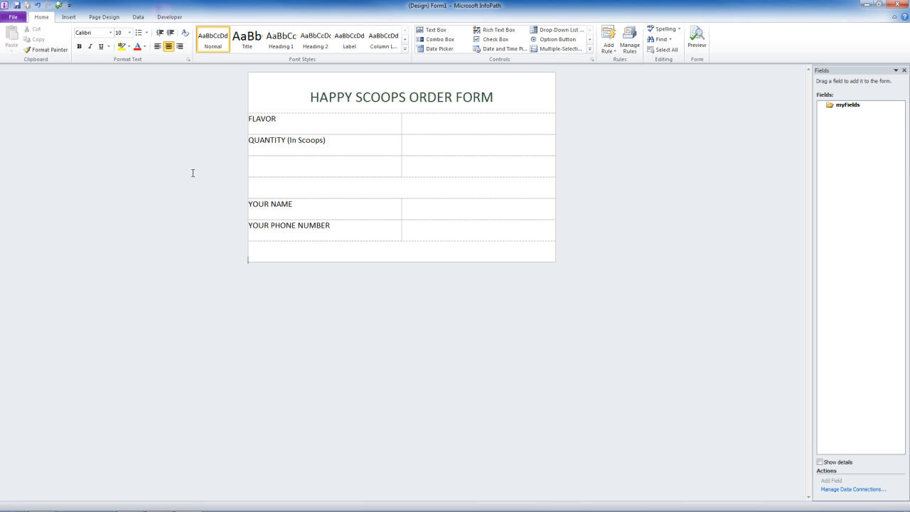
Insert a Drop-Down List Box in the cell beside FLAVOR and show its properties
{"action": "left_click", "coordinate": [433, 122]}
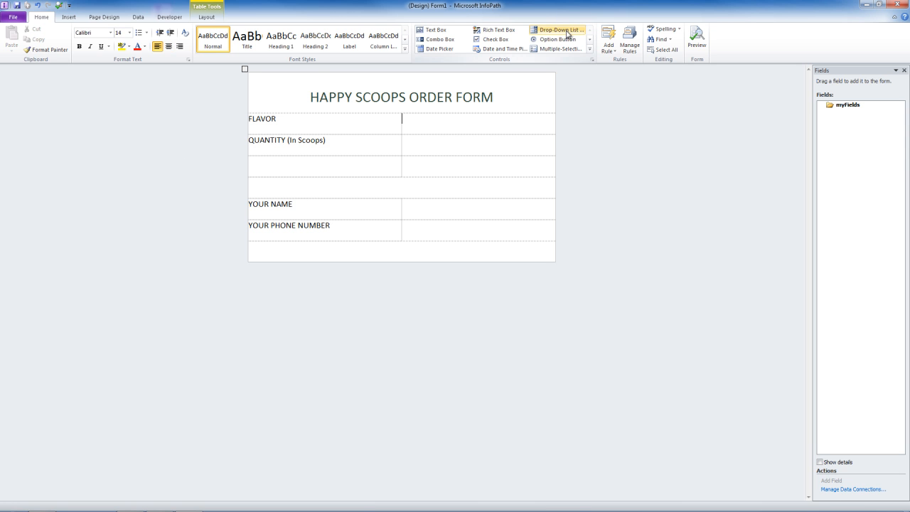
{"action": "left_click", "coordinate": [560, 30]}
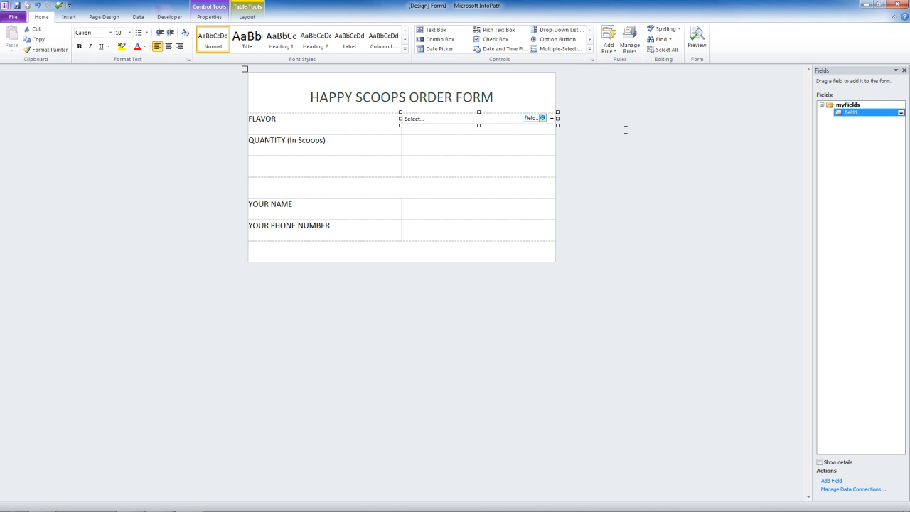
{"action": "left_click", "coordinate": [209, 11]}
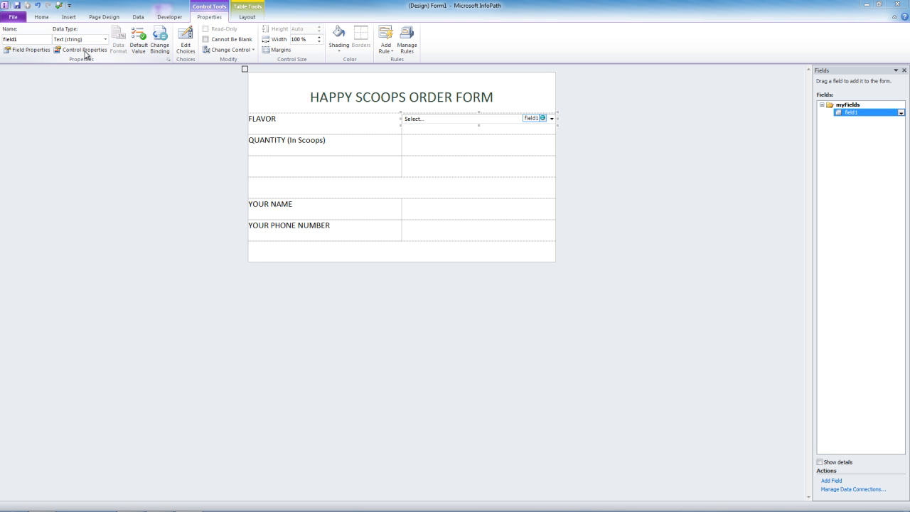
Name the flavor drop-down ddFlavors, mark it Cannot be blank, and start adding a choice
{"action": "left_click", "coordinate": [84, 50]}
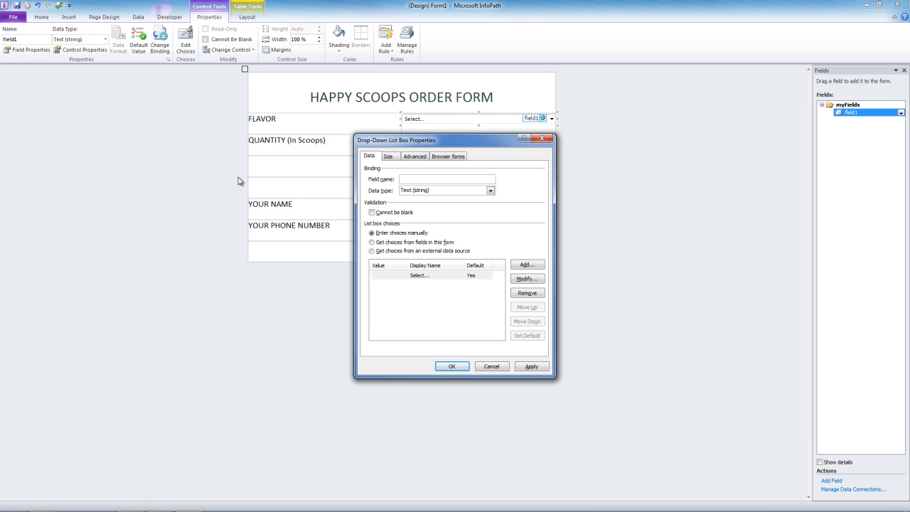
{"action": "type", "text": "ddFlavors"}
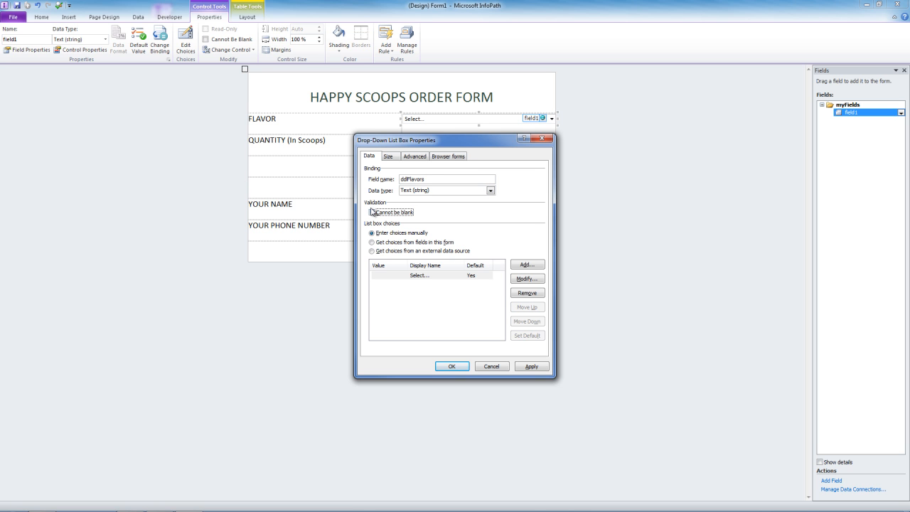
{"action": "left_click", "coordinate": [372, 212]}
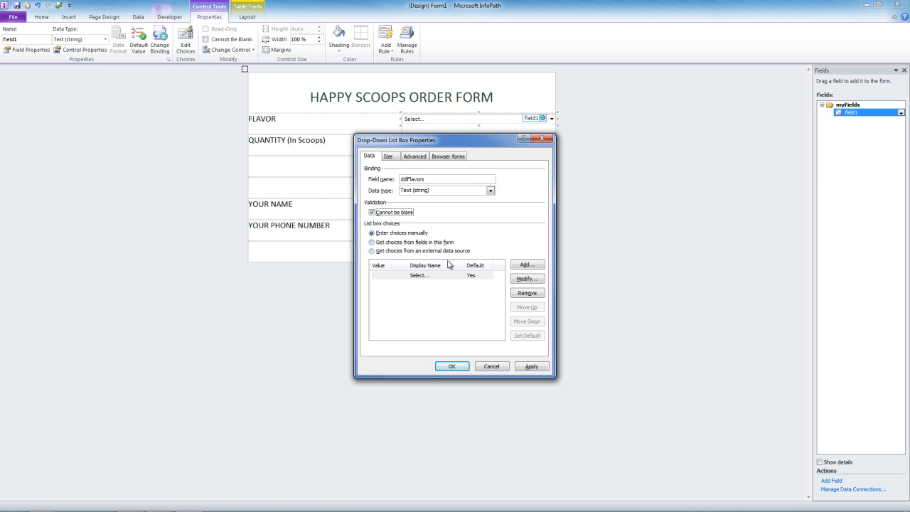
{"action": "left_click", "coordinate": [526, 263]}
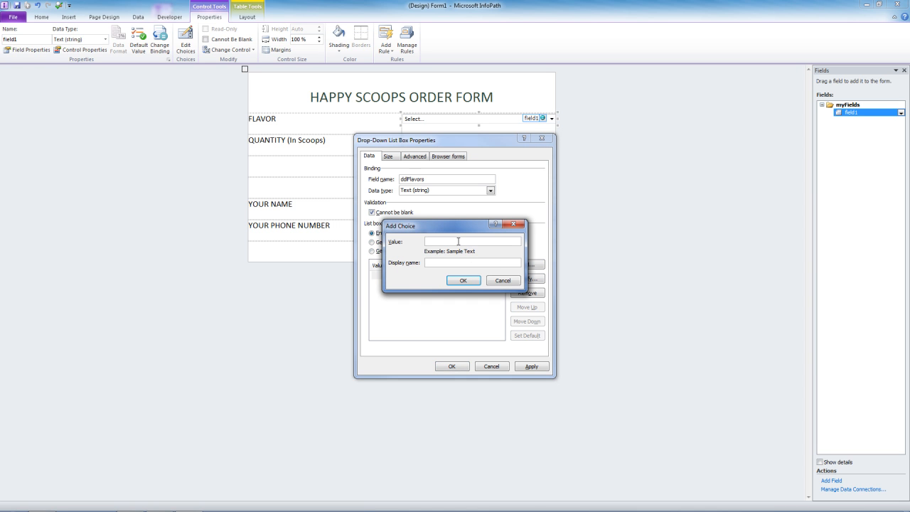
Add the choices Chocoholic, Rockin' Raspberry and Spring Strawberry to the drop-down
{"action": "type", "text": "Chocoholic"}
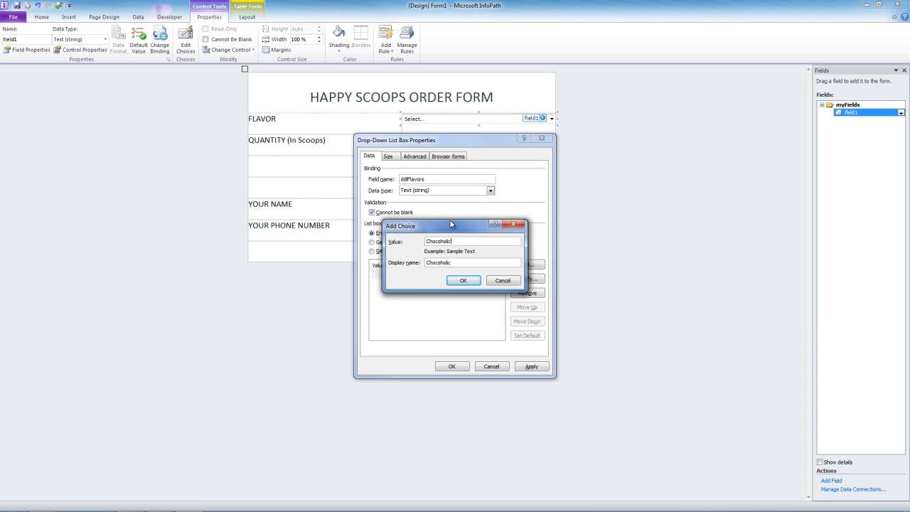
{"action": "left_click", "coordinate": [463, 279]}
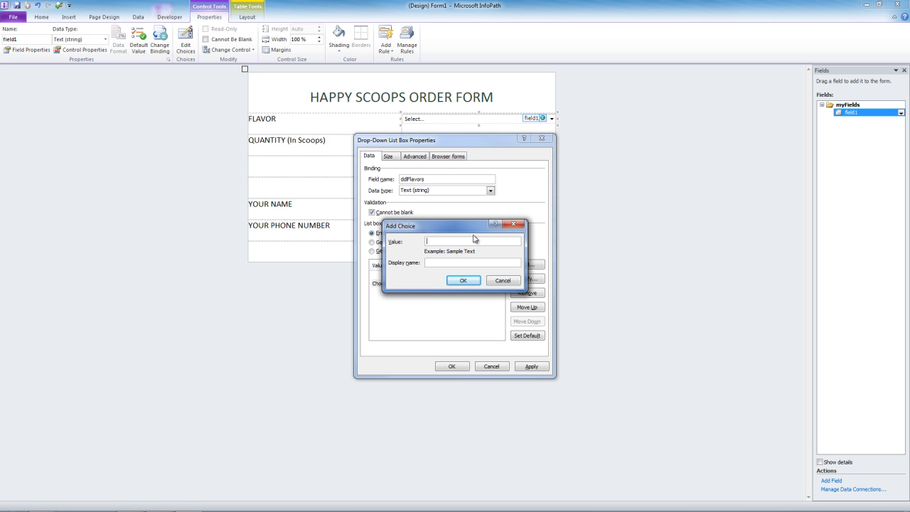
{"action": "type", "text": "Rockin' Rasberry"}
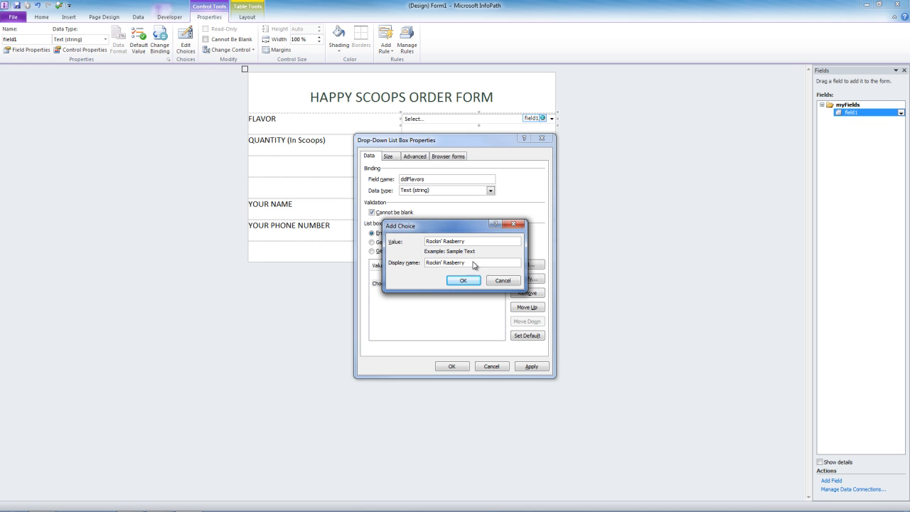
{"action": "left_click", "coordinate": [464, 280]}
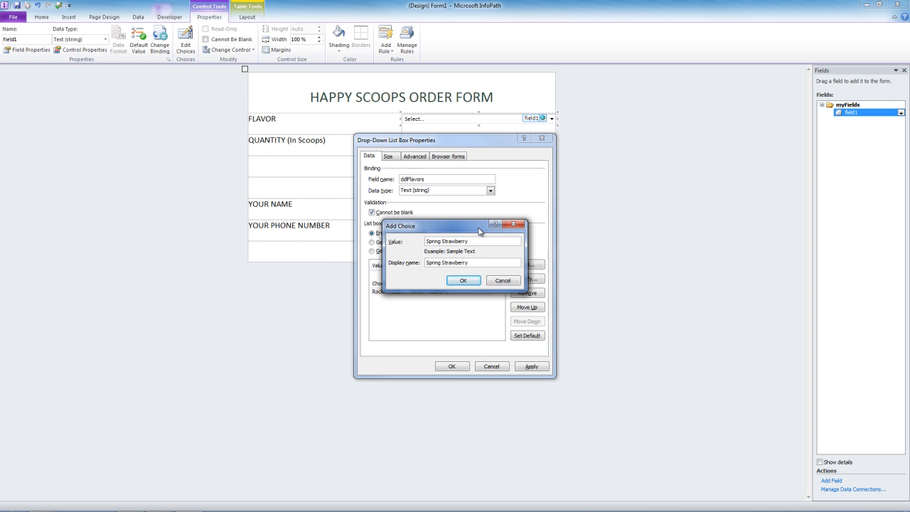
{"action": "left_click", "coordinate": [463, 279]}
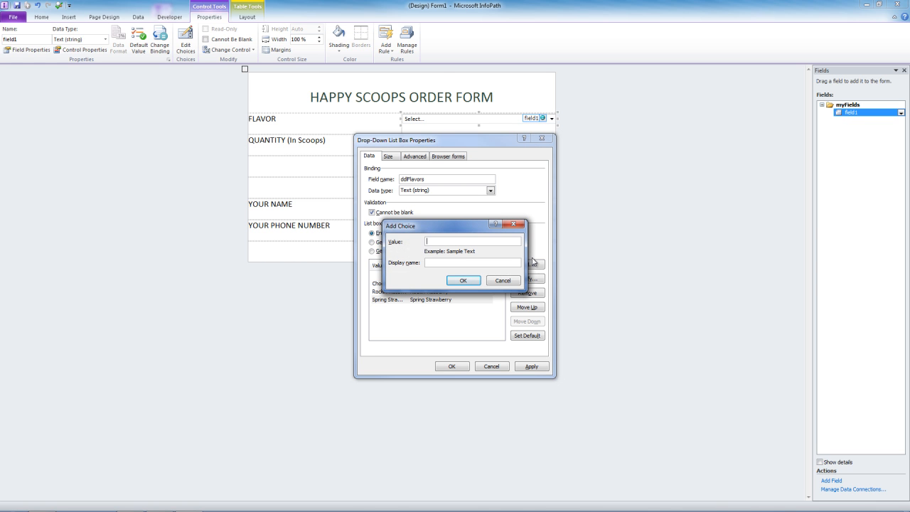
Add April Apple and May Mango, then apply the flavor list
{"action": "type", "text": "April"}
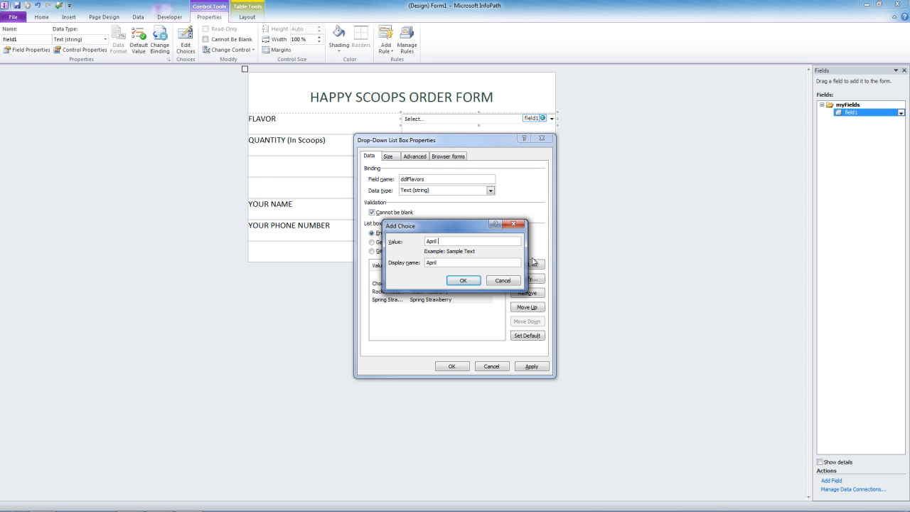
{"action": "type", "text": "Apple"}
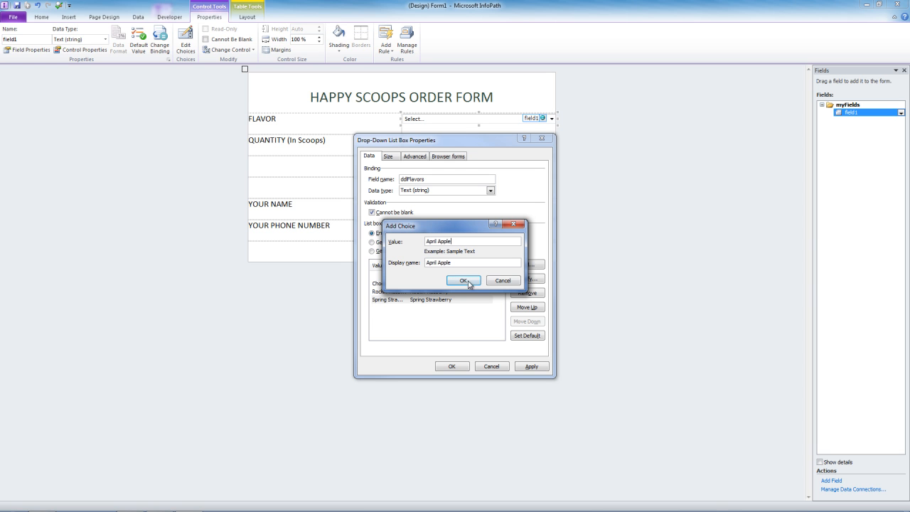
{"action": "left_click", "coordinate": [462, 278]}
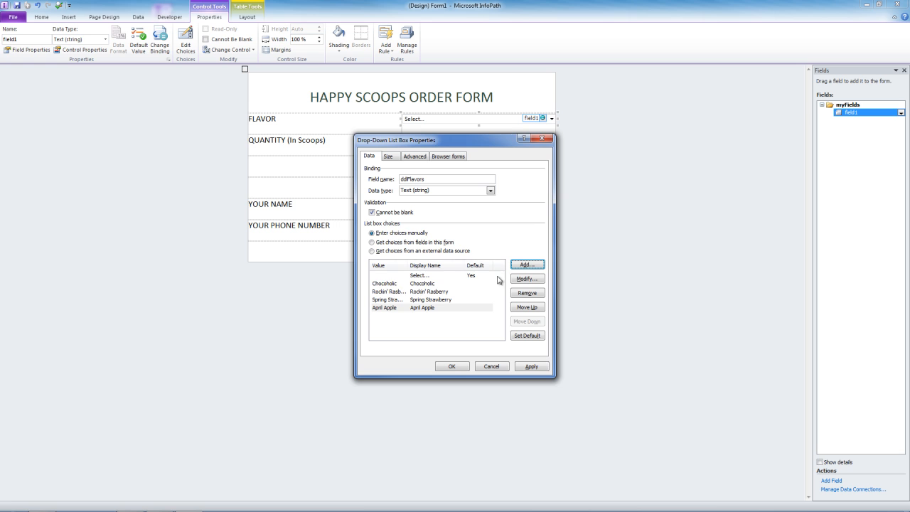
{"action": "left_click", "coordinate": [526, 263]}
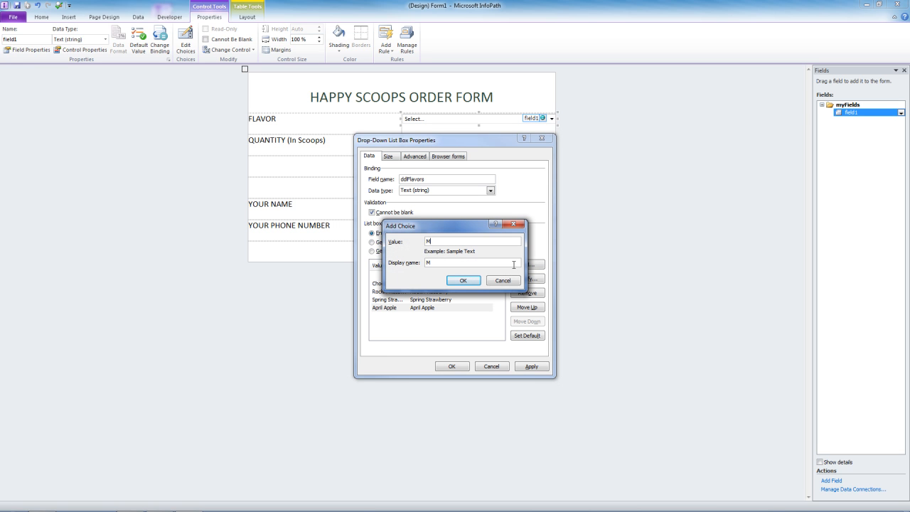
{"action": "type", "text": "ay Mango"}
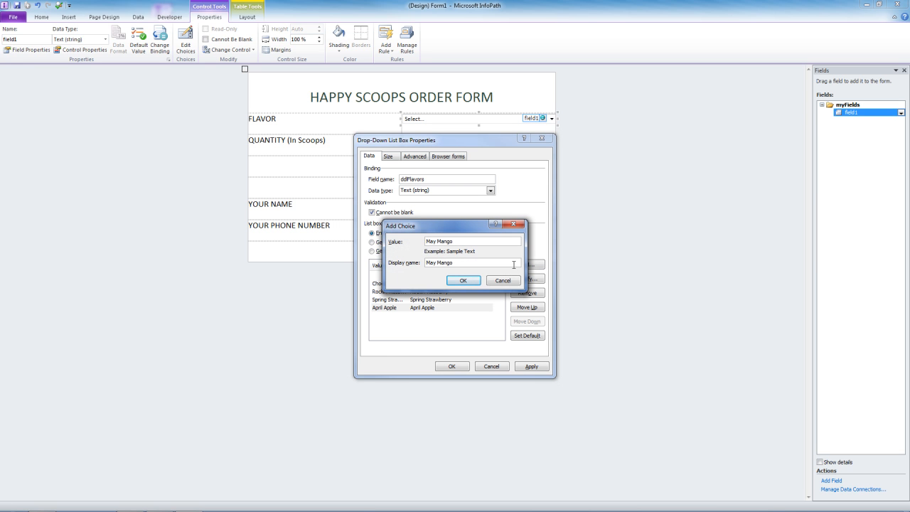
{"action": "left_click", "coordinate": [464, 280]}
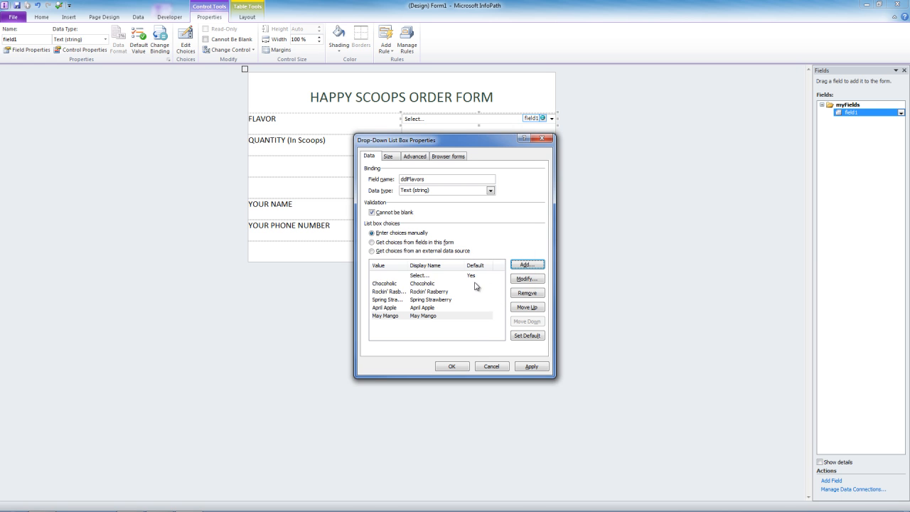
{"action": "left_click", "coordinate": [452, 367]}
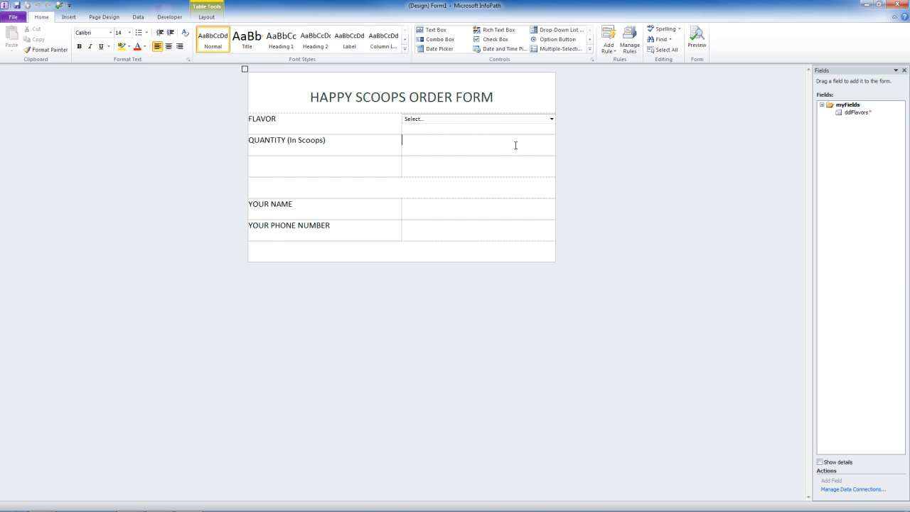
Add a text box txtQuantity beside QUANTITY with Whole Number data type and Cannot be blank
{"action": "left_click", "coordinate": [435, 30]}
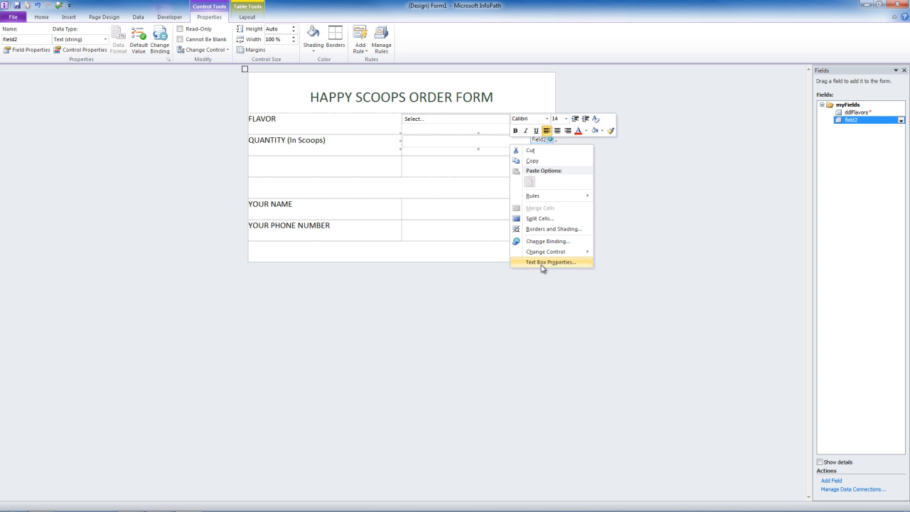
{"action": "left_click", "coordinate": [549, 261]}
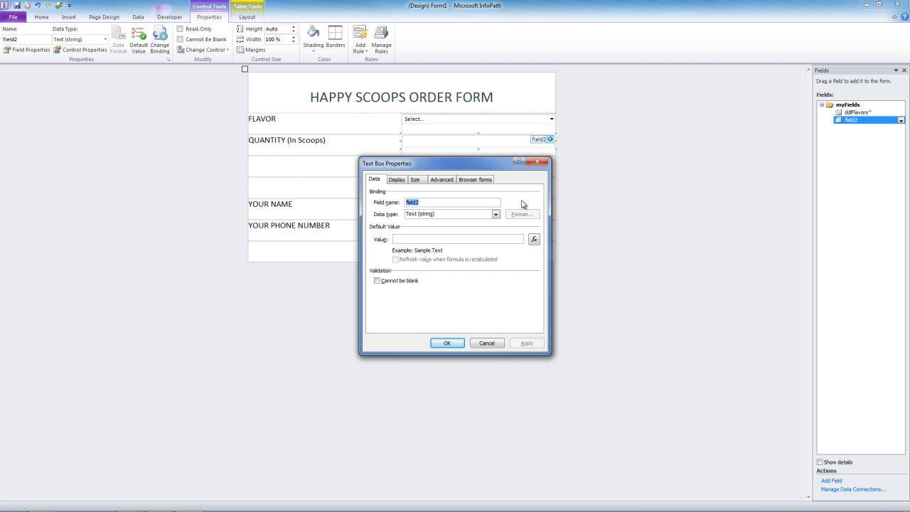
{"action": "type", "text": "txtQuantity"}
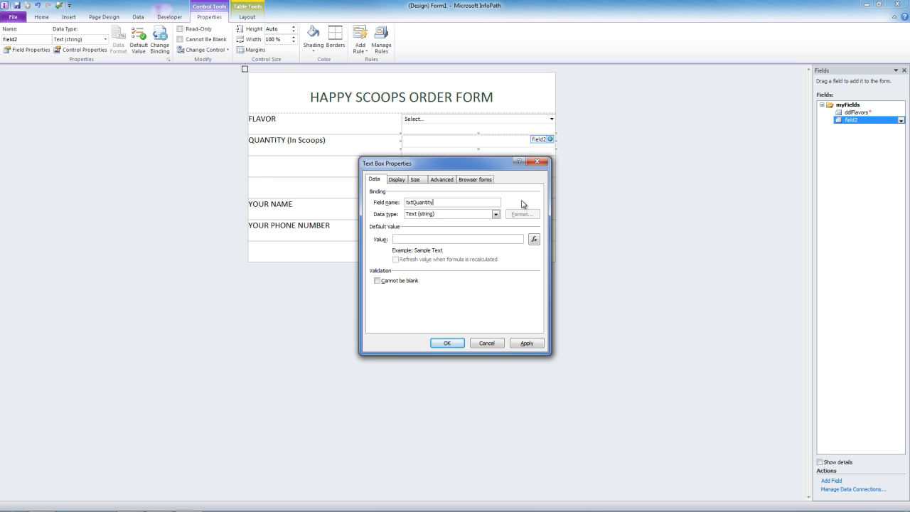
{"action": "left_click", "coordinate": [495, 214]}
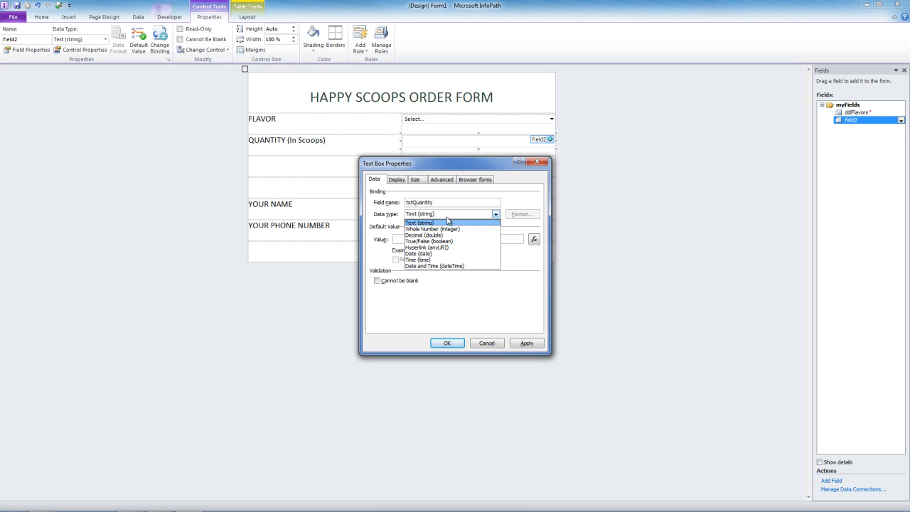
{"action": "left_click", "coordinate": [432, 228]}
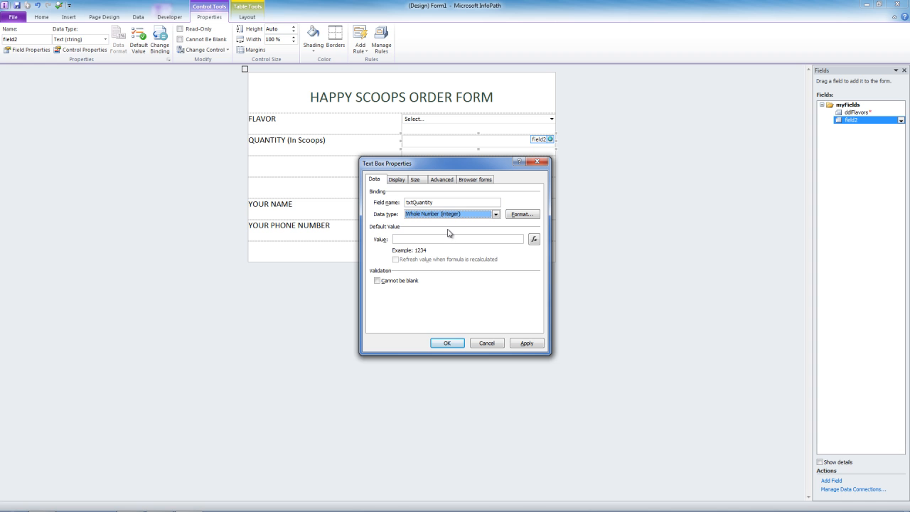
{"action": "left_click", "coordinate": [377, 280]}
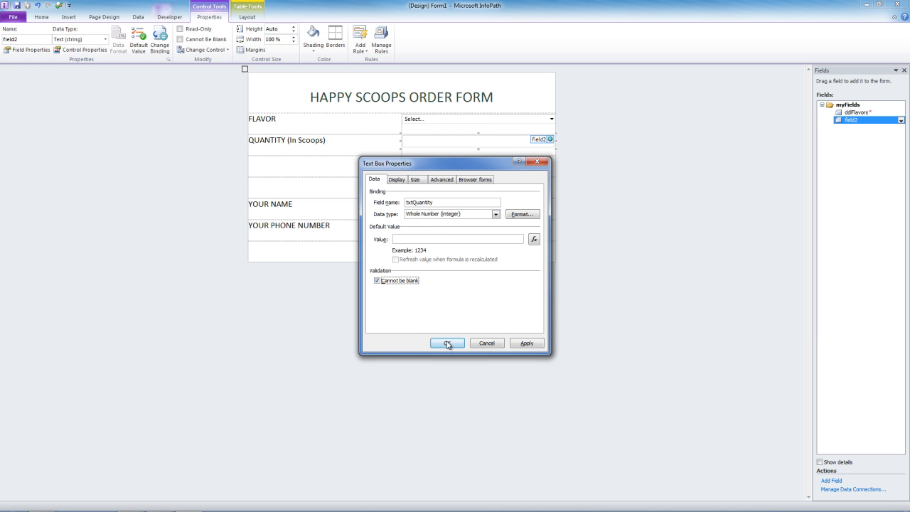
{"action": "left_click", "coordinate": [446, 342]}
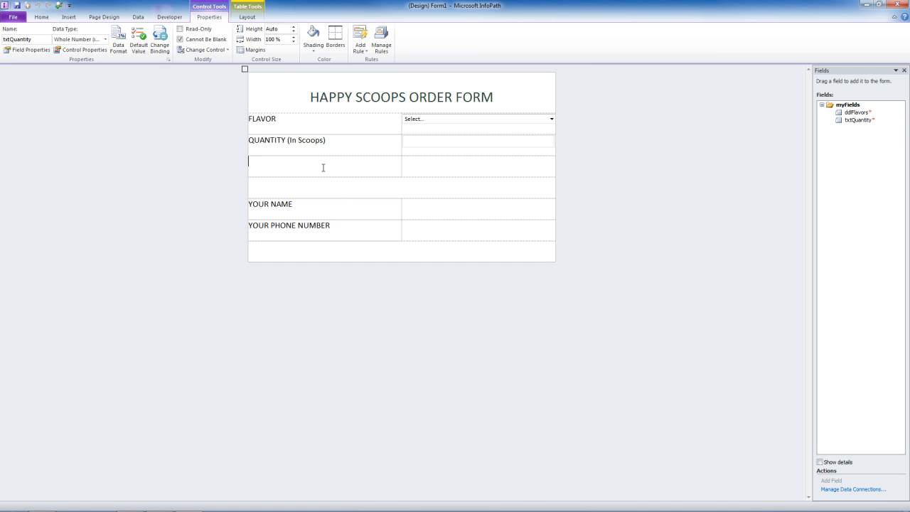
Insert a button in the row under quantity and stretch it across the cell
{"action": "left_click", "coordinate": [40, 17]}
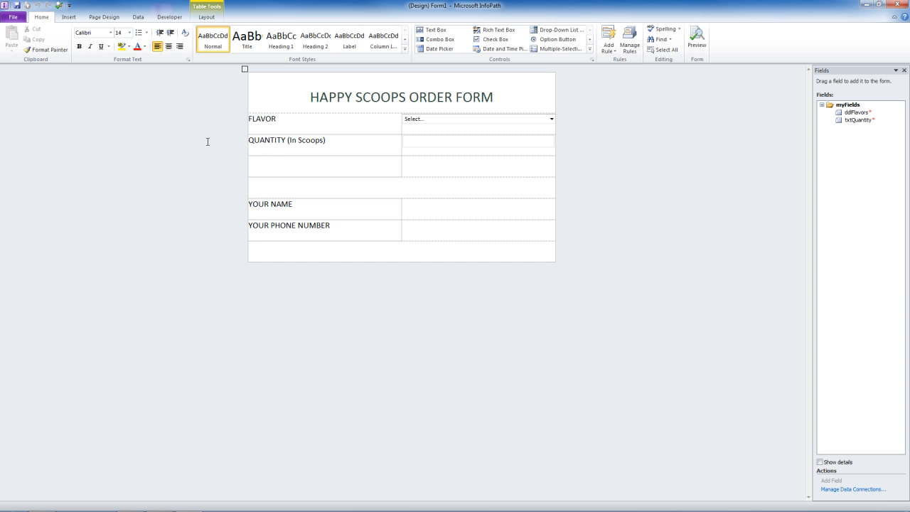
{"action": "left_click", "coordinate": [588, 49]}
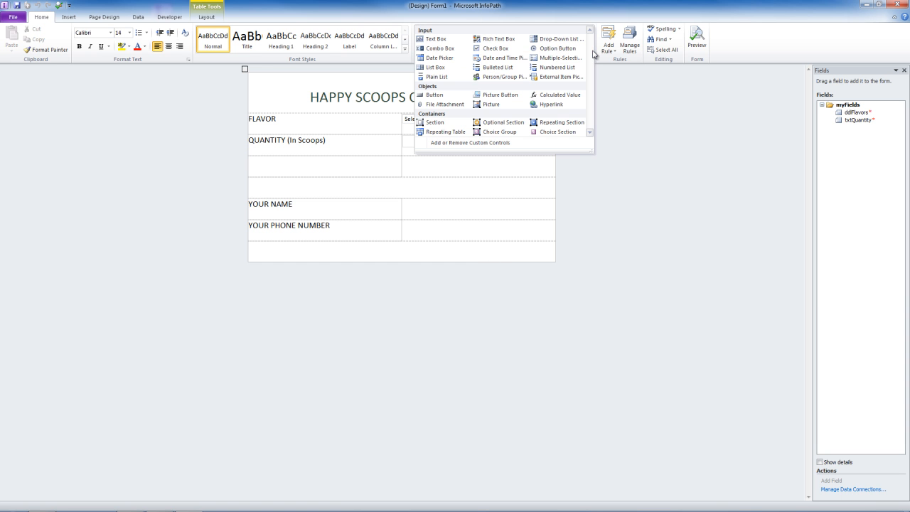
{"action": "left_click", "coordinate": [434, 94]}
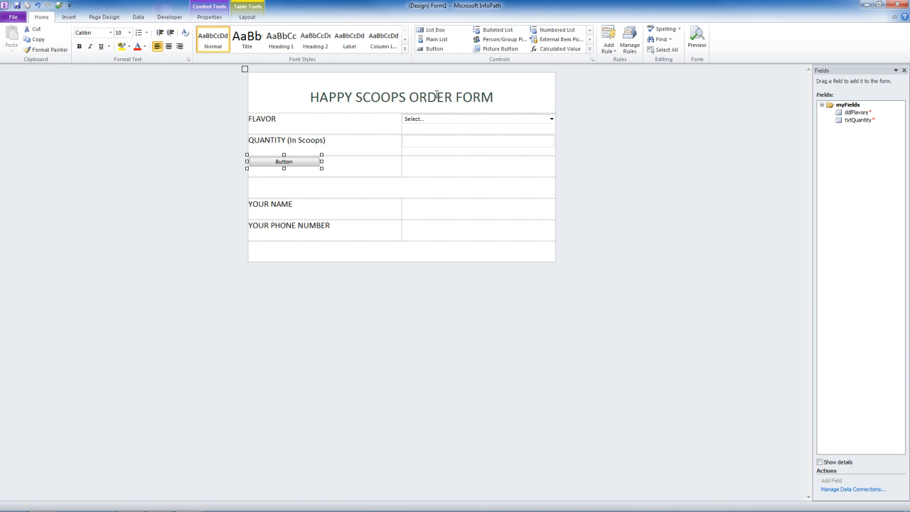
{"action": "left_click_drag", "start_coordinate": [322, 162], "coordinate": [404, 162]}
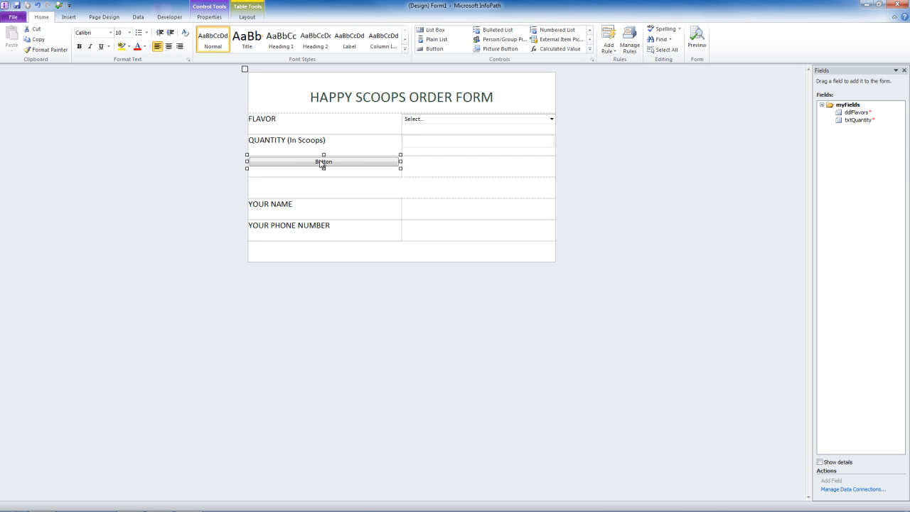
Set the button's label to Calculate Price and its ID to btnPrice
{"action": "right_click", "coordinate": [324, 162]}
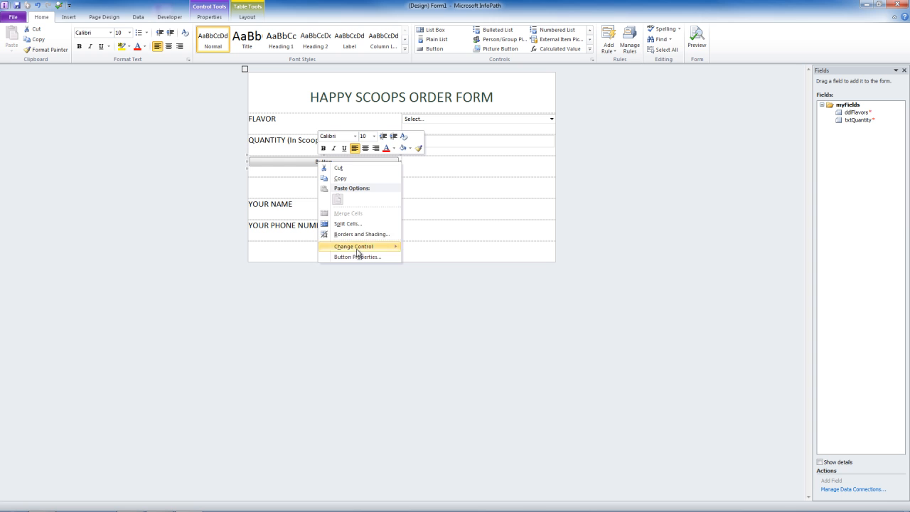
{"action": "left_click", "coordinate": [358, 256]}
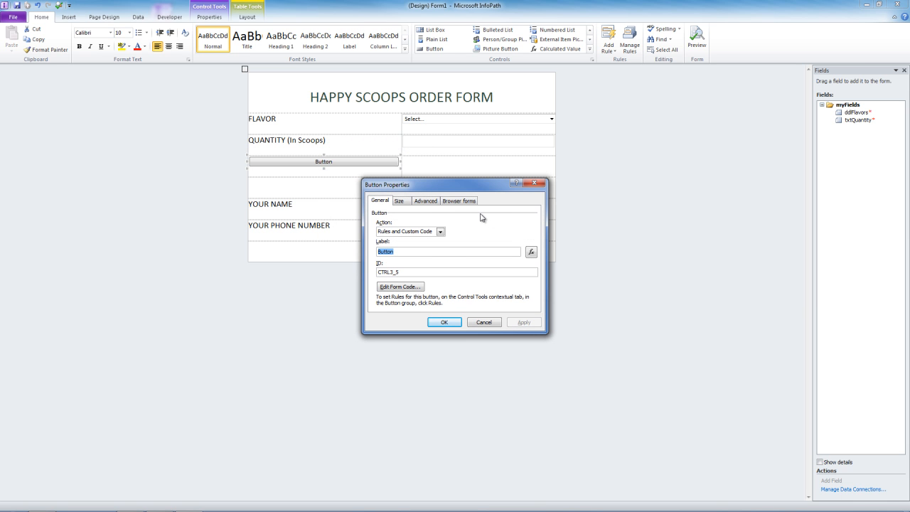
{"action": "type", "text": "Calculate Price"}
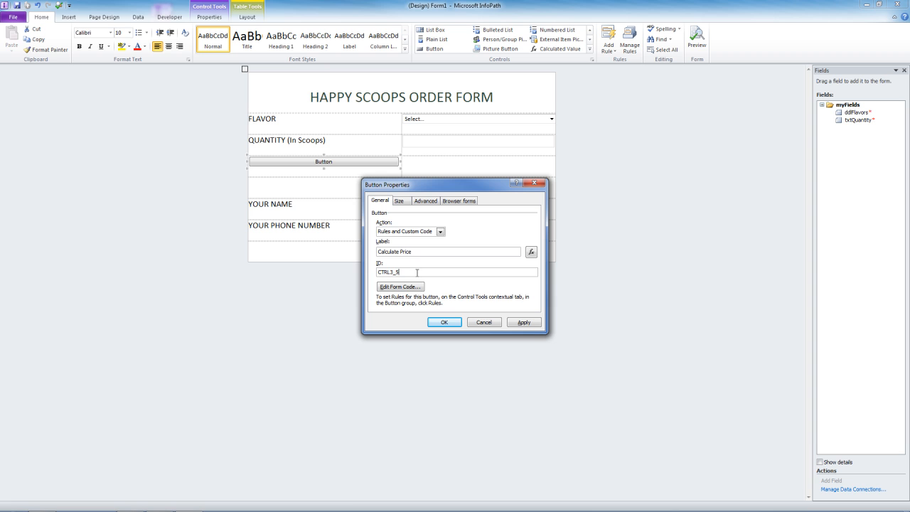
{"action": "triple_click", "coordinate": [387, 273]}
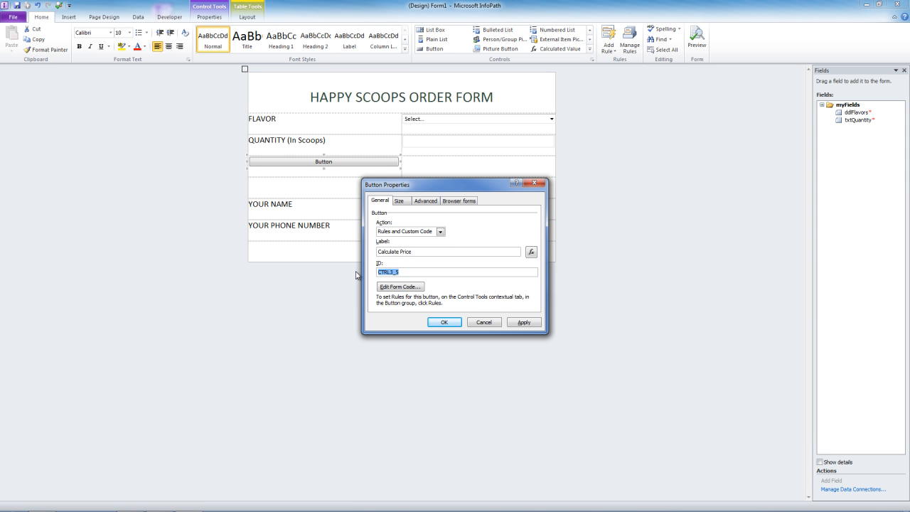
{"action": "type", "text": "btnPrice"}
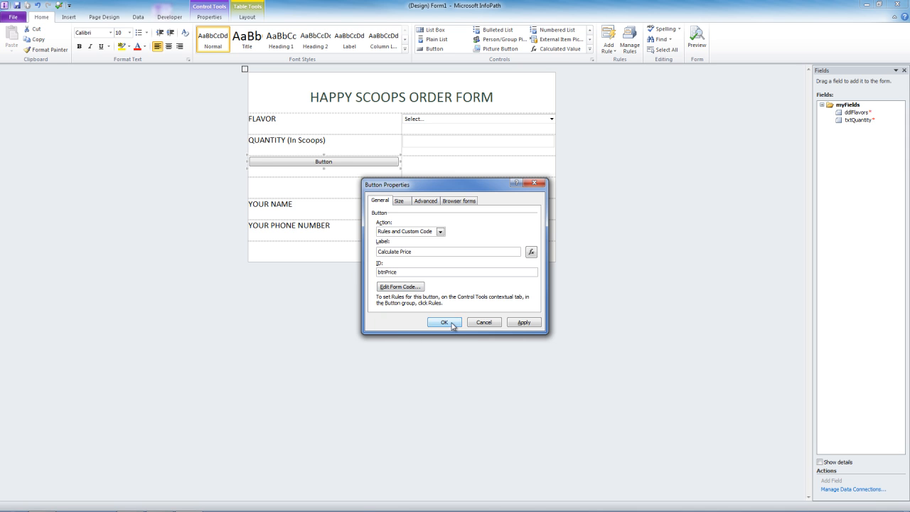
{"action": "left_click", "coordinate": [444, 321]}
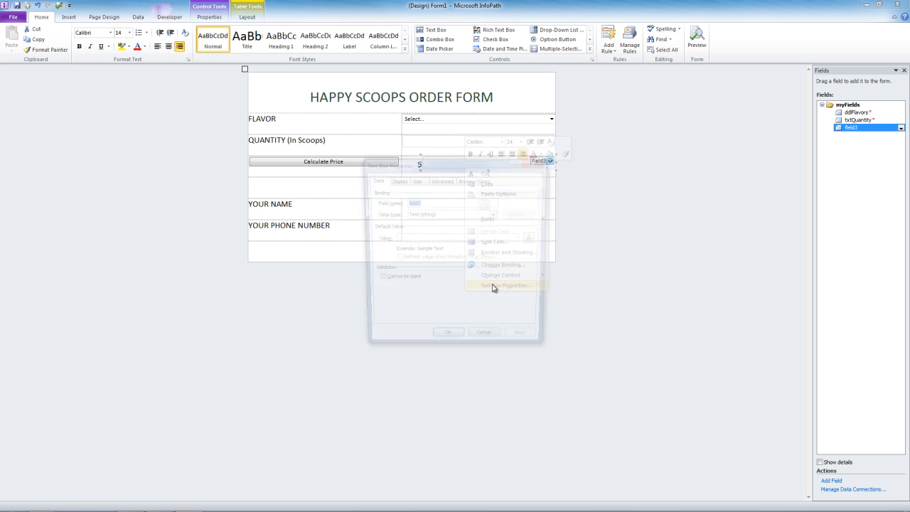
Rename the price text box's field to txtPrice in its Text Box Properties
{"action": "left_click", "coordinate": [504, 285]}
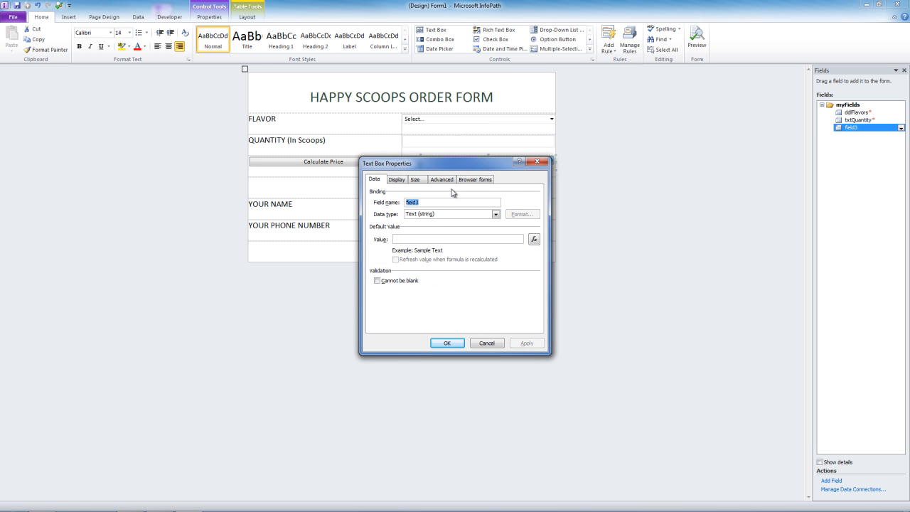
{"action": "type", "text": "txtPrice"}
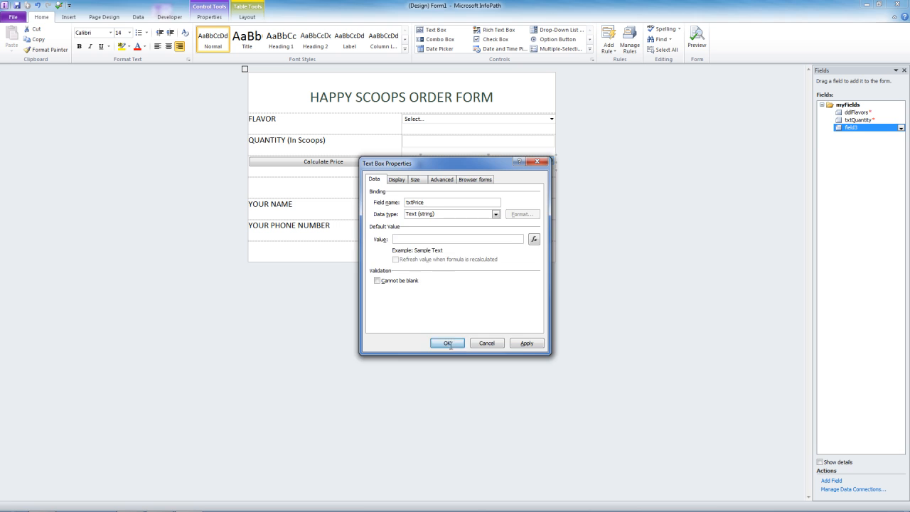
{"action": "left_click", "coordinate": [446, 342]}
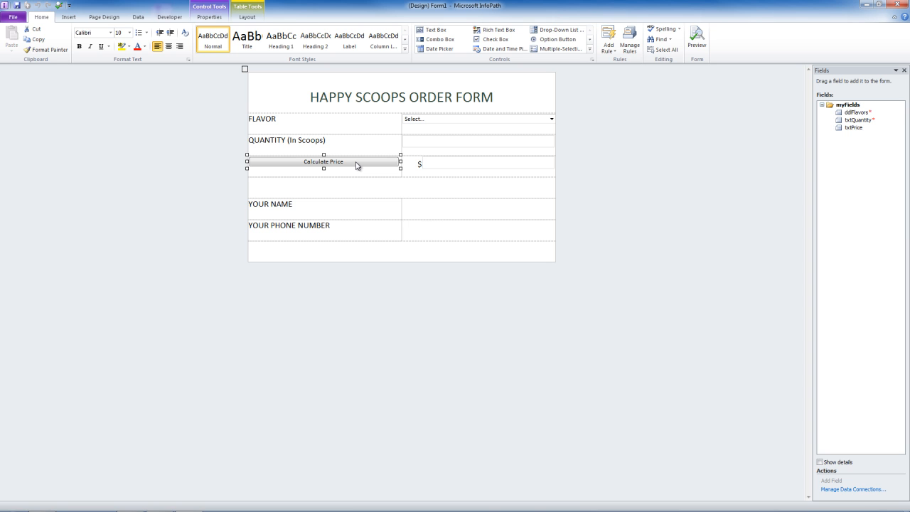
{"action": "mouse_move", "coordinate": [608, 40]}
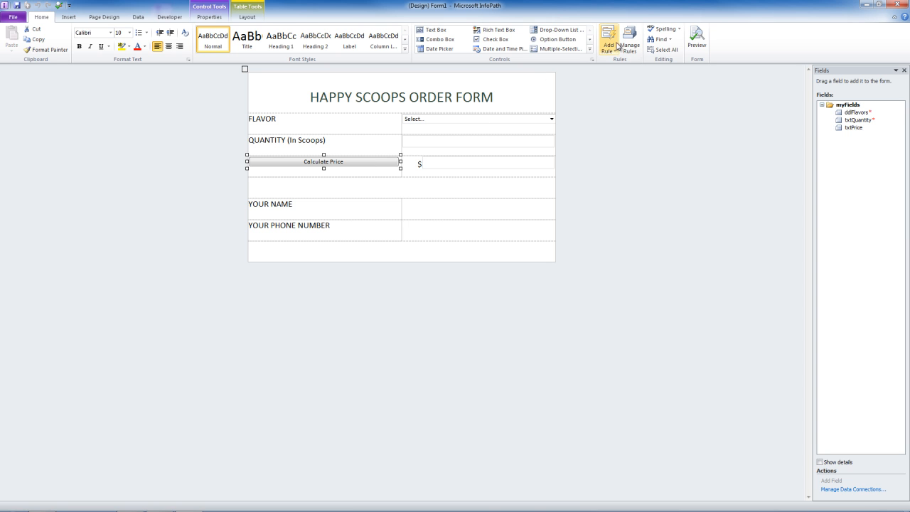
Add a button-click rule setting txtPrice to the formula txtQuantity * 3
{"action": "left_click", "coordinate": [608, 40]}
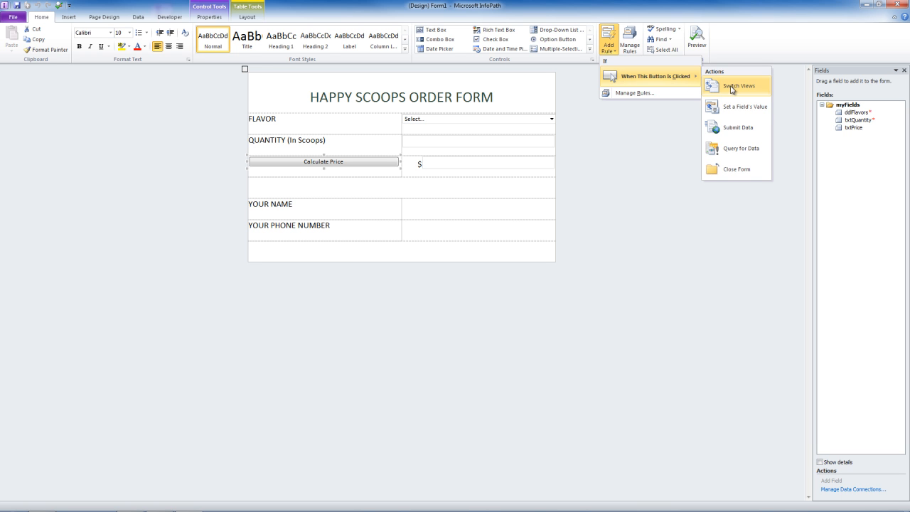
{"action": "left_click", "coordinate": [745, 106]}
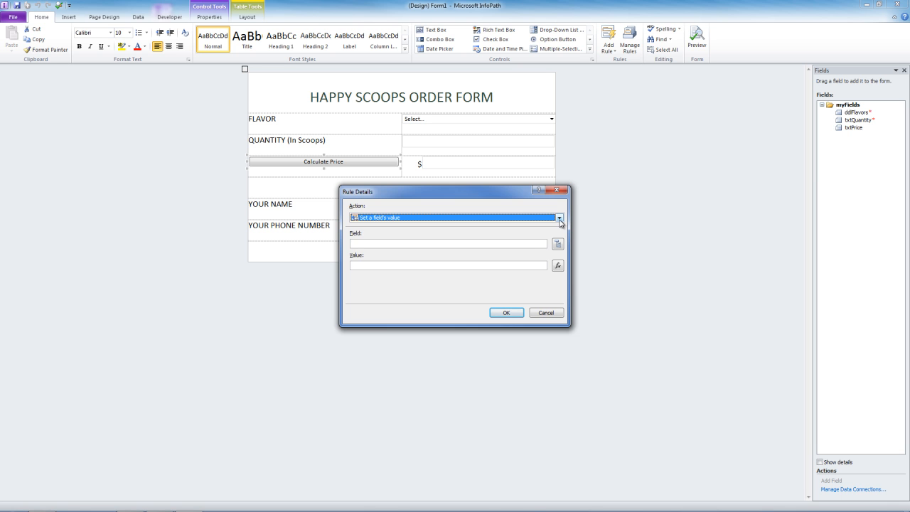
{"action": "left_click", "coordinate": [558, 243]}
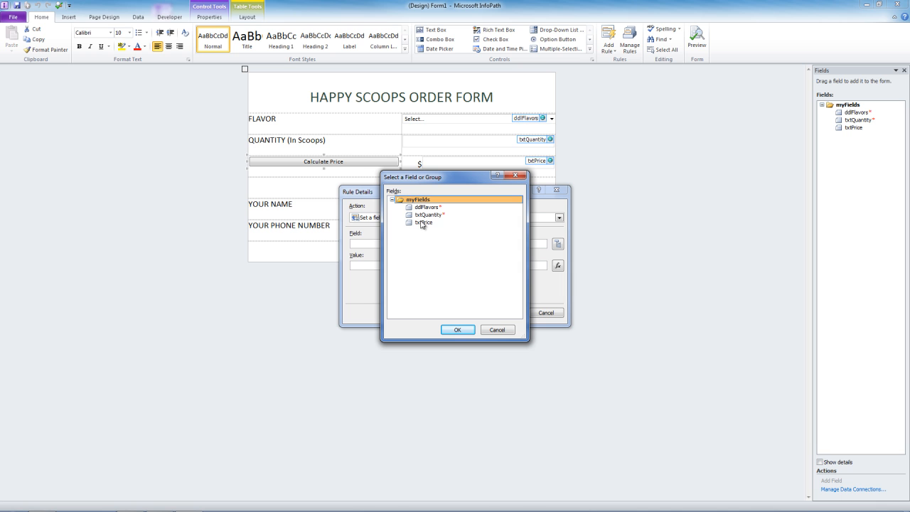
{"action": "left_click", "coordinate": [424, 222]}
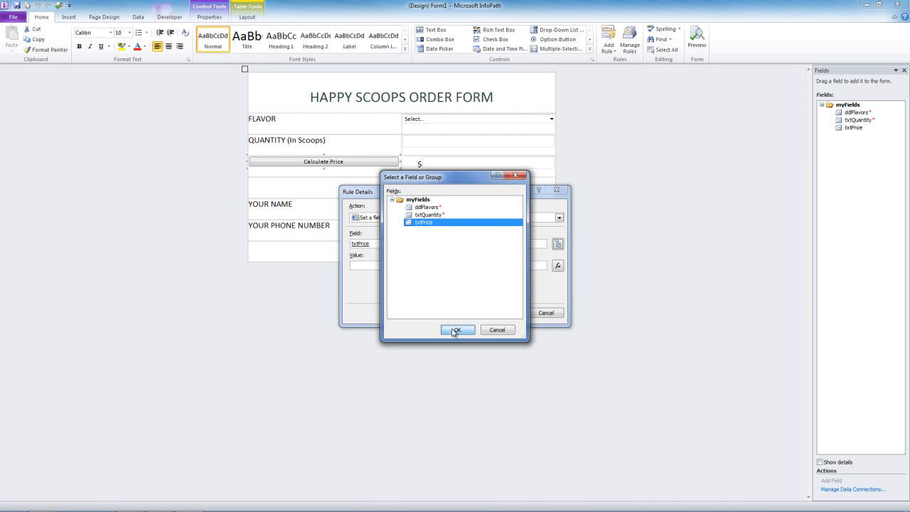
{"action": "left_click", "coordinate": [458, 330]}
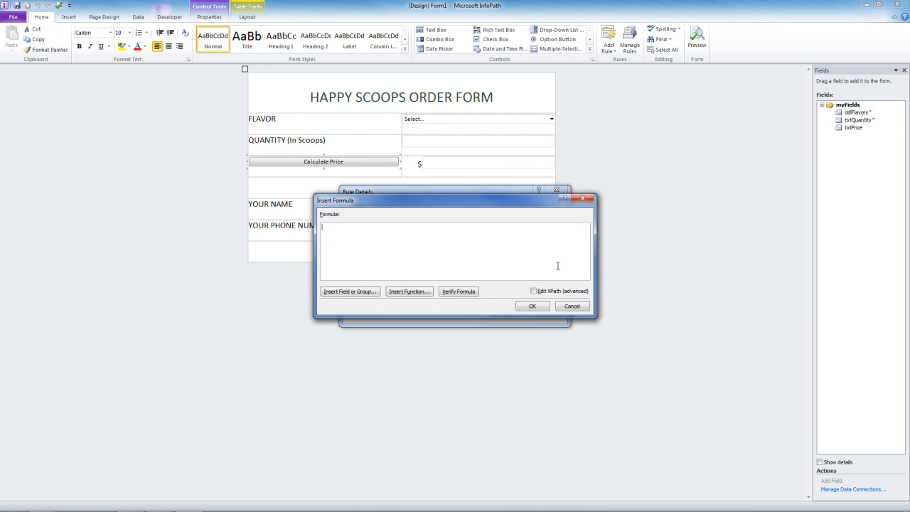
{"action": "mouse_move", "coordinate": [549, 266]}
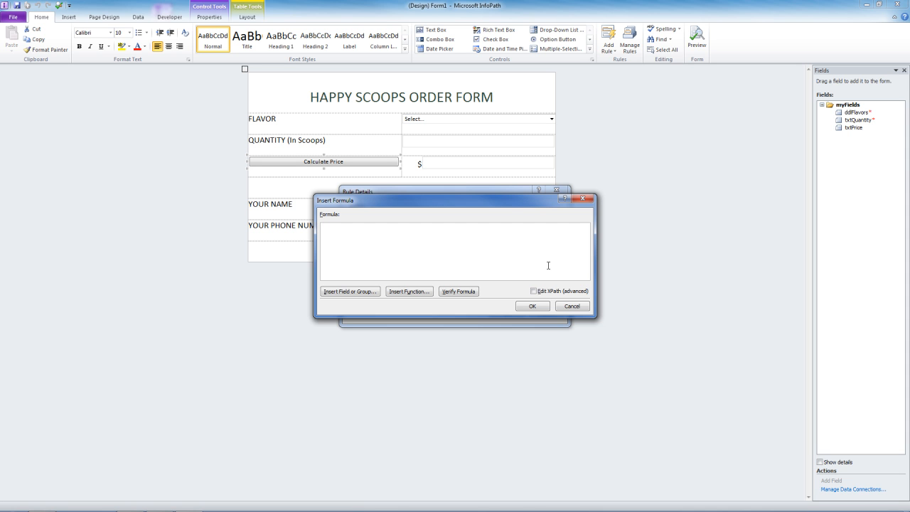
{"action": "left_click", "coordinate": [349, 292]}
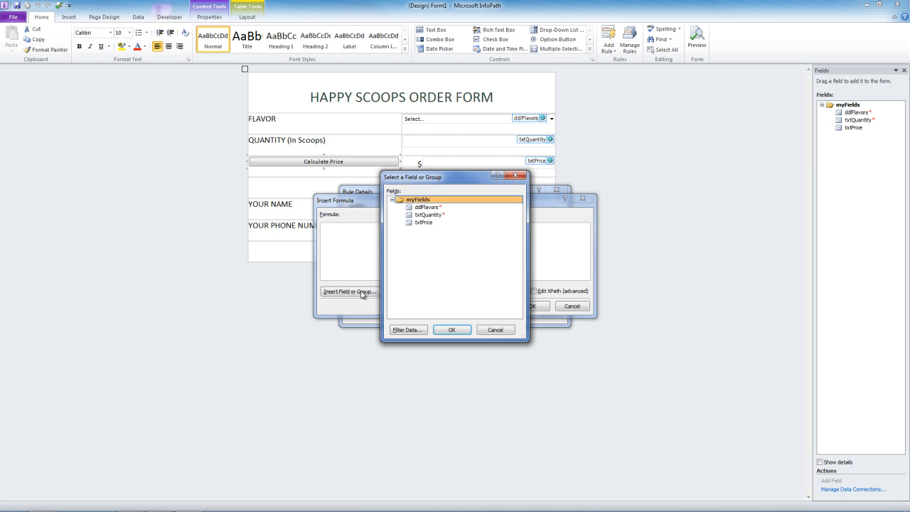
{"action": "left_click", "coordinate": [427, 215]}
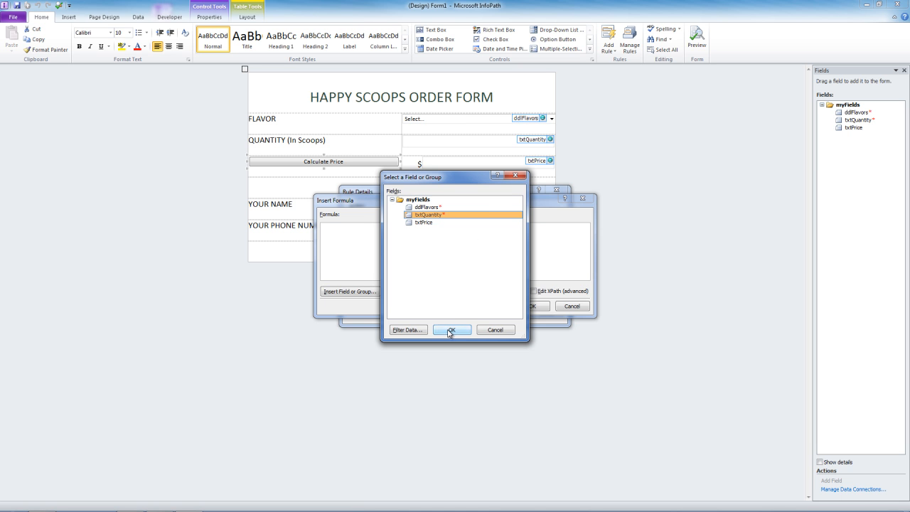
{"action": "left_click", "coordinate": [453, 330]}
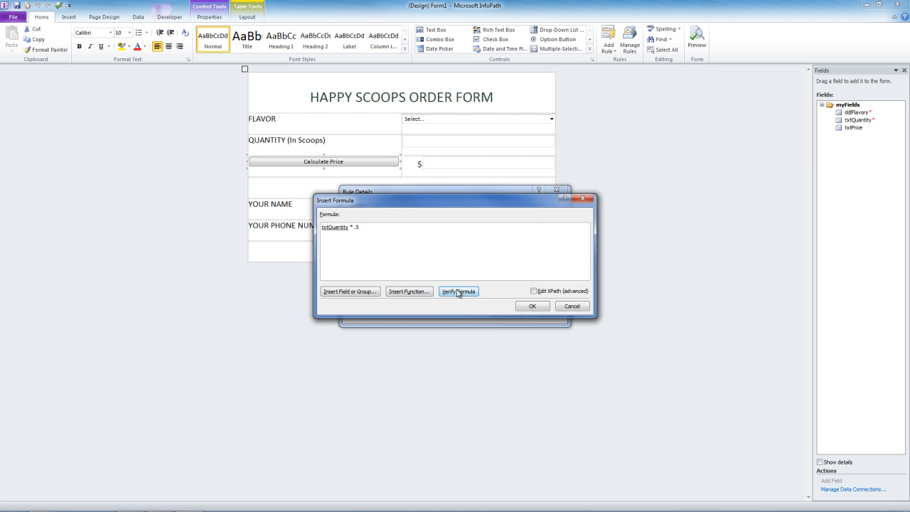
{"action": "mouse_move", "coordinate": [519, 307]}
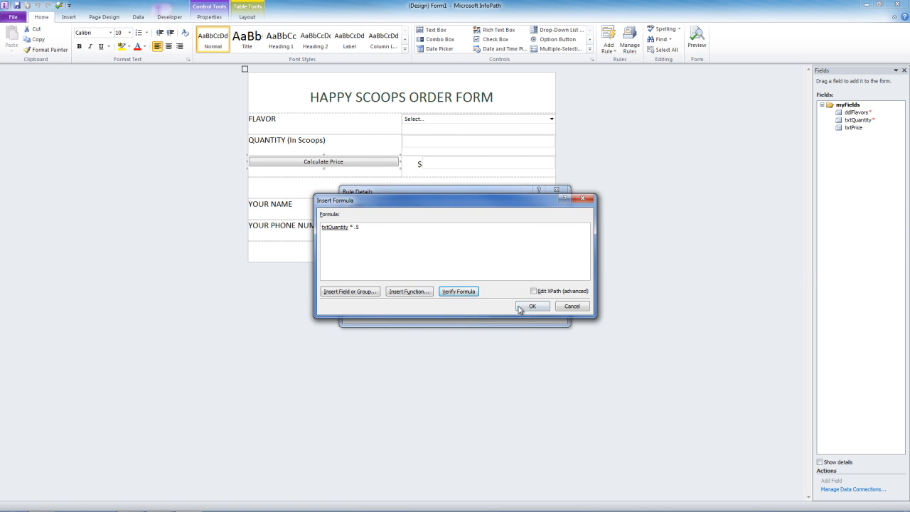
{"action": "left_click", "coordinate": [532, 306]}
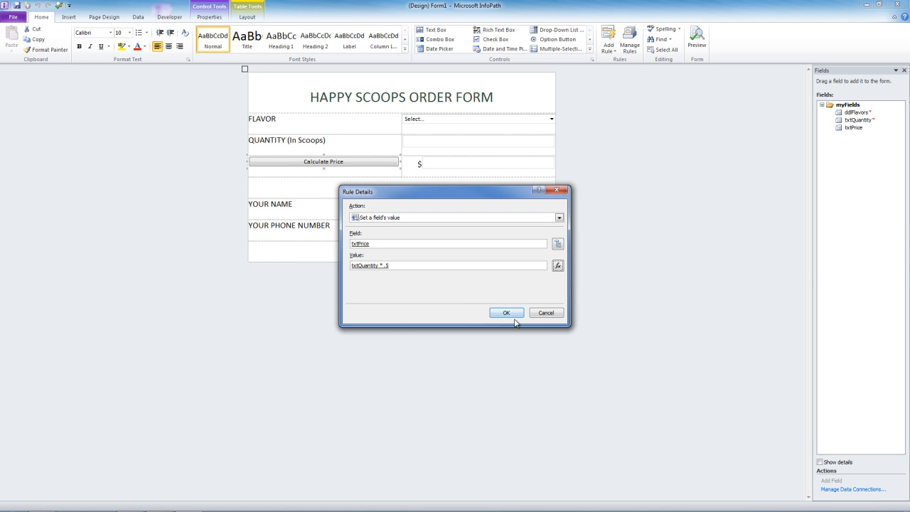
{"action": "left_click", "coordinate": [506, 313]}
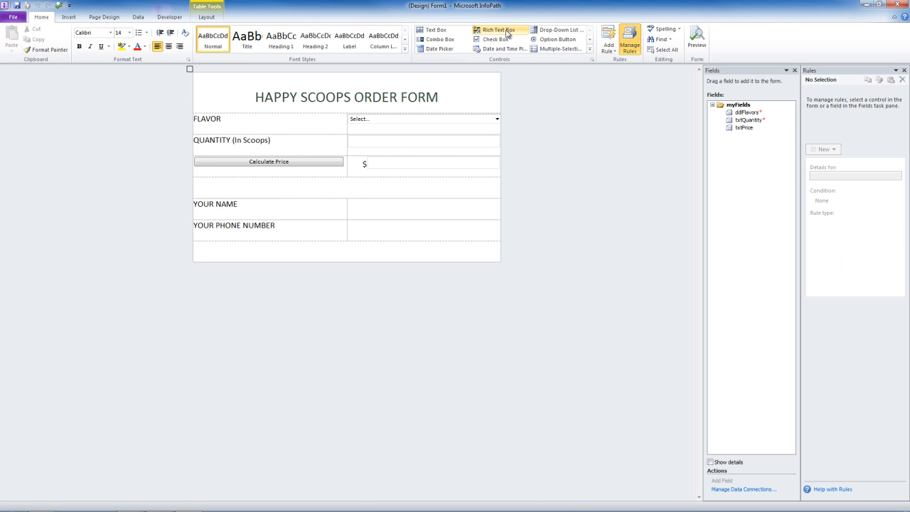
Insert a check box labelled "Check here if you would like fruit on top!"
{"action": "left_click", "coordinate": [495, 40]}
{"action": "type", "text": "Check"}
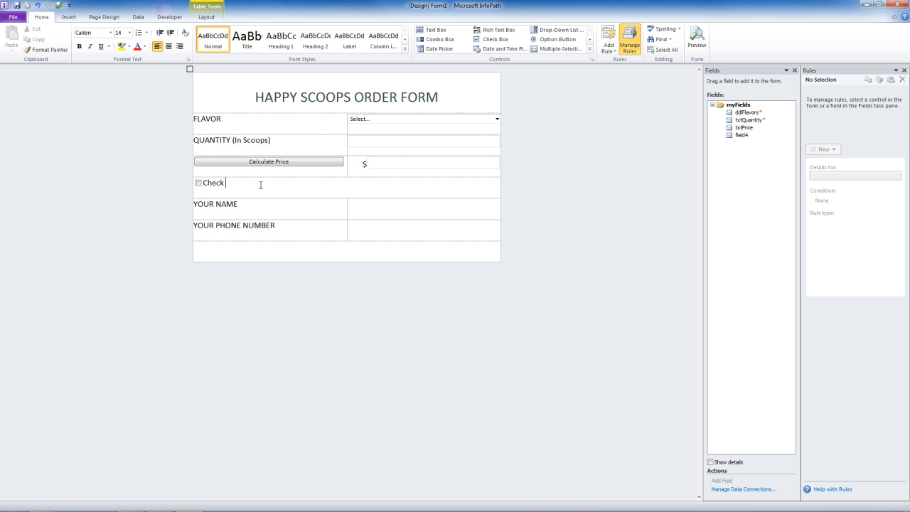
{"action": "type", "text": "her"}
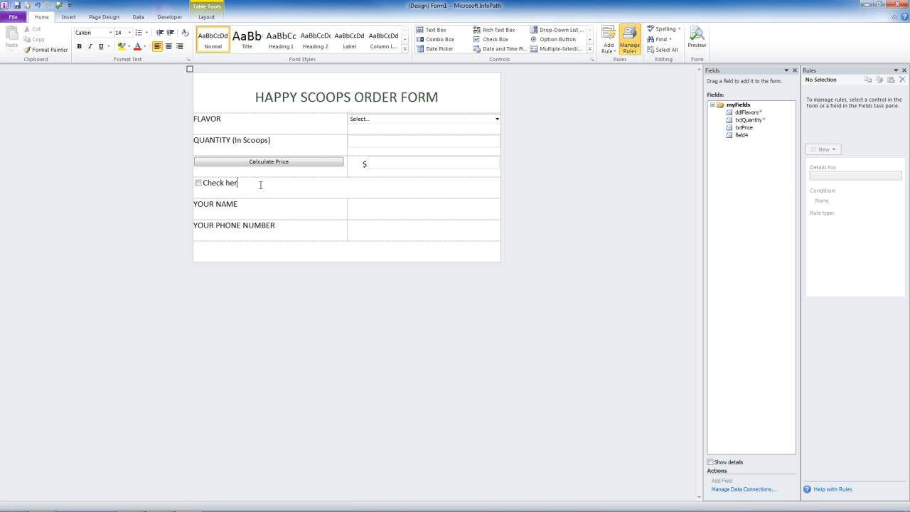
{"action": "type", "text": "e if you would like f"}
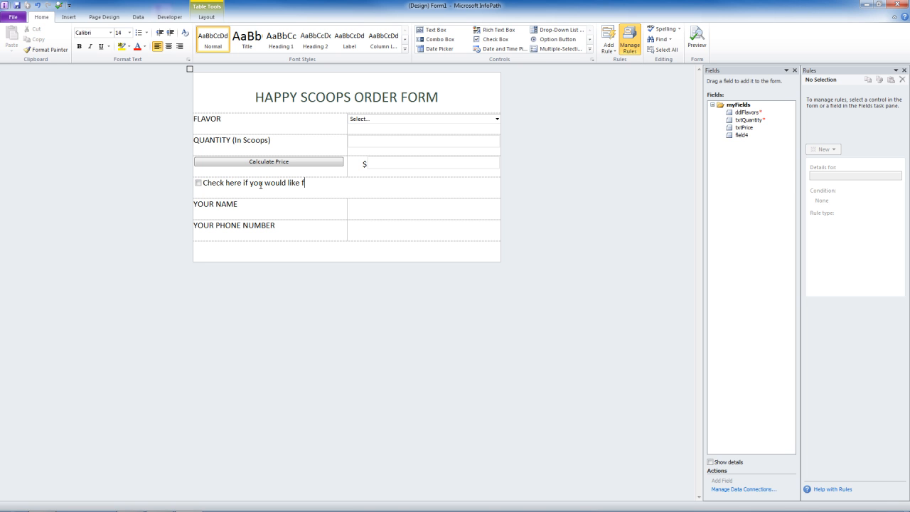
{"action": "type", "text": "ruit on"}
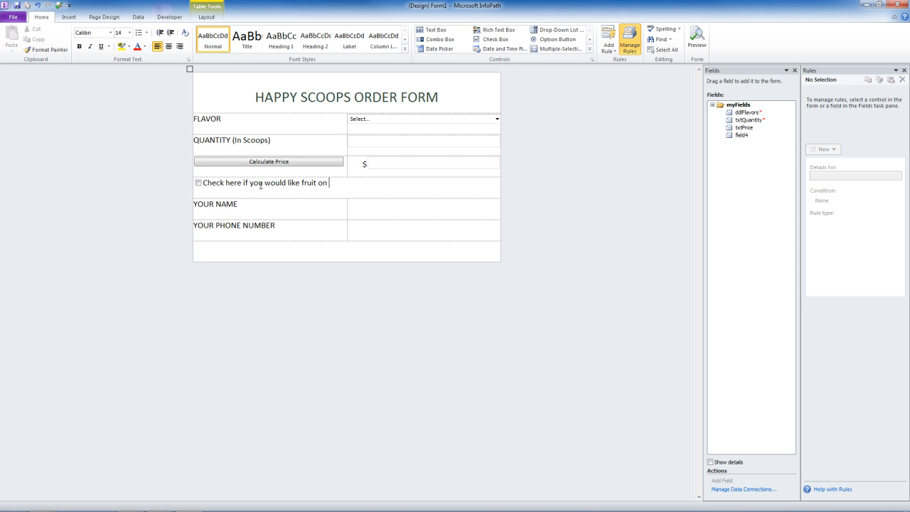
{"action": "type", "text": "top!"}
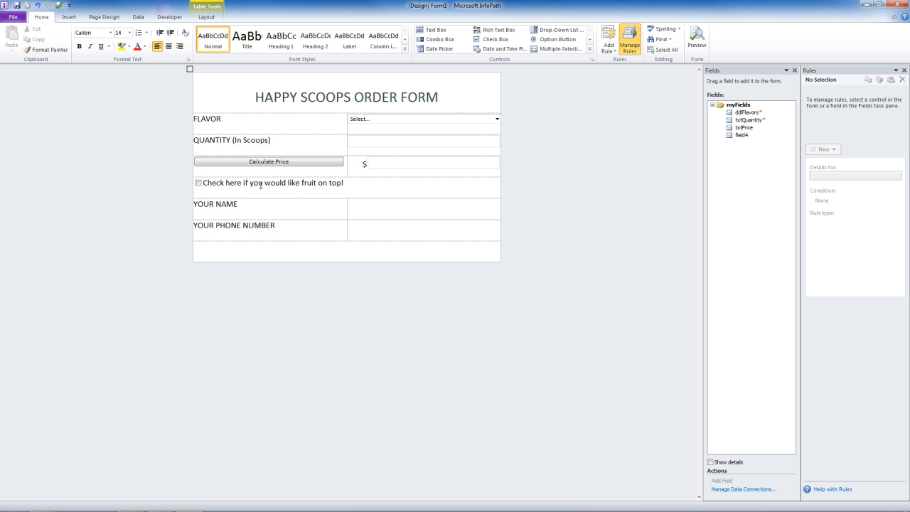
{"action": "left_click", "coordinate": [198, 182]}
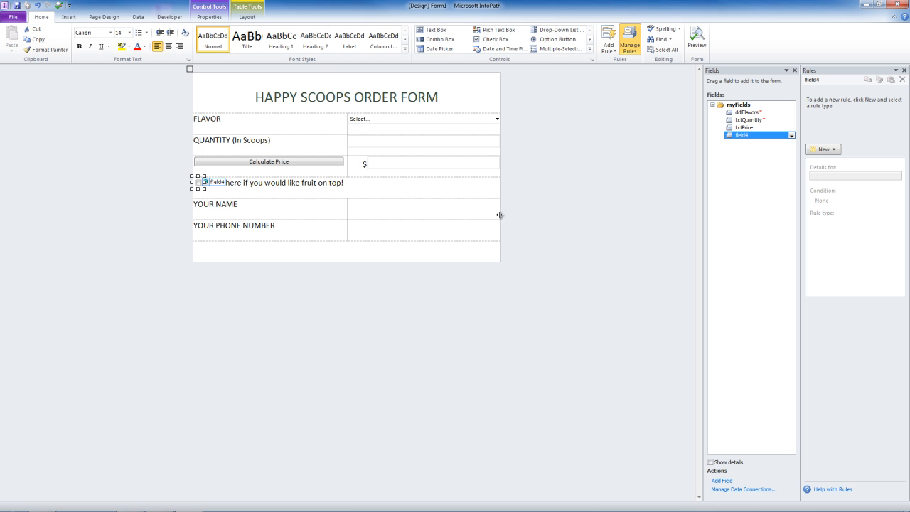
{"action": "mouse_move", "coordinate": [822, 149]}
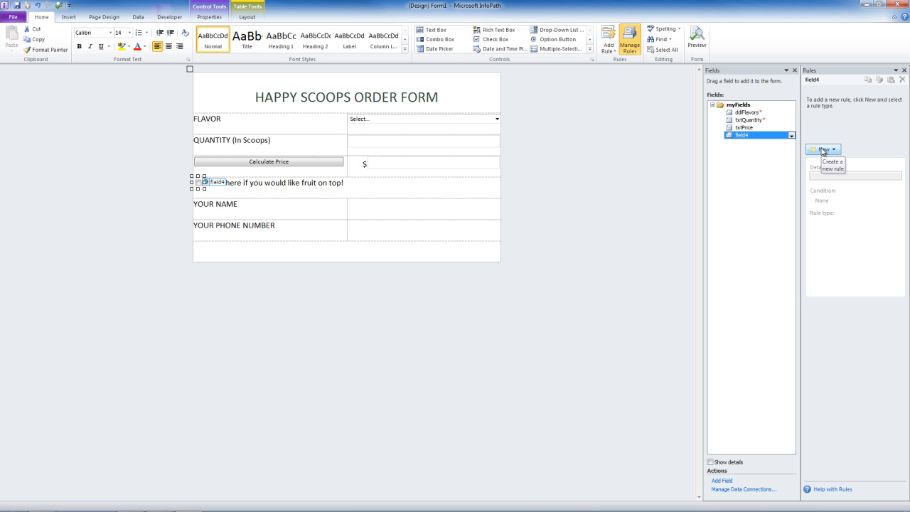
Create an action rule with condition field4 = TRUE that sets the txtPrice field
{"action": "left_click", "coordinate": [822, 149]}
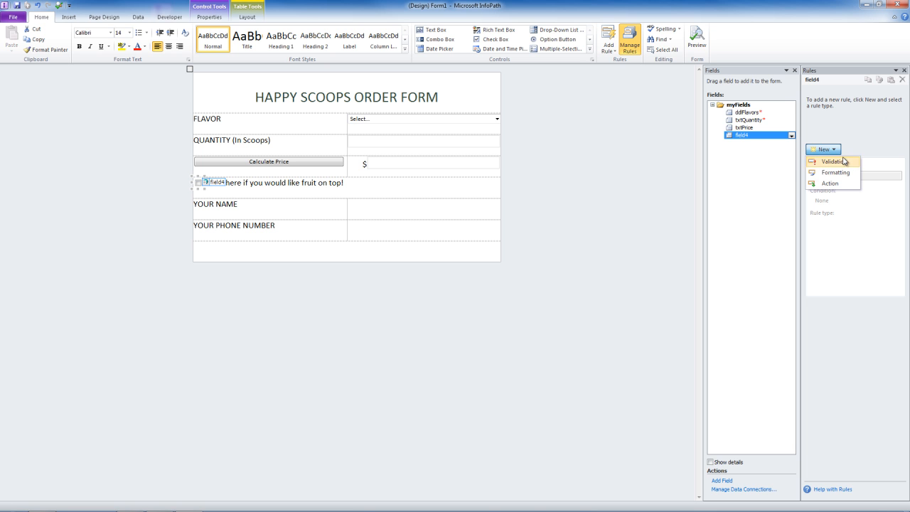
{"action": "left_click", "coordinate": [830, 184]}
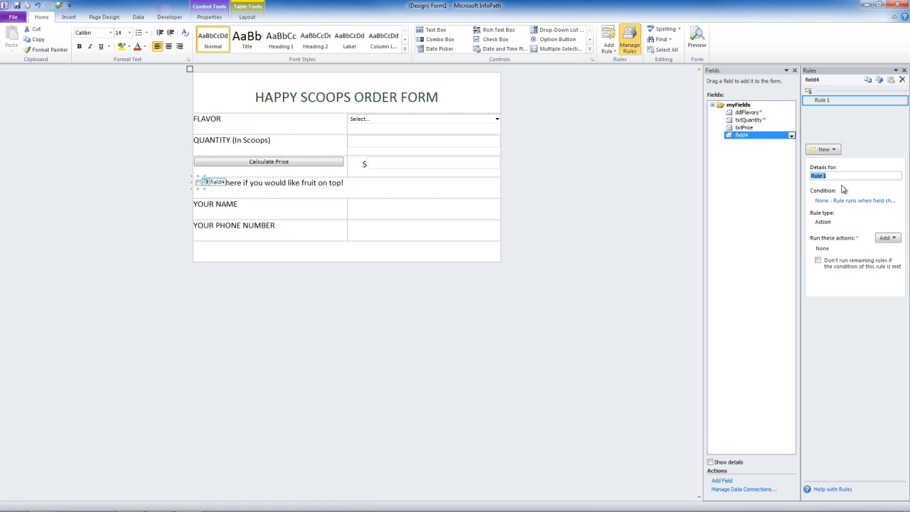
{"action": "left_click", "coordinate": [856, 200]}
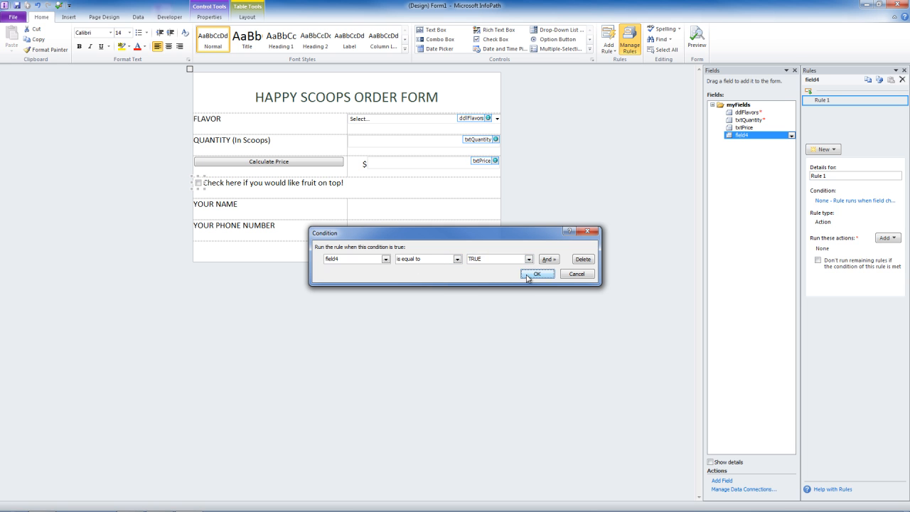
{"action": "left_click", "coordinate": [538, 273]}
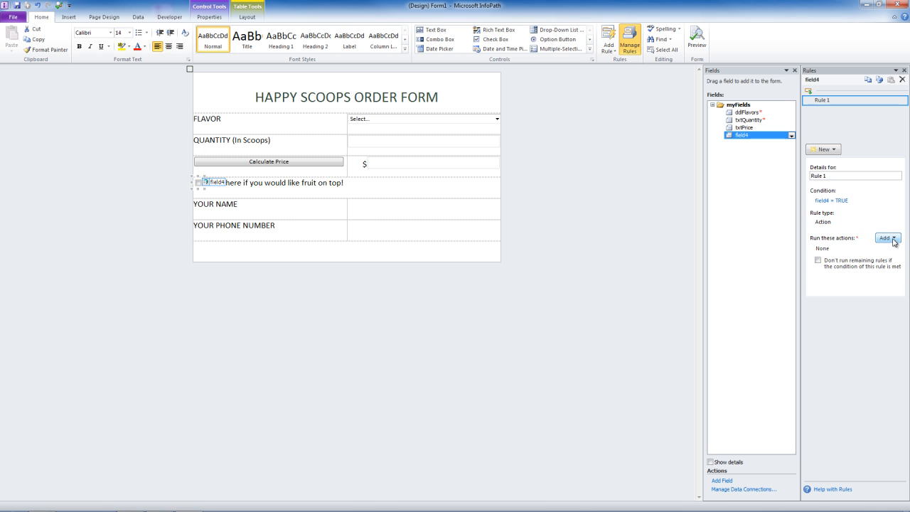
{"action": "left_click", "coordinate": [885, 237]}
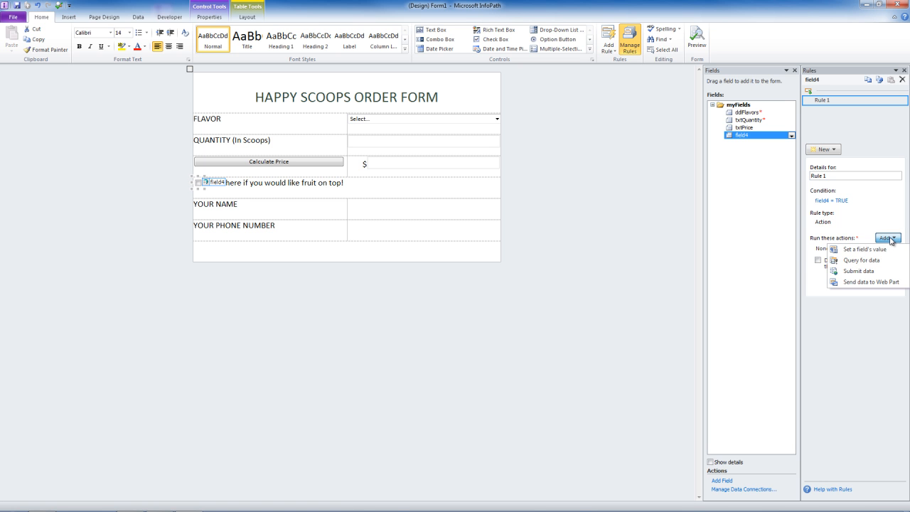
{"action": "left_click", "coordinate": [864, 249]}
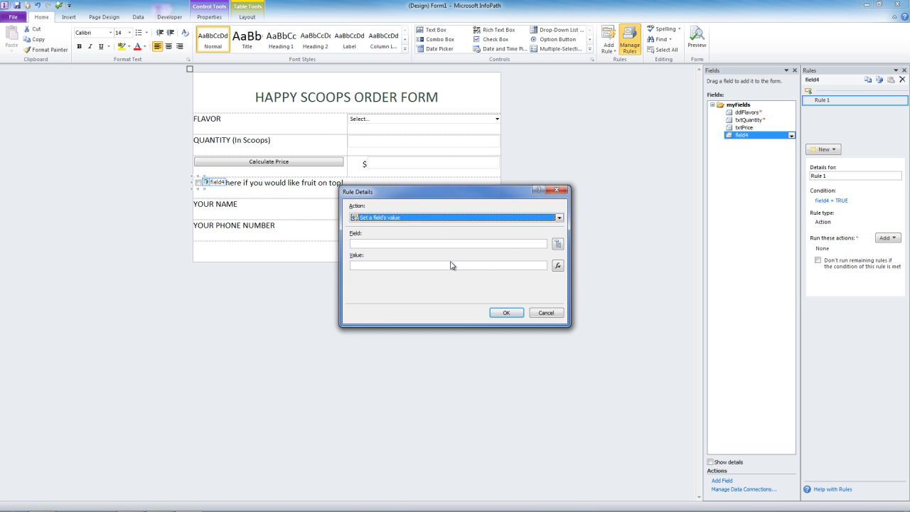
{"action": "left_click", "coordinate": [558, 243]}
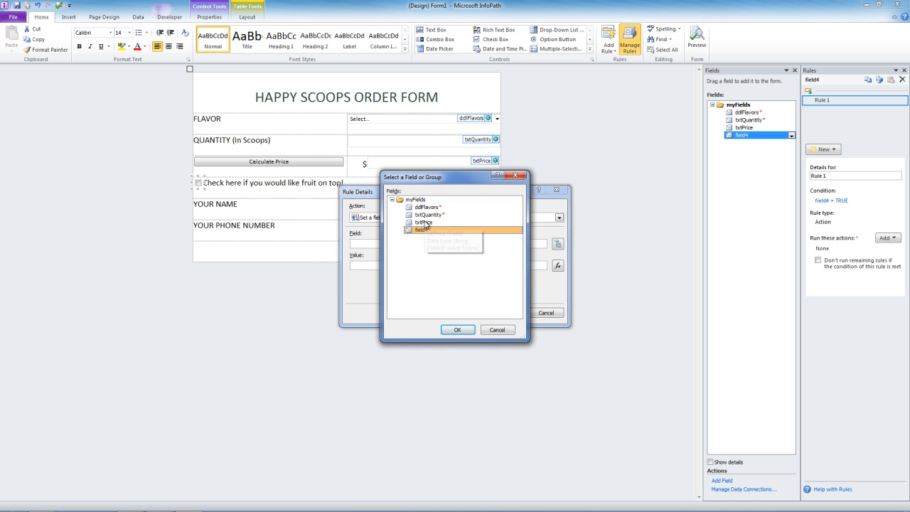
{"action": "left_click", "coordinate": [458, 330]}
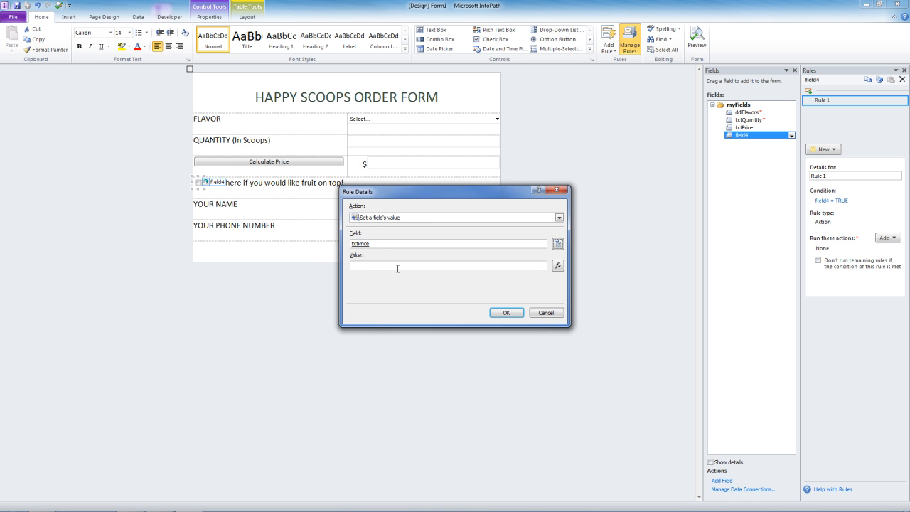
Build the rule's value formula as txtQuantity * .5 + 1 and confirm it
{"action": "left_click", "coordinate": [557, 265]}
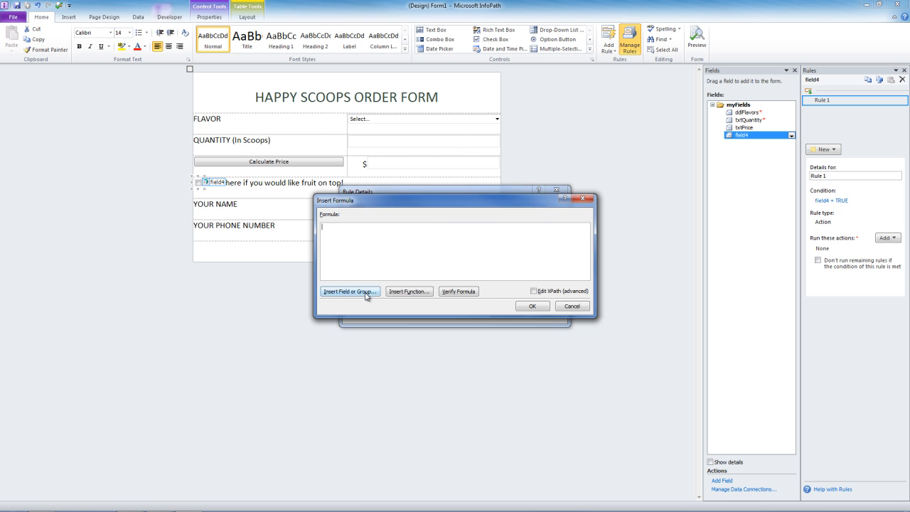
{"action": "left_click", "coordinate": [350, 291]}
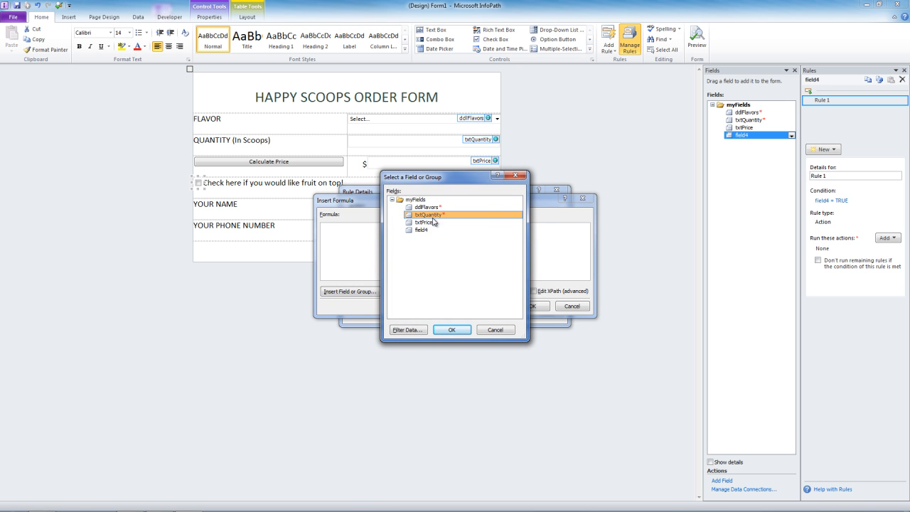
{"action": "left_click", "coordinate": [453, 330]}
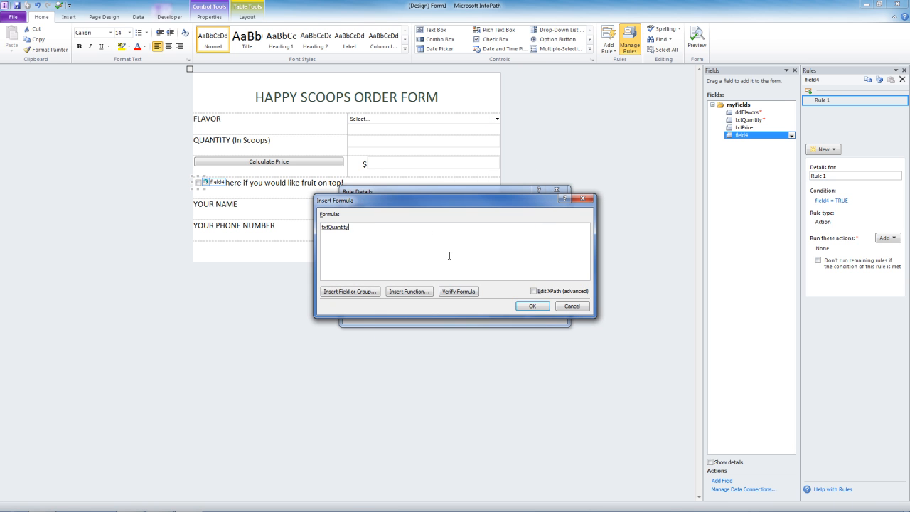
{"action": "type", "text": "*.5"}
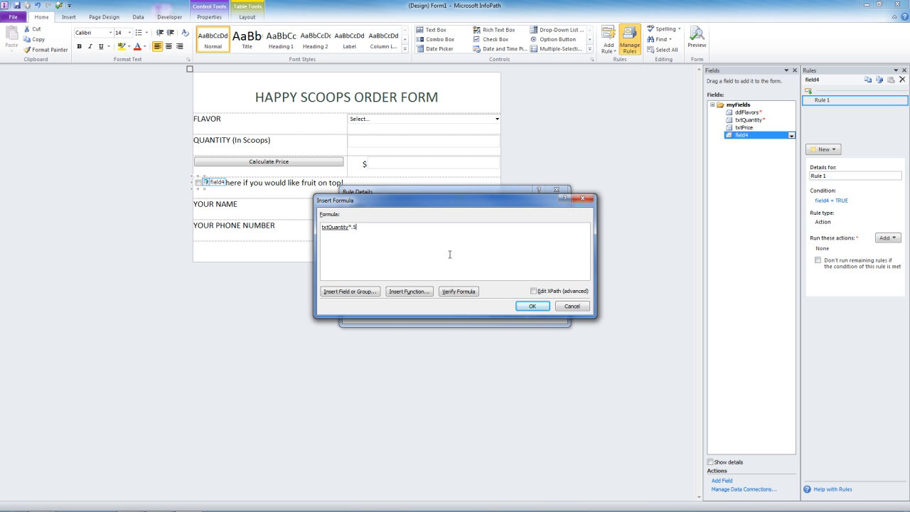
{"action": "type", "text": "+1"}
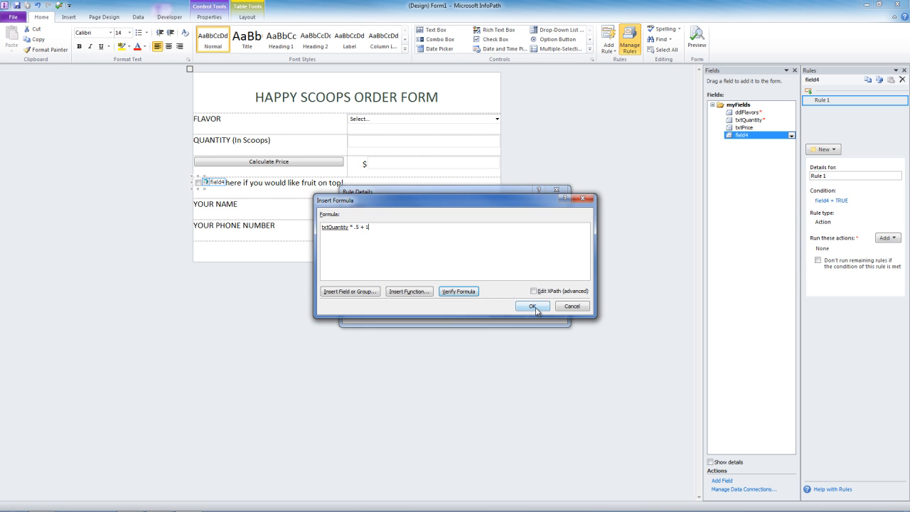
{"action": "left_click", "coordinate": [532, 306]}
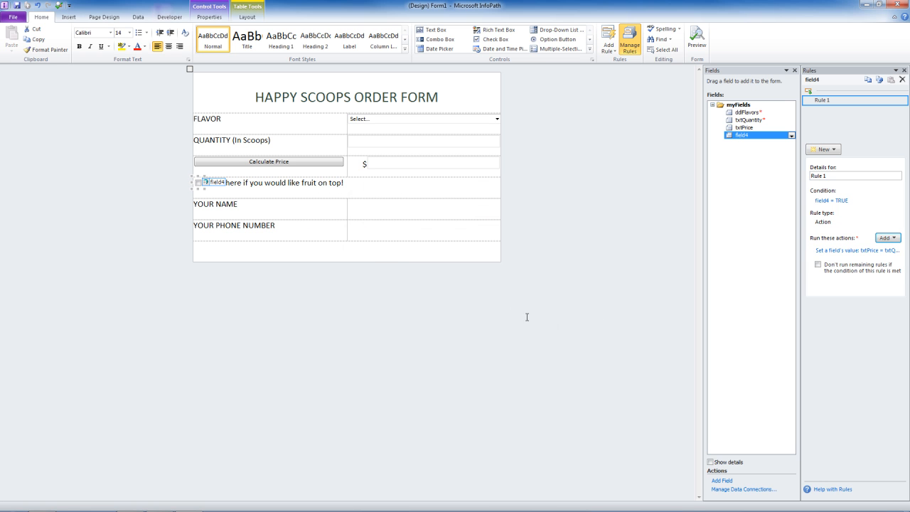
Add a second action rule: when field4 = FALSE, set txtPrice to txtQuantity * .5
{"action": "left_click", "coordinate": [822, 149]}
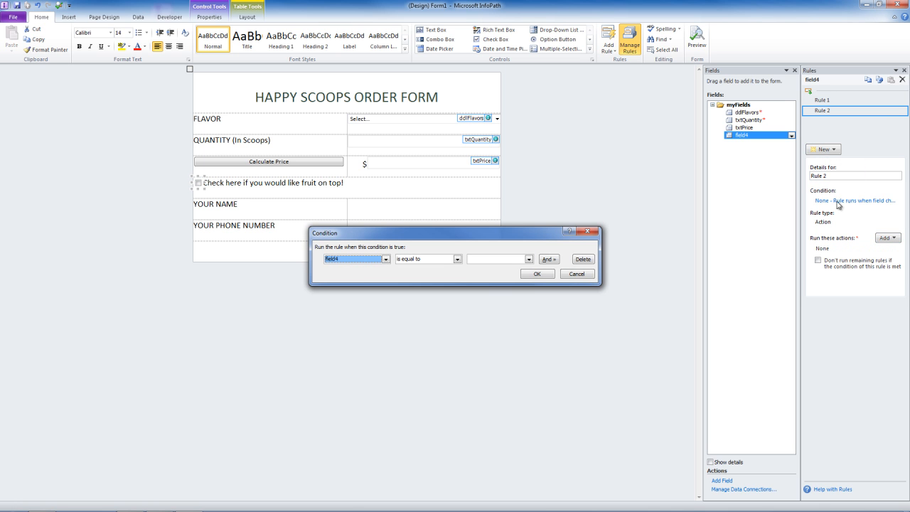
{"action": "type", "text": "FALSE"}
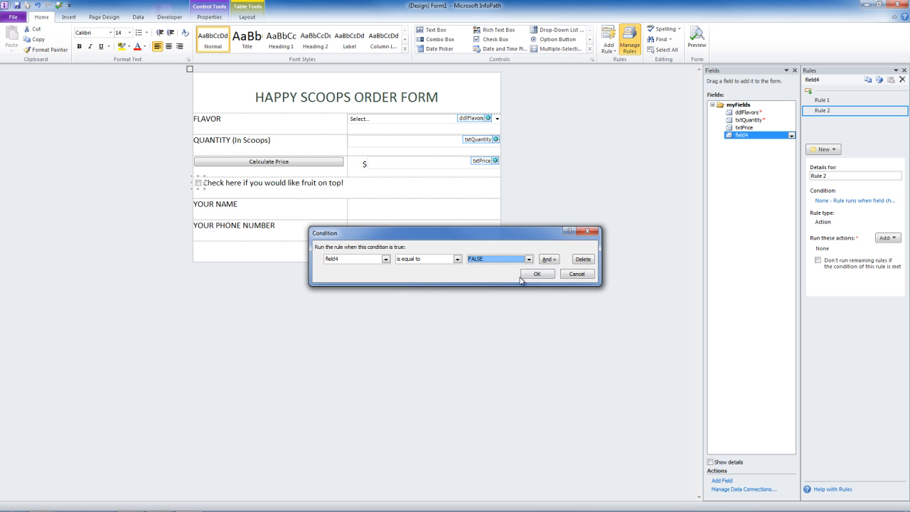
{"action": "left_click", "coordinate": [538, 273]}
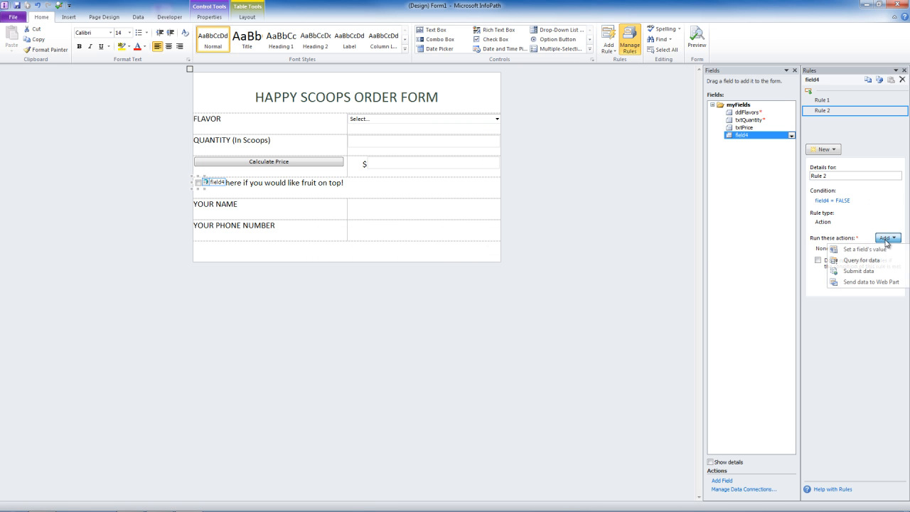
{"action": "left_click", "coordinate": [867, 249]}
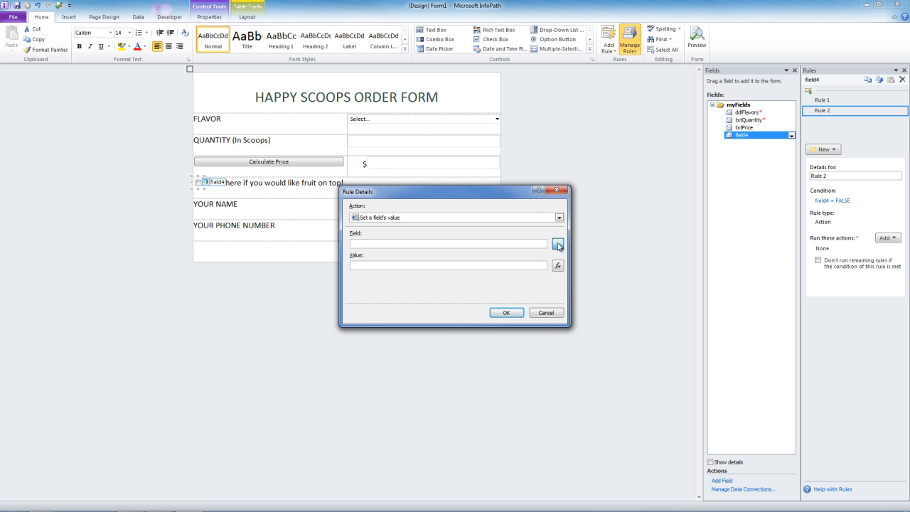
{"action": "left_click", "coordinate": [557, 243]}
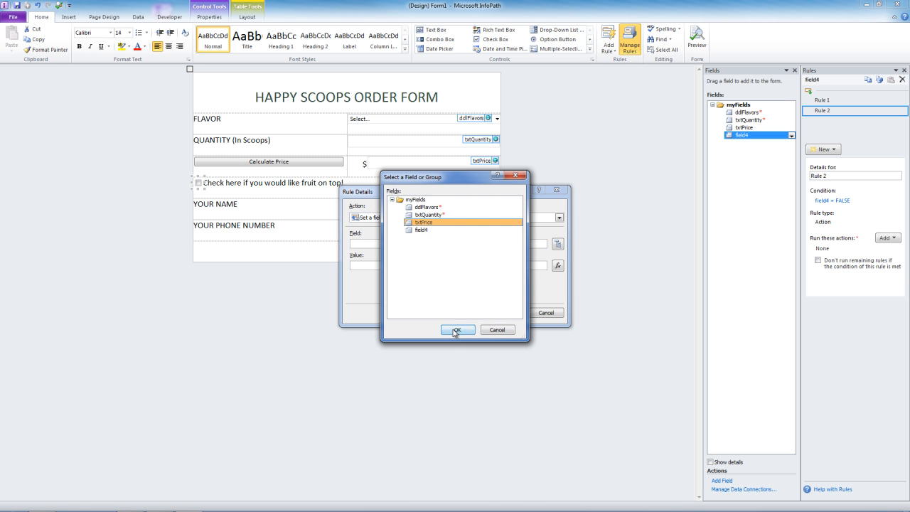
{"action": "left_click", "coordinate": [457, 330]}
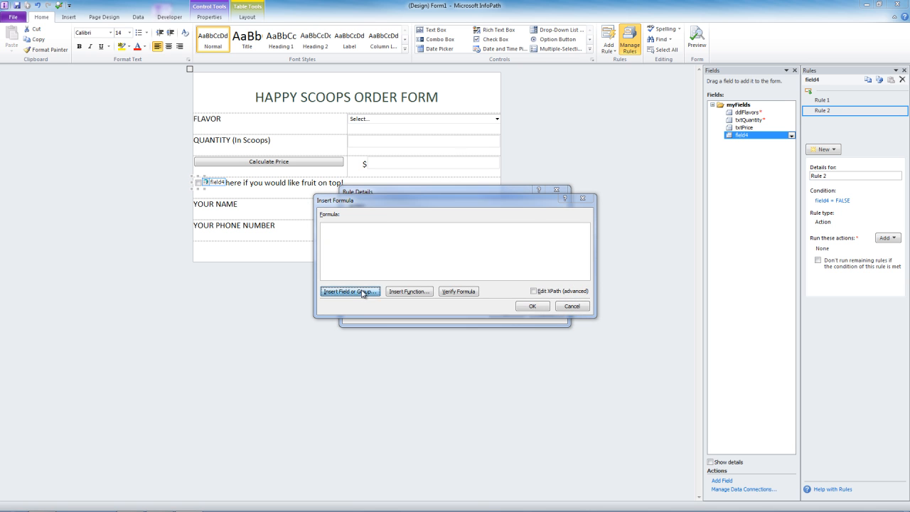
{"action": "left_click", "coordinate": [350, 290]}
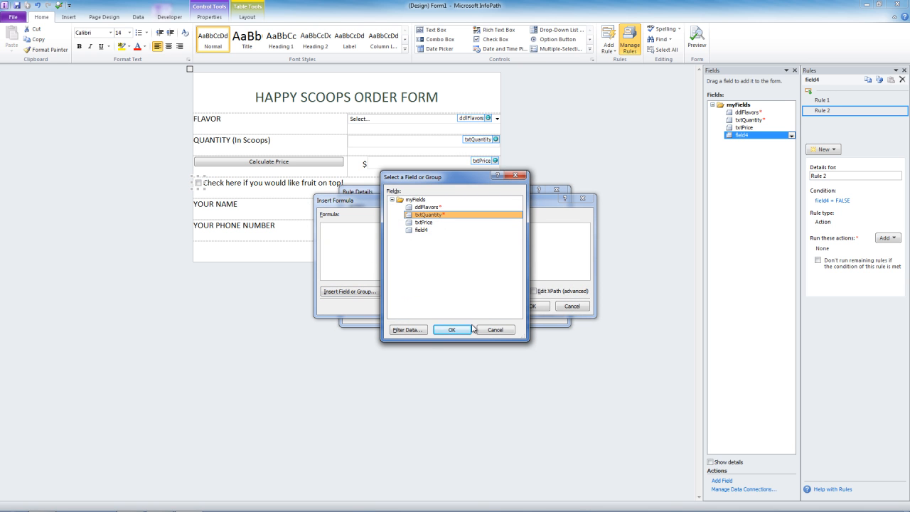
{"action": "left_click", "coordinate": [452, 330]}
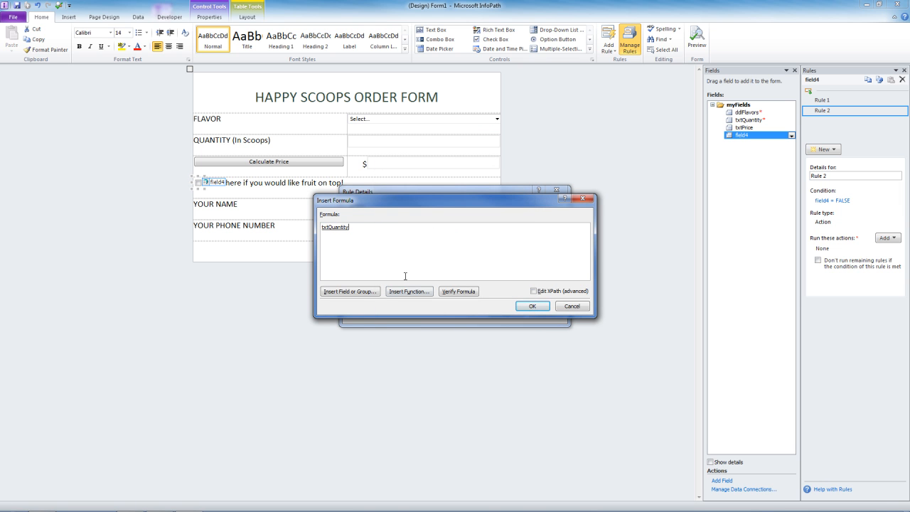
{"action": "type", "text": "*.5"}
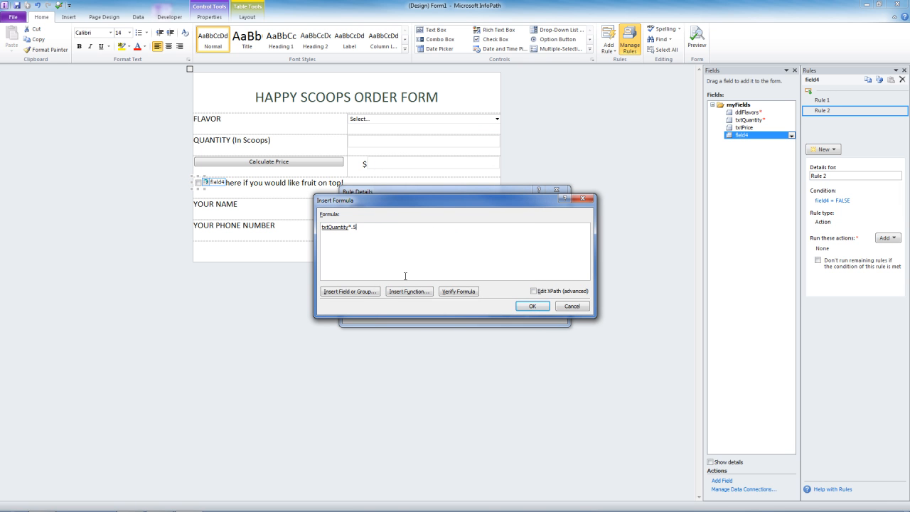
{"action": "left_click", "coordinate": [532, 306]}
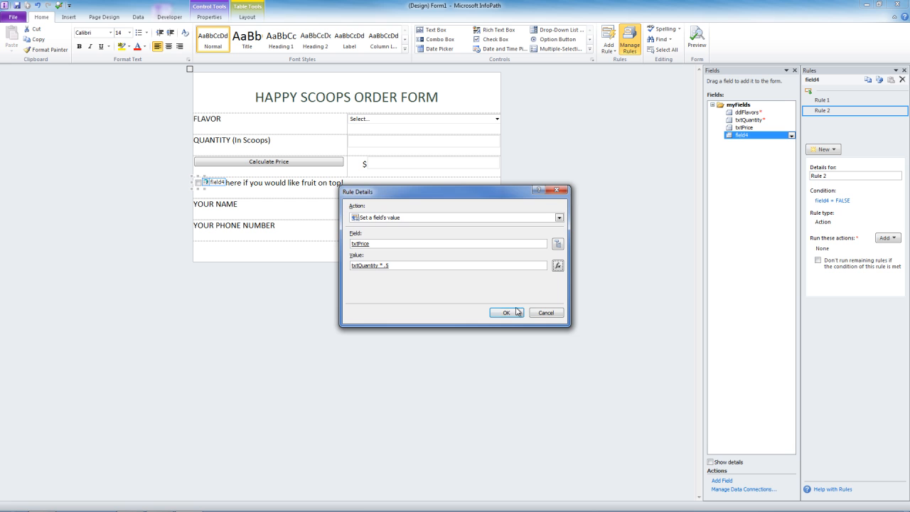
{"action": "left_click", "coordinate": [506, 312]}
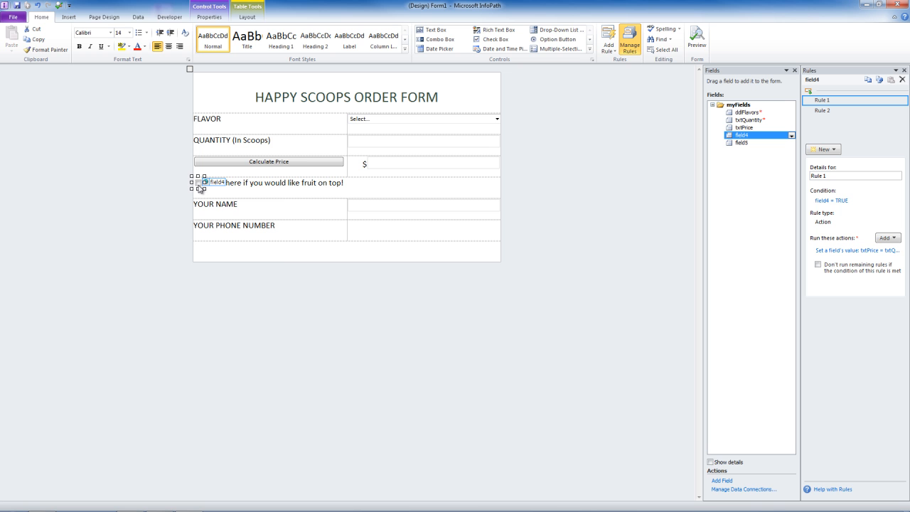
Rename the fruit check box's field to chkFruit_Option in Check Box Properties
{"action": "right_click", "coordinate": [216, 182]}
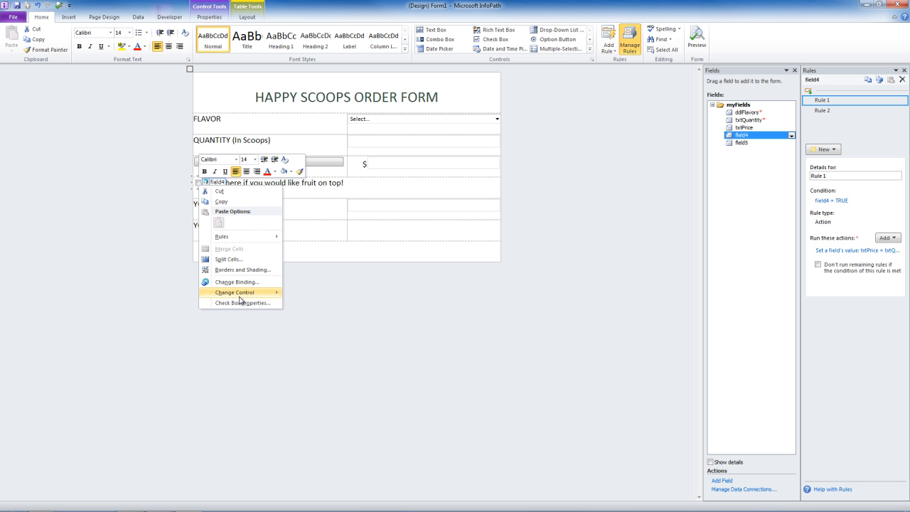
{"action": "left_click", "coordinate": [242, 303]}
{"action": "type", "text": "chkFruit_"}
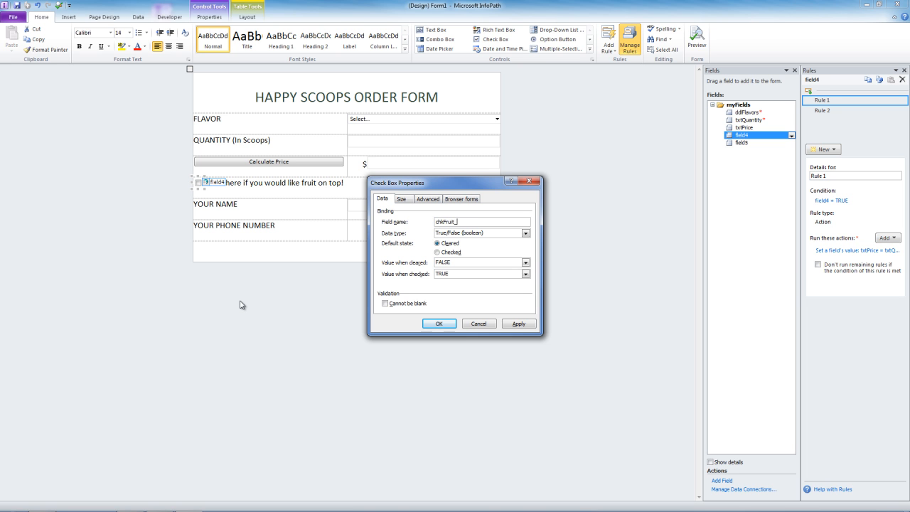
{"action": "type", "text": "Option"}
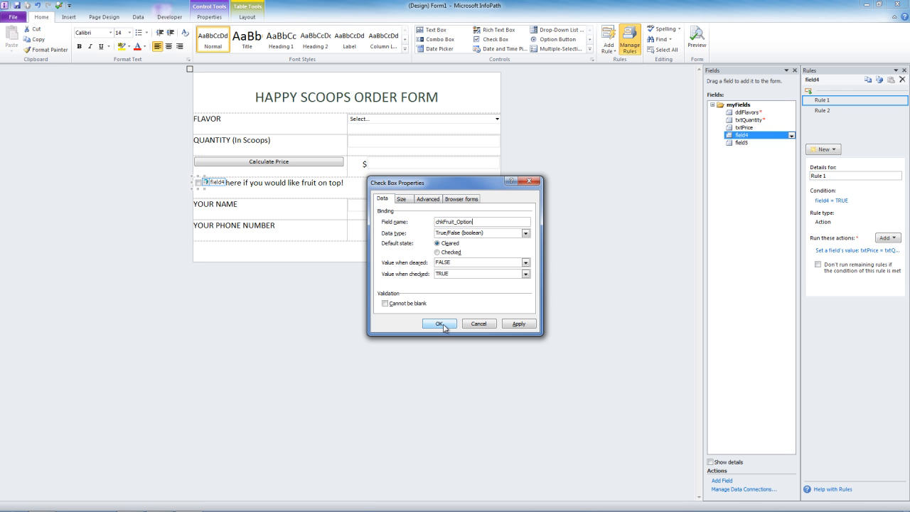
{"action": "left_click", "coordinate": [438, 324]}
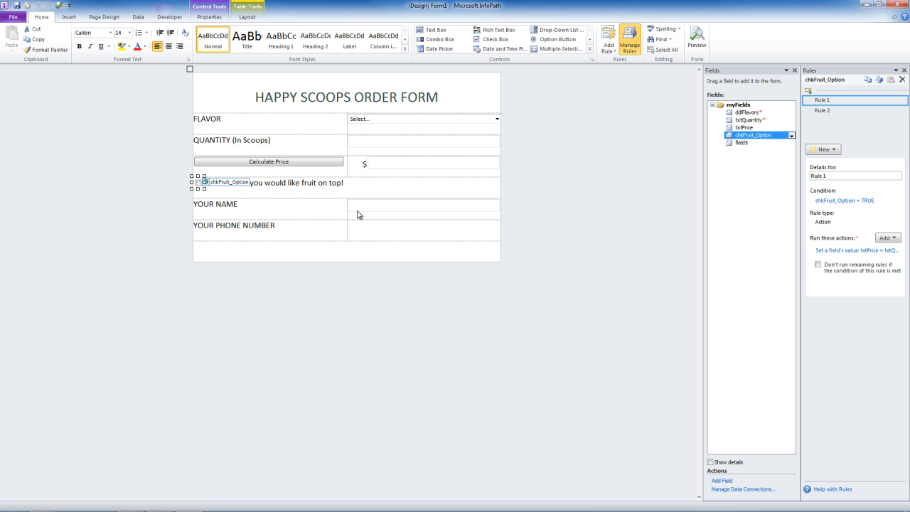
Rename the Your Name text box's field to txtName in Text Box Properties
{"action": "right_click", "coordinate": [358, 215]}
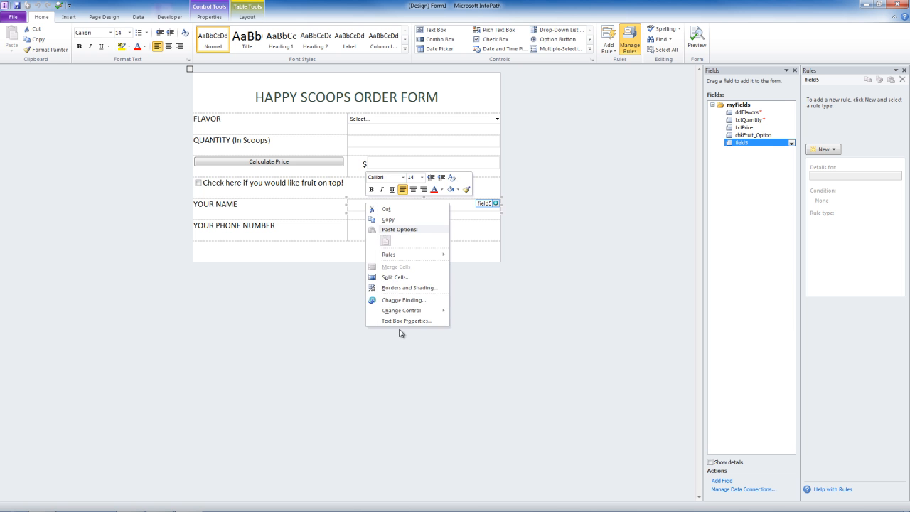
{"action": "left_click", "coordinate": [407, 322]}
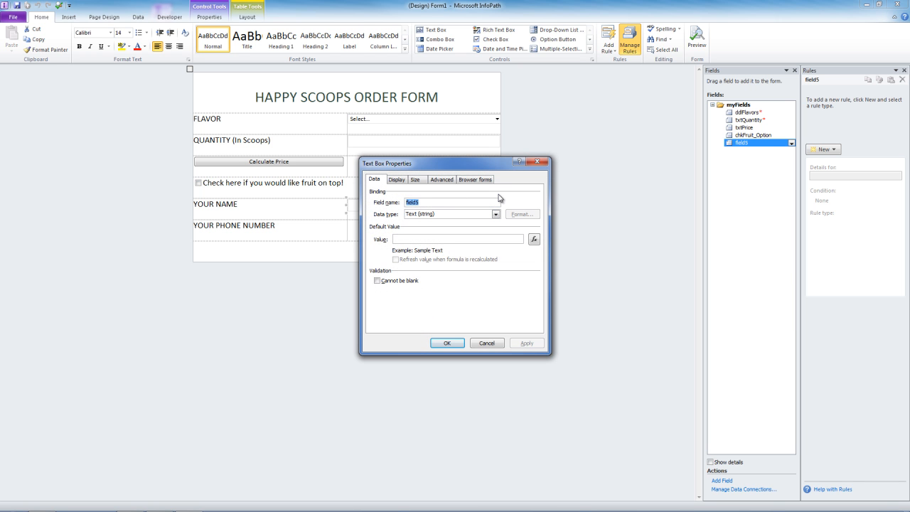
{"action": "type", "text": "txtName"}
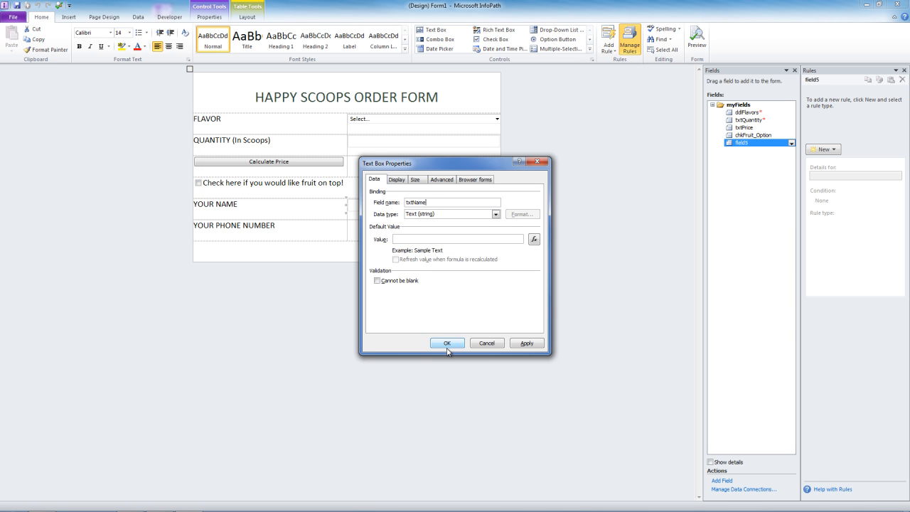
{"action": "left_click", "coordinate": [446, 343]}
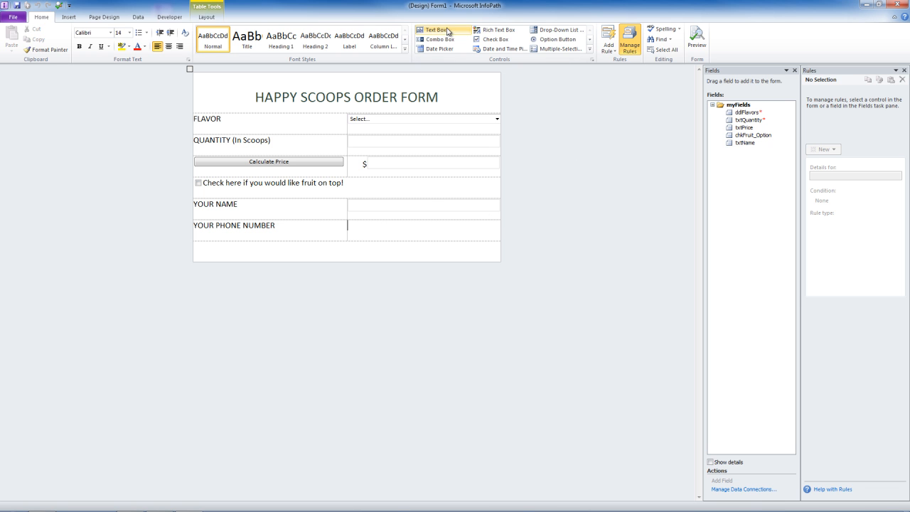
Insert a phone number text box and name its field txtPhone_Number
{"action": "left_click", "coordinate": [424, 225]}
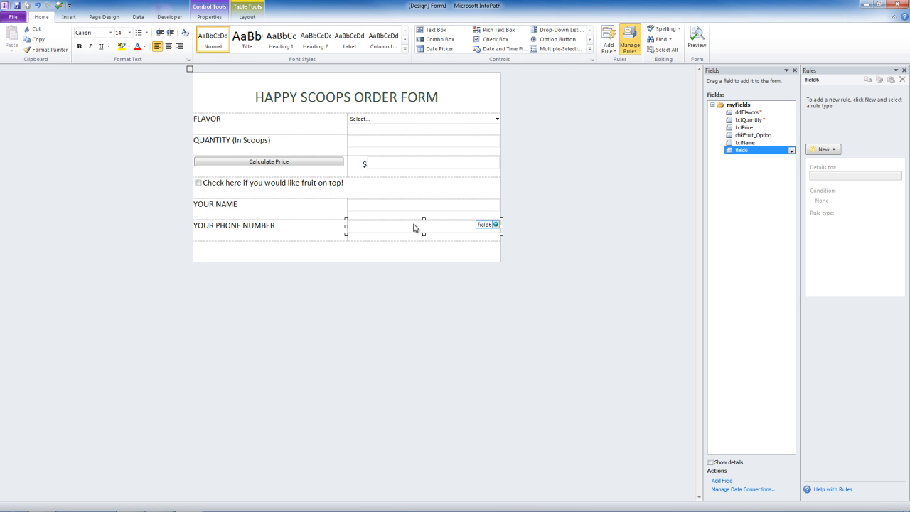
{"action": "double_click", "coordinate": [424, 225]}
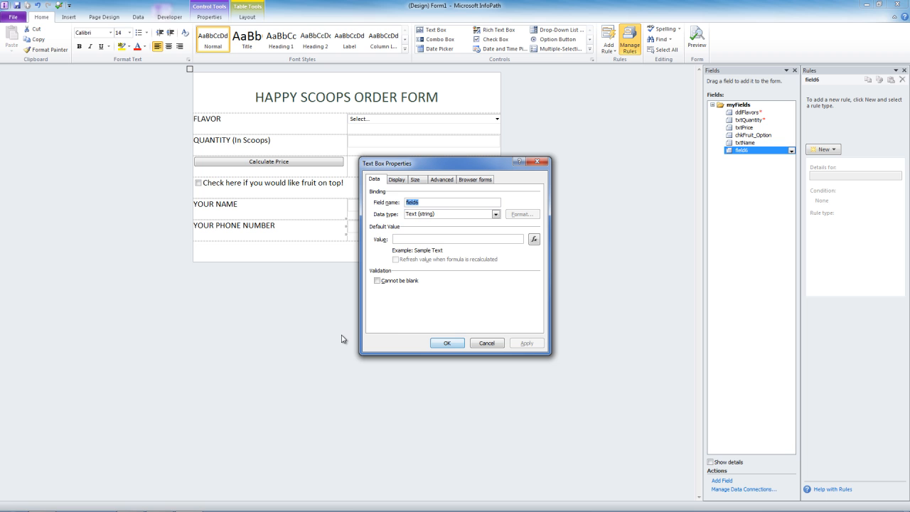
{"action": "type", "text": "txtPhone"}
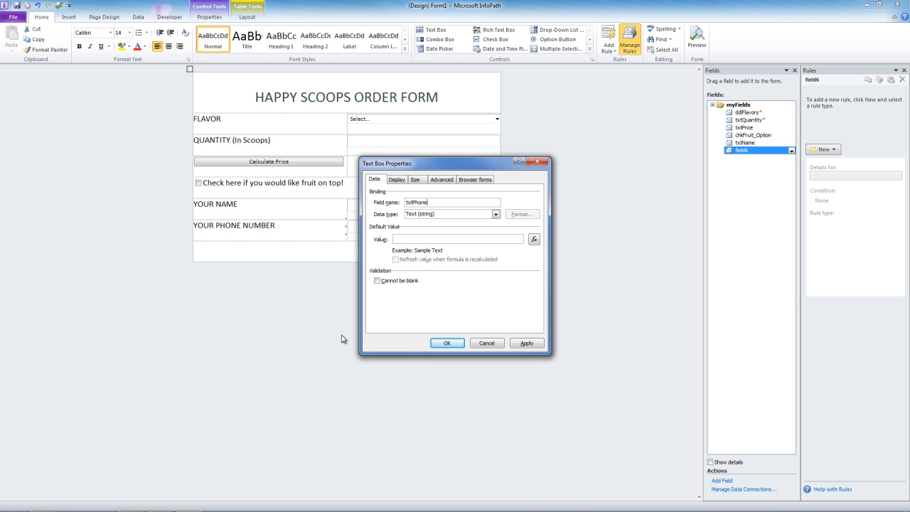
{"action": "mouse_move", "coordinate": [344, 336]}
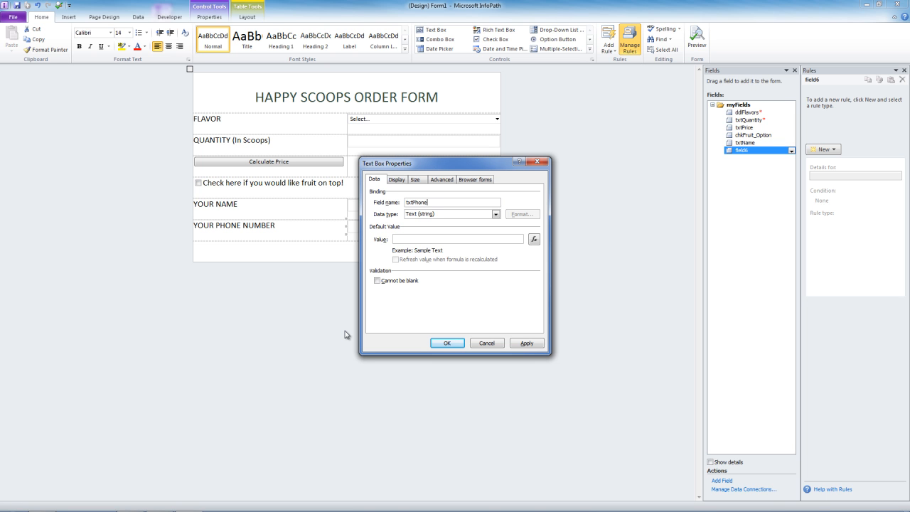
{"action": "type", "text": "_Number"}
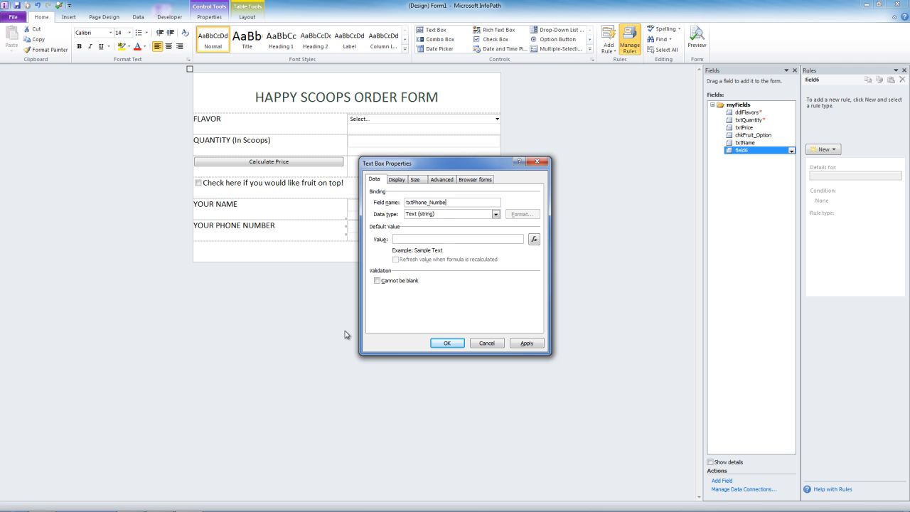
{"action": "left_click", "coordinate": [446, 343]}
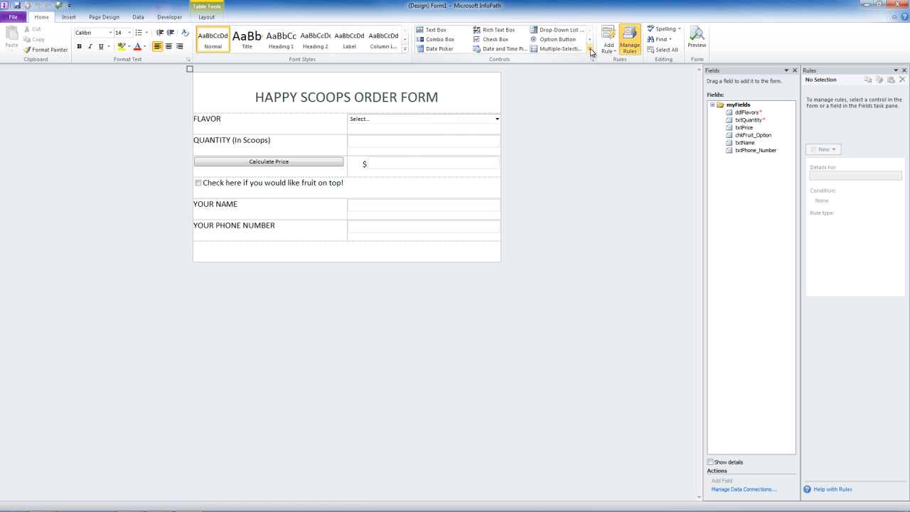
Insert a full-width button labelled "Click here to SUBMIT your order!" with ID btnSubmit
{"action": "left_click", "coordinate": [588, 51]}
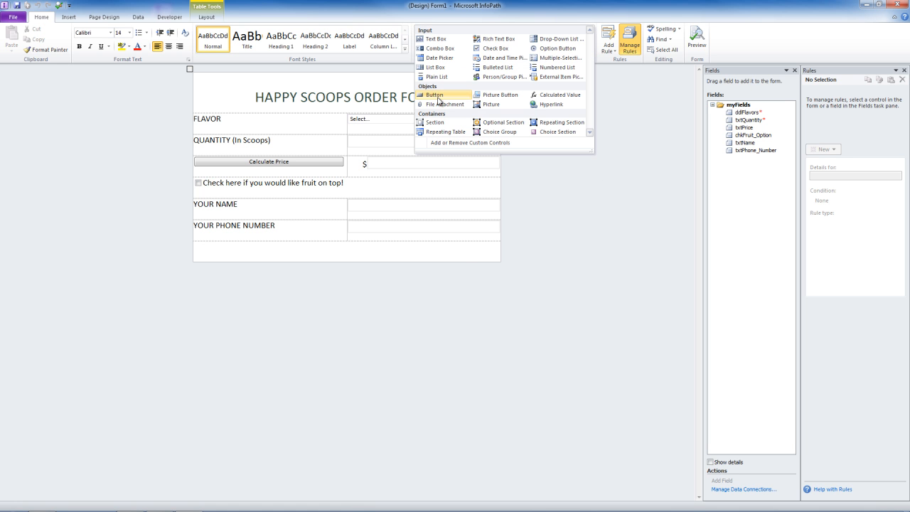
{"action": "left_click", "coordinate": [435, 93]}
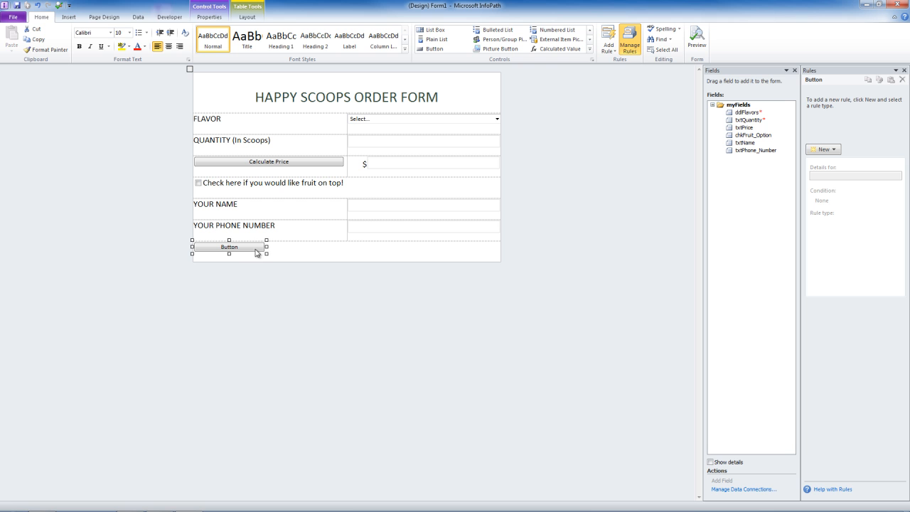
{"action": "left_click_drag", "start_coordinate": [268, 247], "coordinate": [492, 248]}
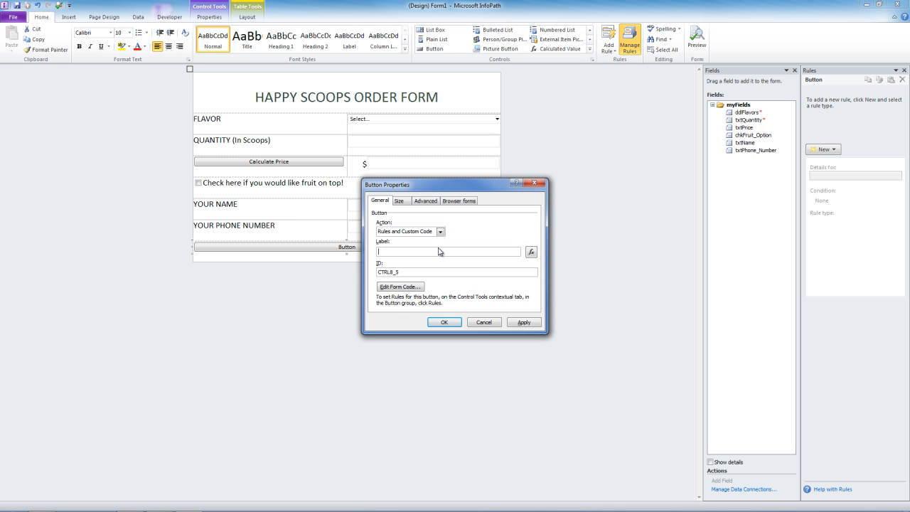
{"action": "type", "text": "Click here to SUBMIT your order!"}
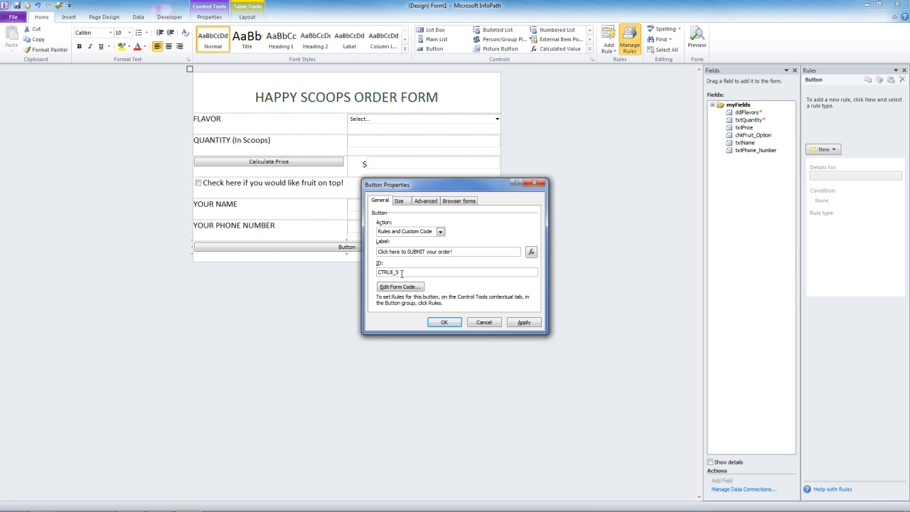
{"action": "type", "text": "btnSubmit"}
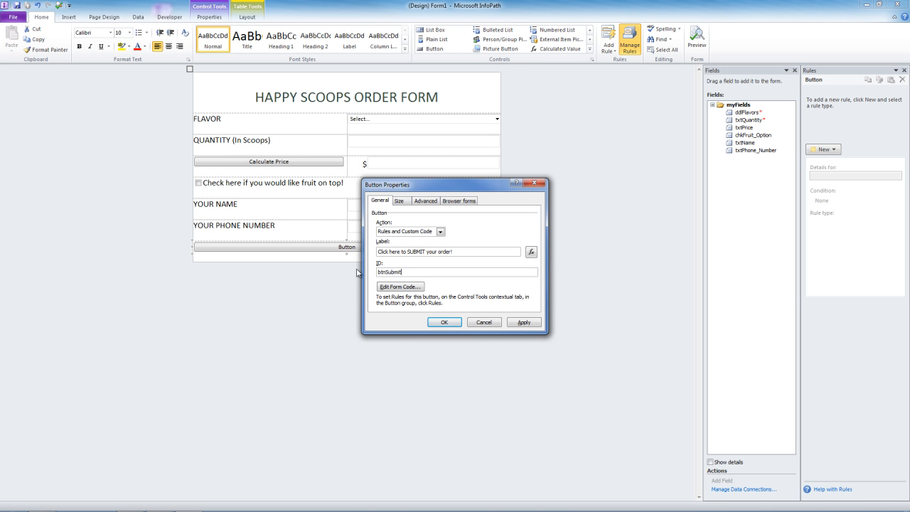
{"action": "left_click", "coordinate": [444, 321]}
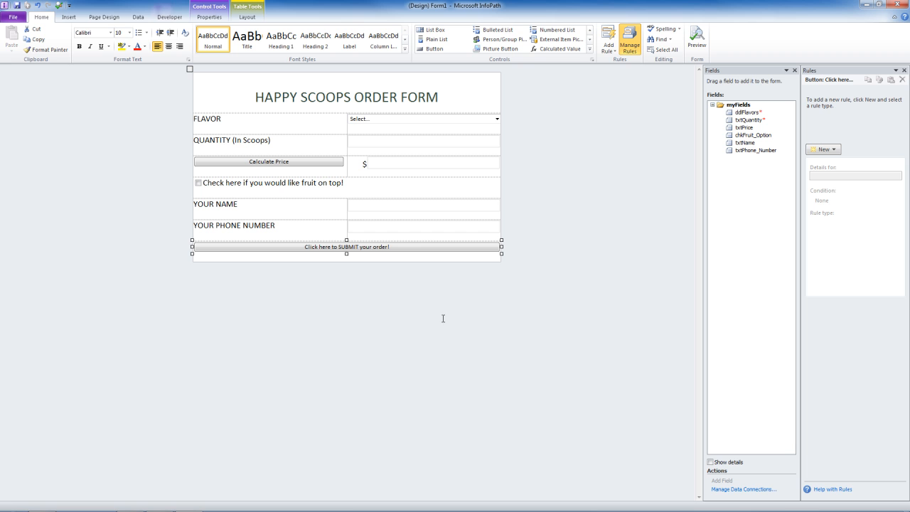
{"action": "mouse_move", "coordinate": [375, 253]}
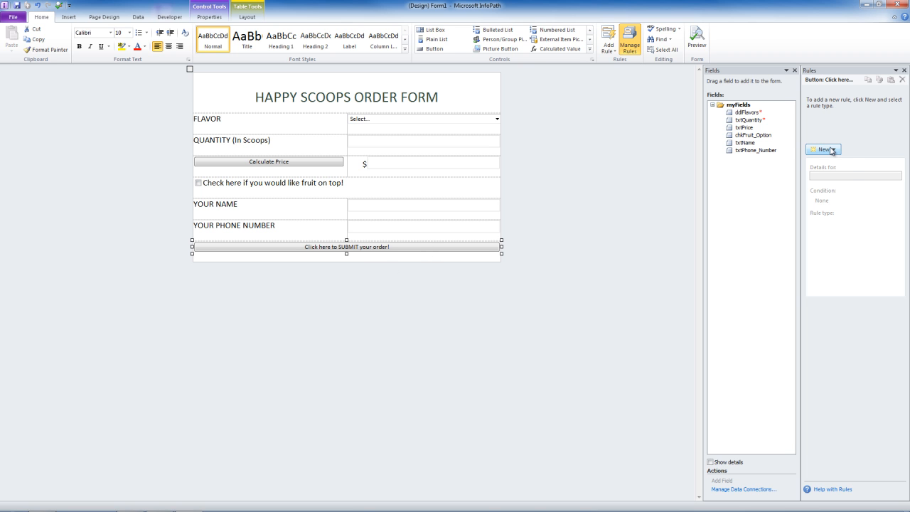
Create a new action rule on the submit button with a Submit data action
{"action": "left_click", "coordinate": [822, 150]}
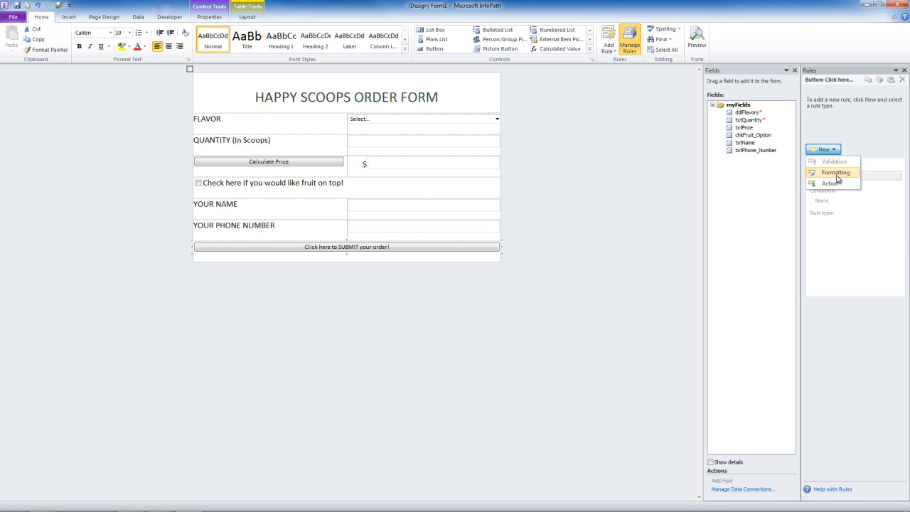
{"action": "left_click", "coordinate": [831, 184]}
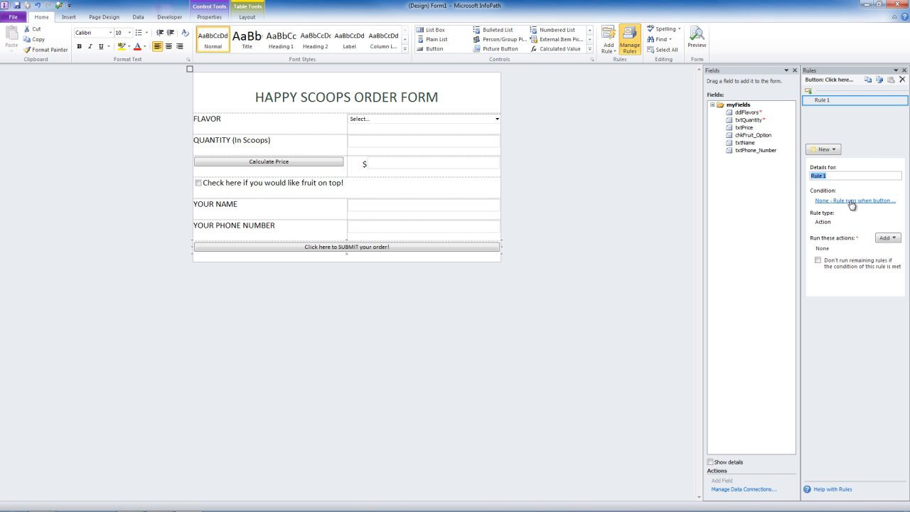
{"action": "mouse_move", "coordinate": [853, 205]}
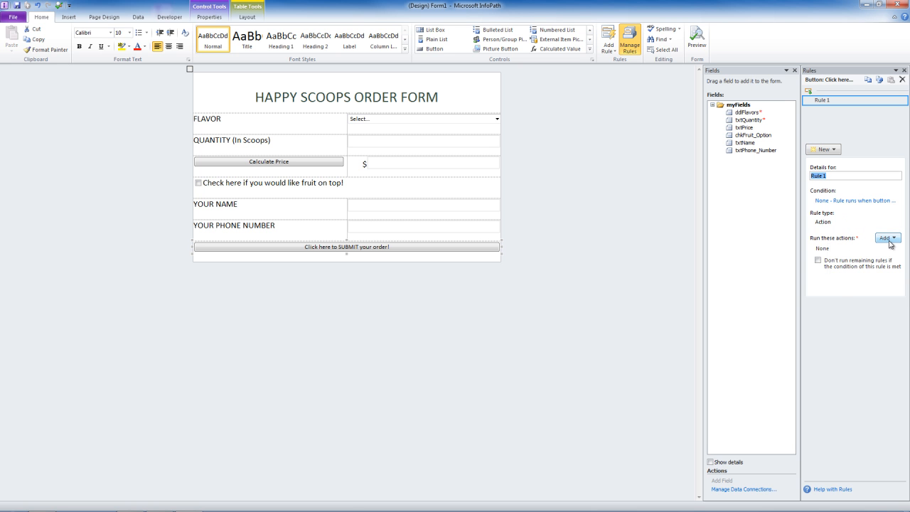
{"action": "left_click", "coordinate": [887, 238]}
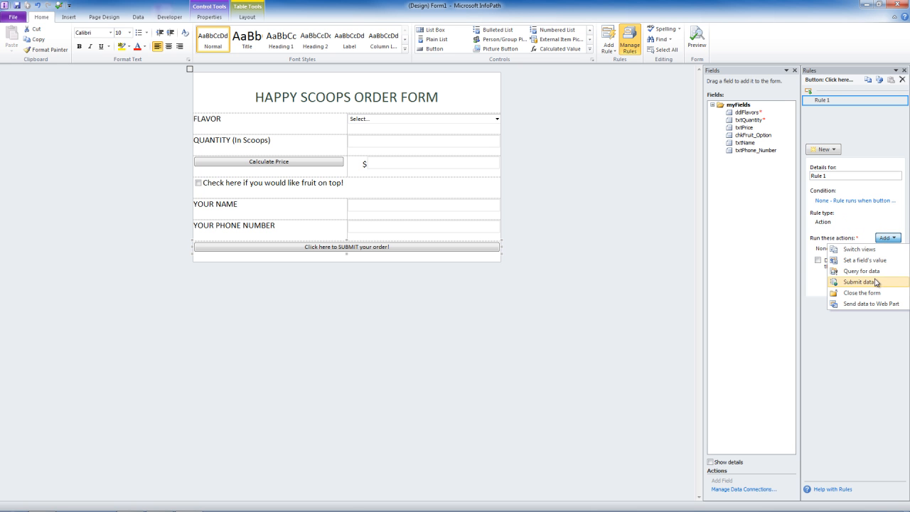
{"action": "left_click", "coordinate": [859, 282]}
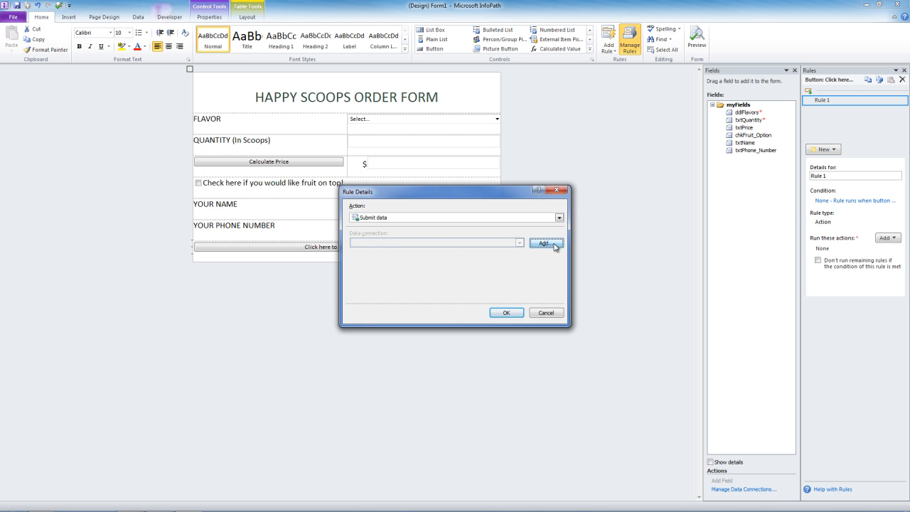
Start a new submit data connection and choose an e-mail message as its destination
{"action": "left_click", "coordinate": [546, 243]}
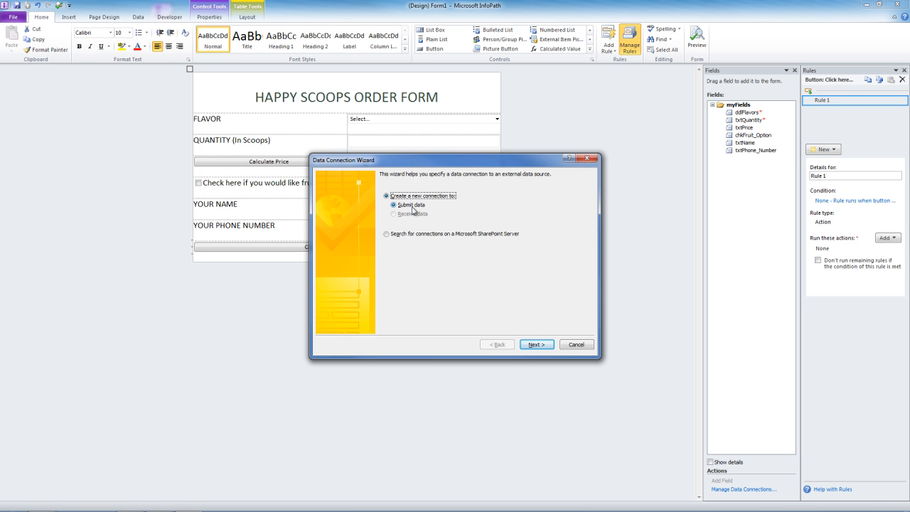
{"action": "left_click", "coordinate": [534, 344]}
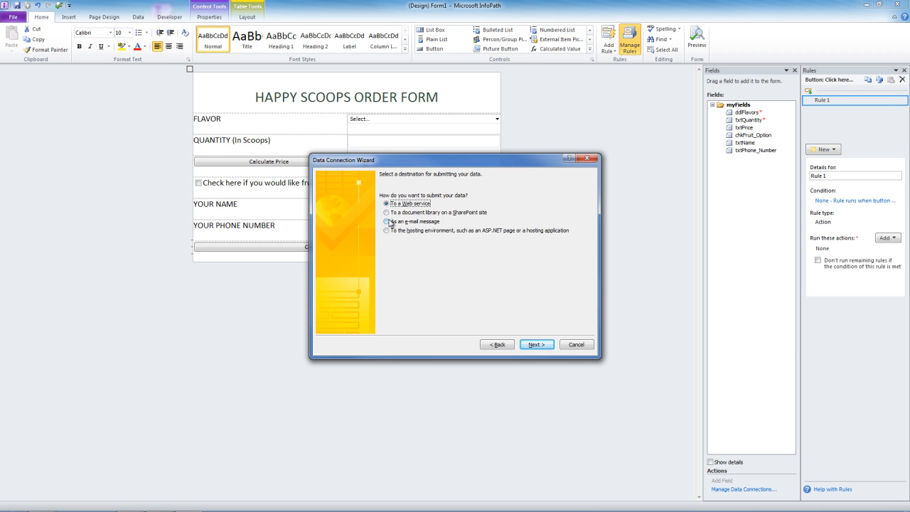
{"action": "mouse_move", "coordinate": [421, 228]}
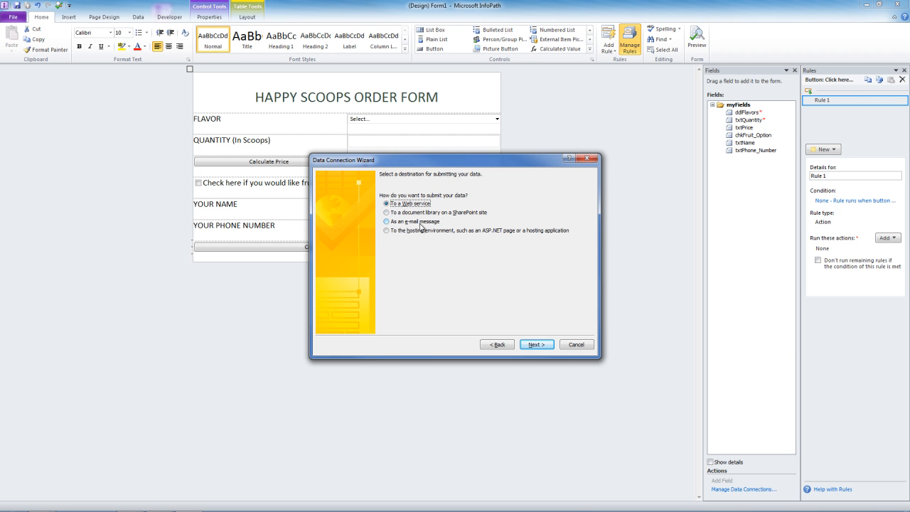
{"action": "left_click", "coordinate": [387, 222]}
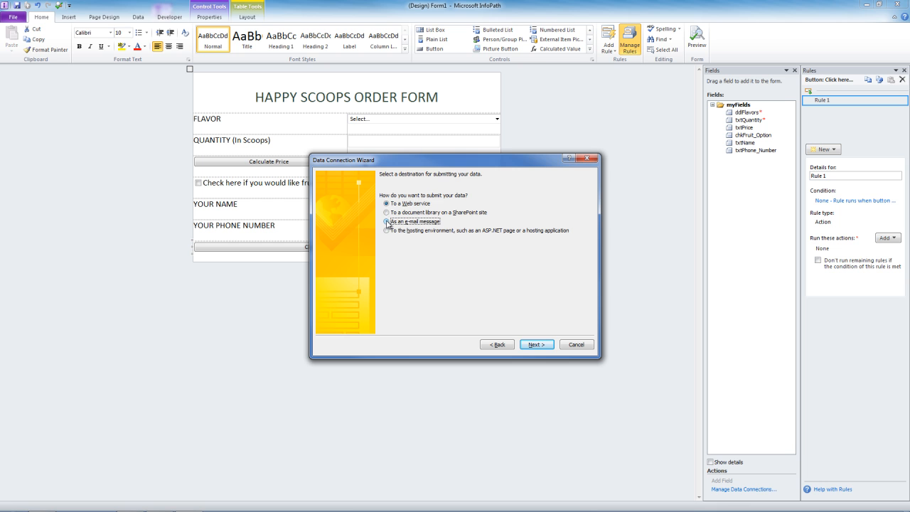
{"action": "left_click", "coordinate": [536, 344]}
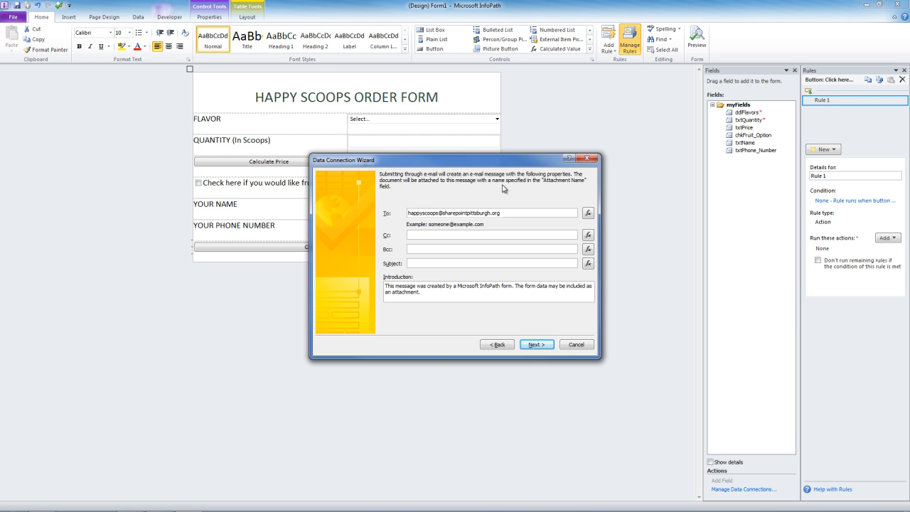
{"action": "mouse_move", "coordinate": [492, 195]}
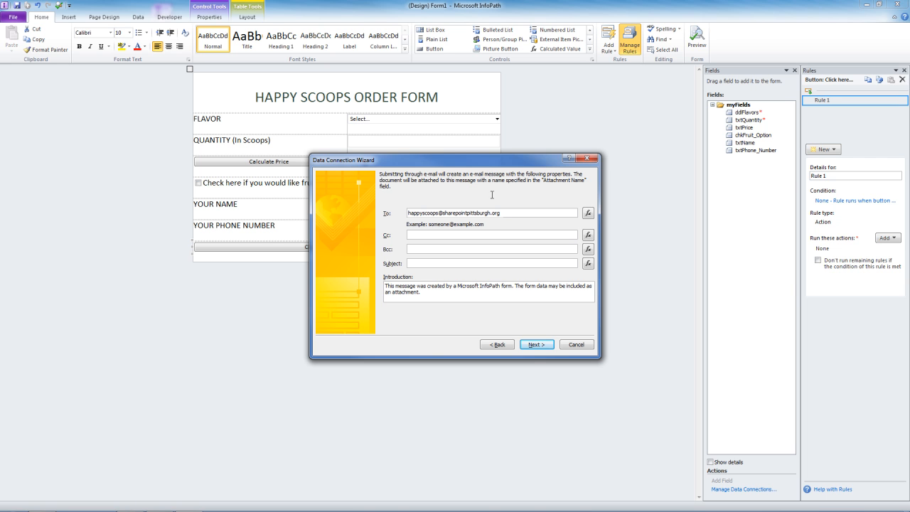
Give the email the subject 'Your New Order!', attach the form data, name it Email Submit and finish
{"action": "type", "text": "Your New Order!"}
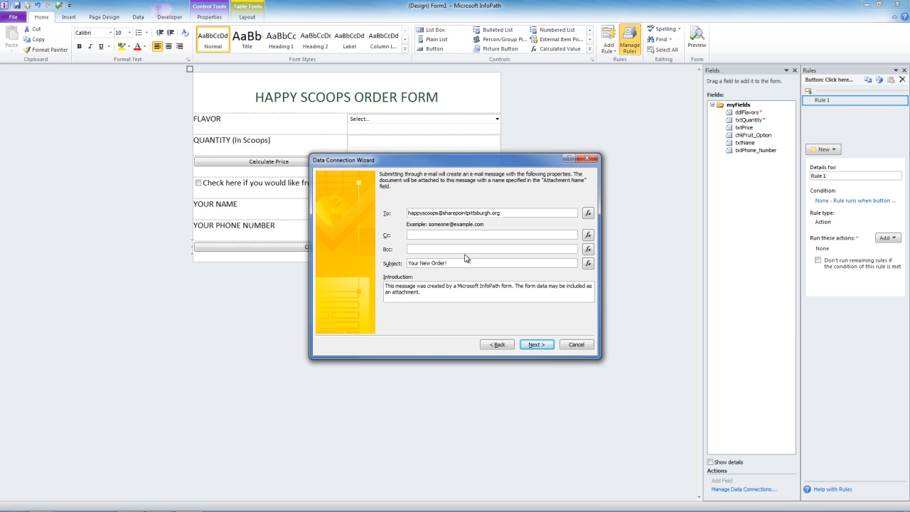
{"action": "left_click", "coordinate": [536, 344]}
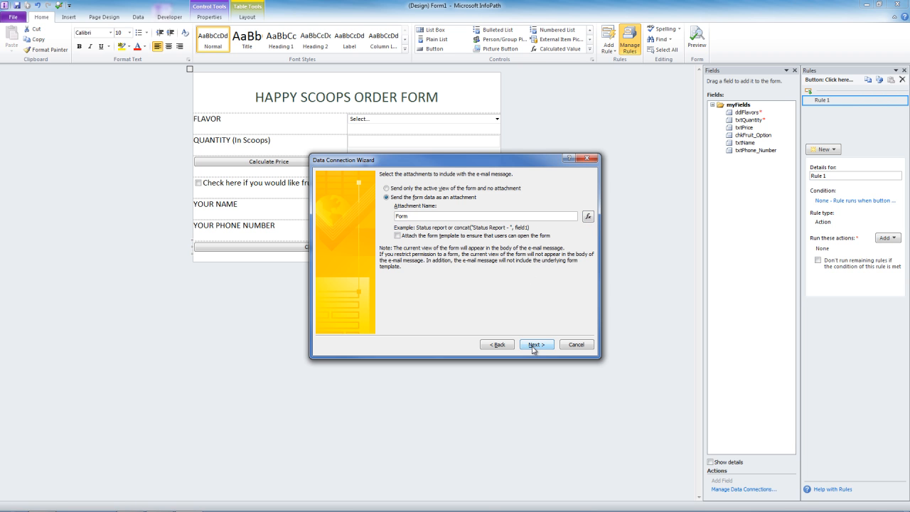
{"action": "left_click", "coordinate": [538, 344]}
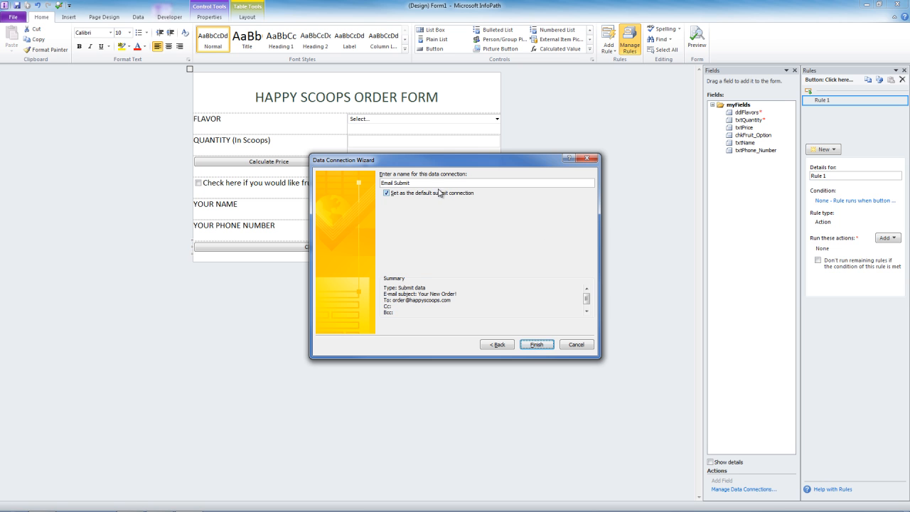
{"action": "left_click", "coordinate": [538, 344]}
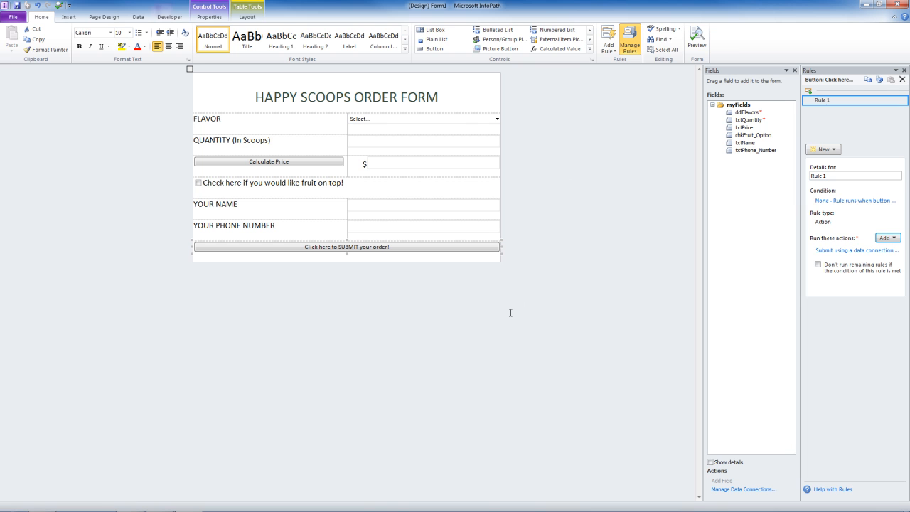
{"action": "mouse_move", "coordinate": [509, 313]}
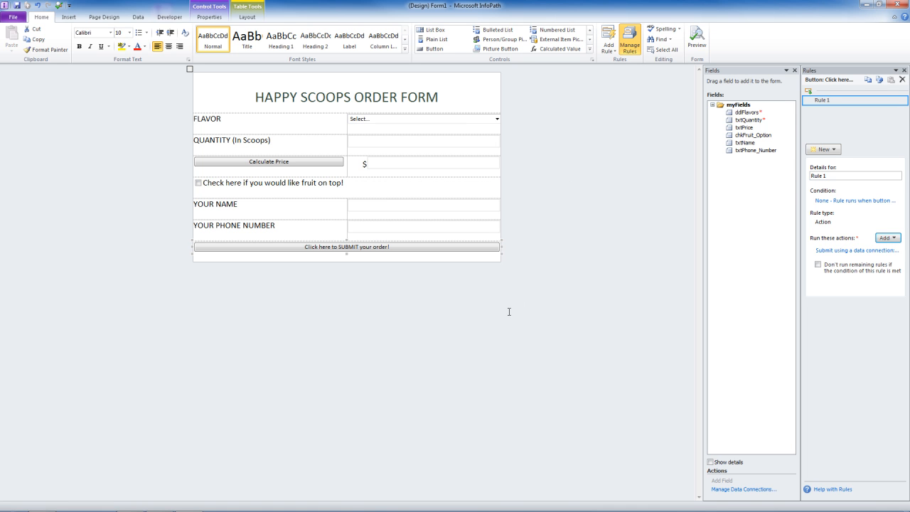
{"action": "mouse_move", "coordinate": [509, 311]}
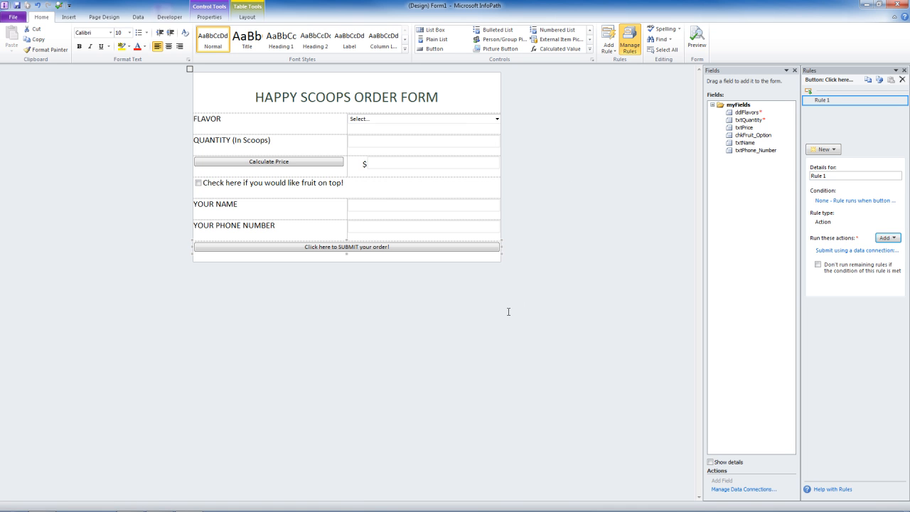
Preview the order form with Spring Strawberry selected as the flavor
{"action": "left_click", "coordinate": [347, 247]}
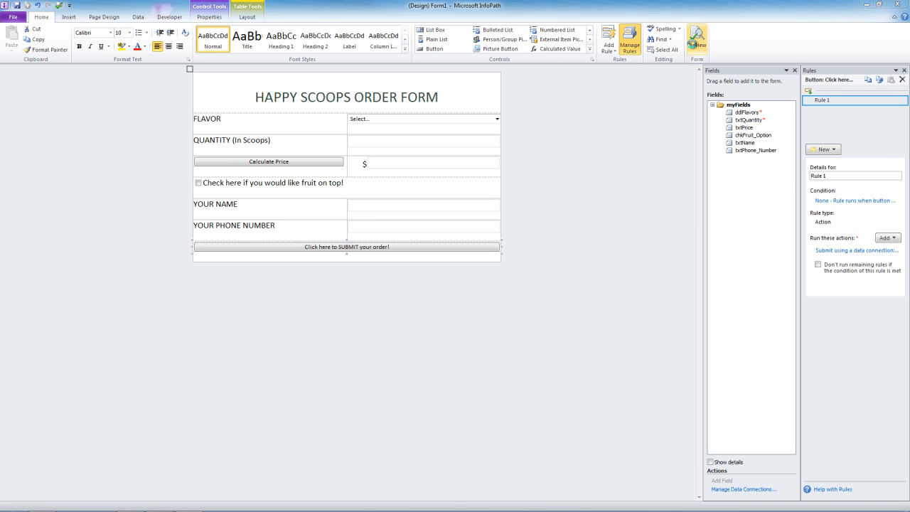
{"action": "left_click", "coordinate": [697, 40]}
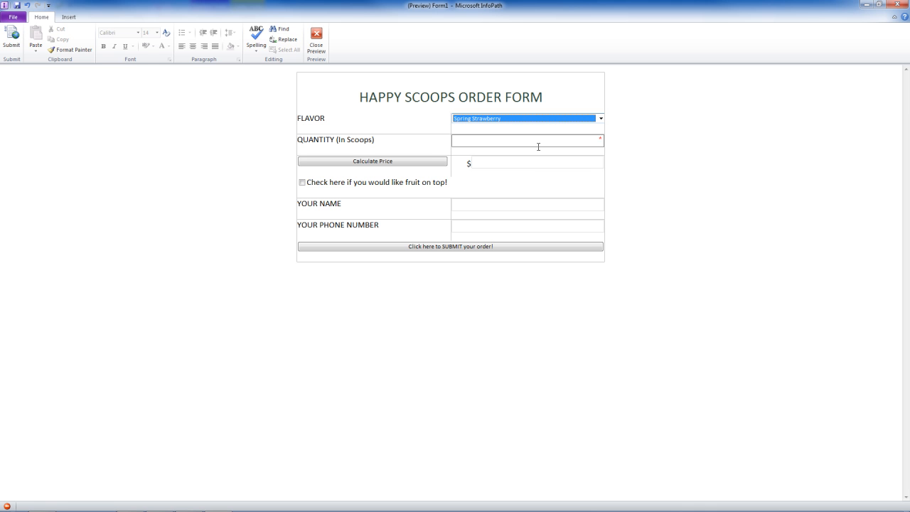
Order 5 scoops, calculate the price ($3.5) and add fruit on top
{"action": "type", "text": "5"}
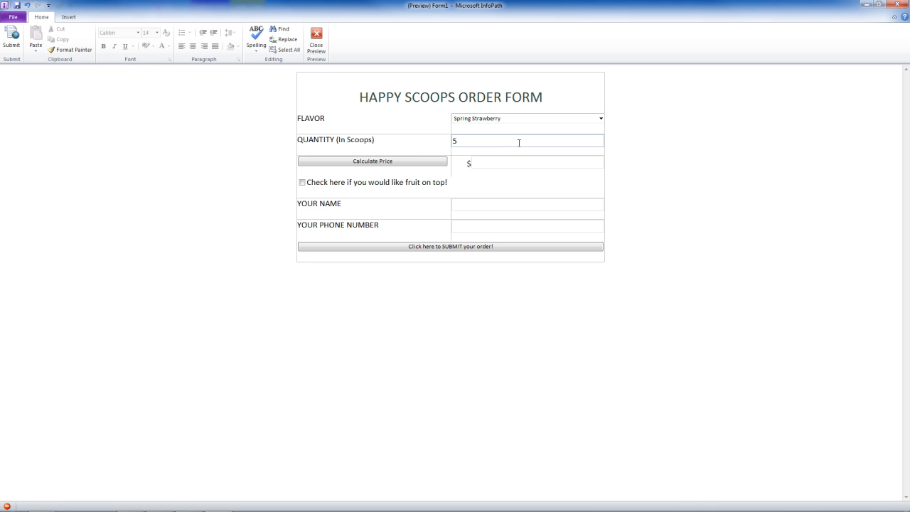
{"action": "left_click", "coordinate": [372, 161]}
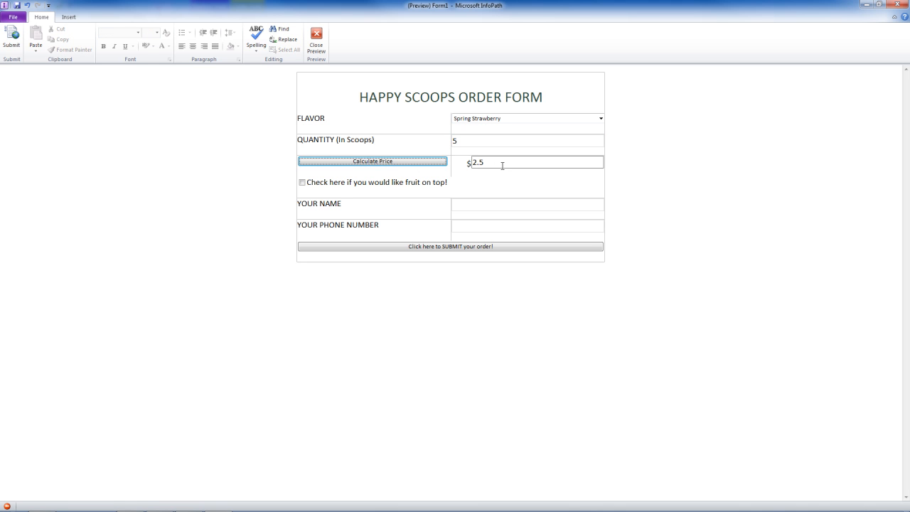
{"action": "left_click", "coordinate": [301, 182]}
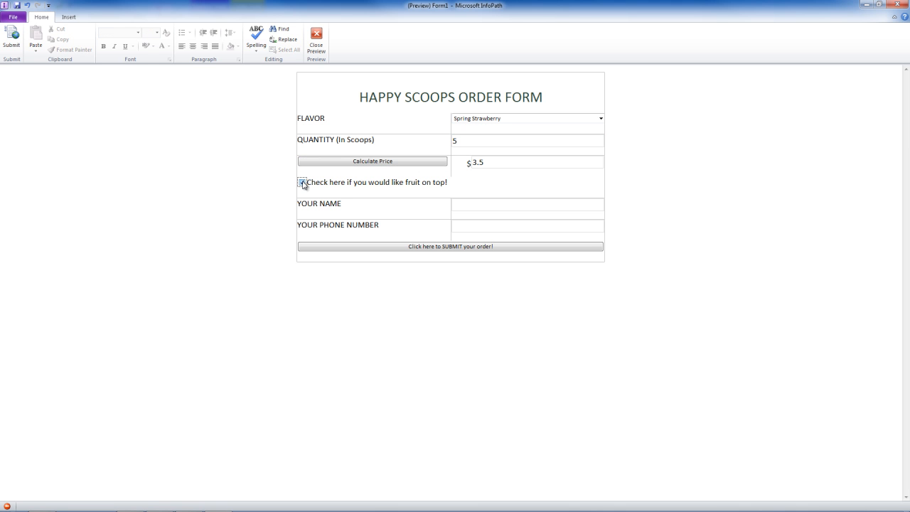
Enter the name Caroline and phone 555555, then submit the test order
{"action": "left_click", "coordinate": [301, 182]}
{"action": "type", "text": "Caro"}
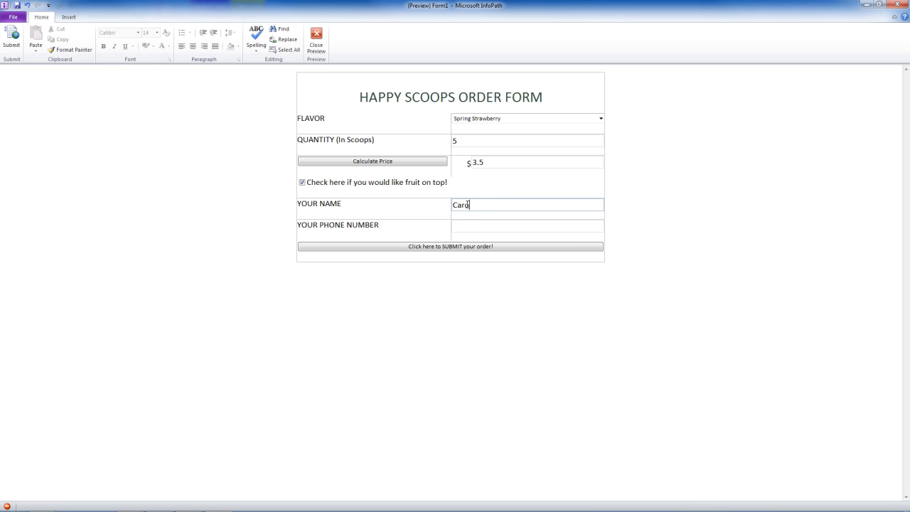
{"action": "left_click", "coordinate": [528, 225]}
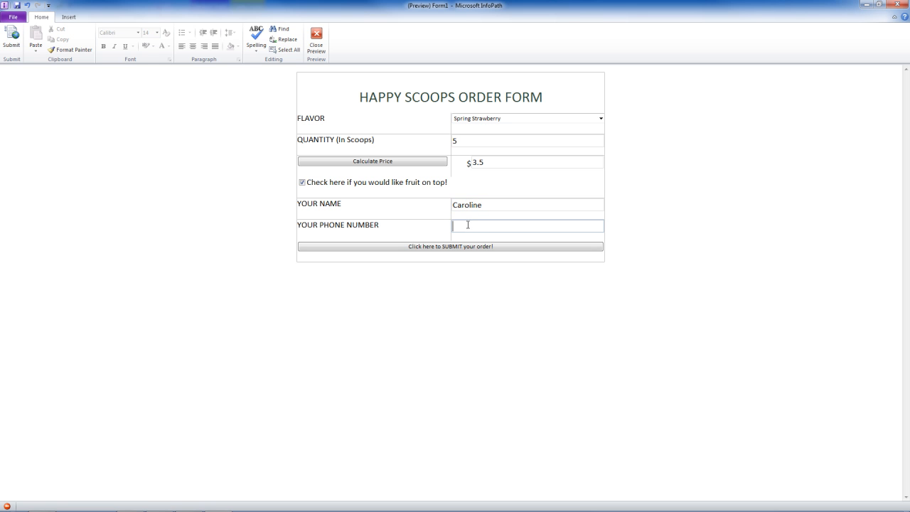
{"action": "type", "text": "5555555"}
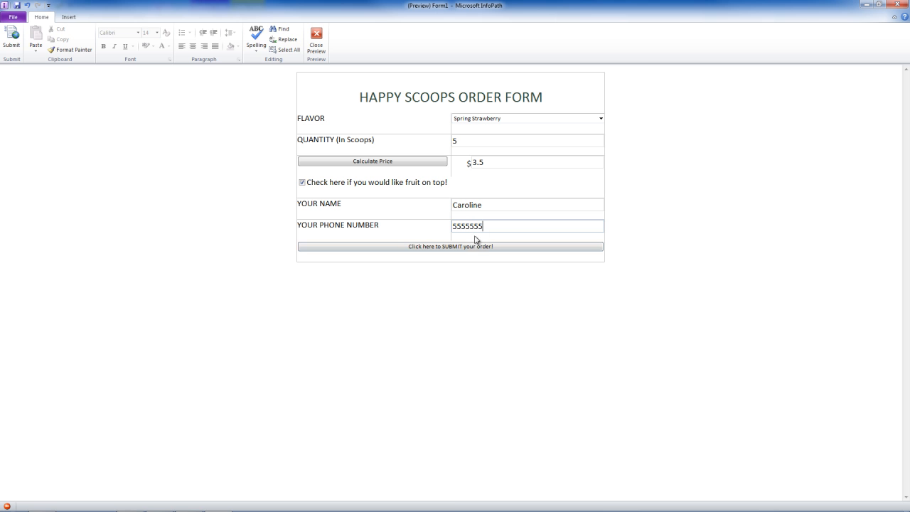
{"action": "left_click", "coordinate": [449, 246]}
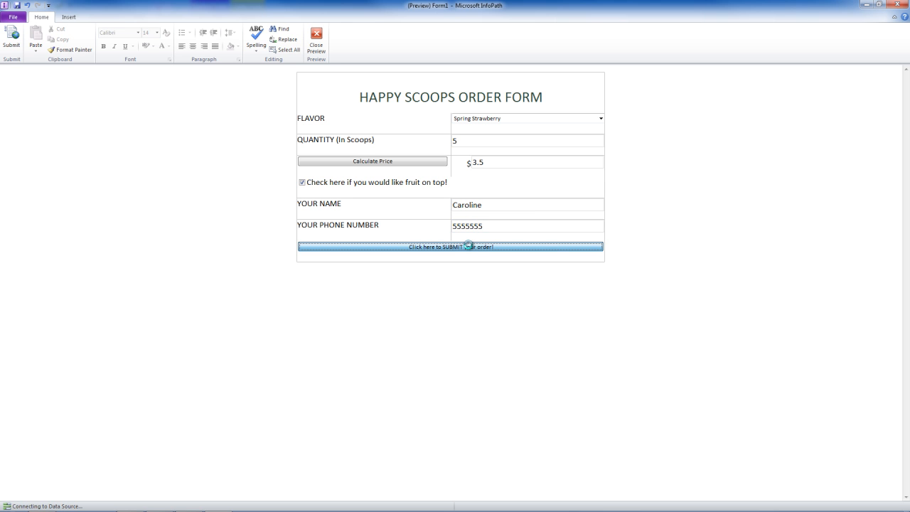
{"action": "left_click", "coordinate": [449, 247]}
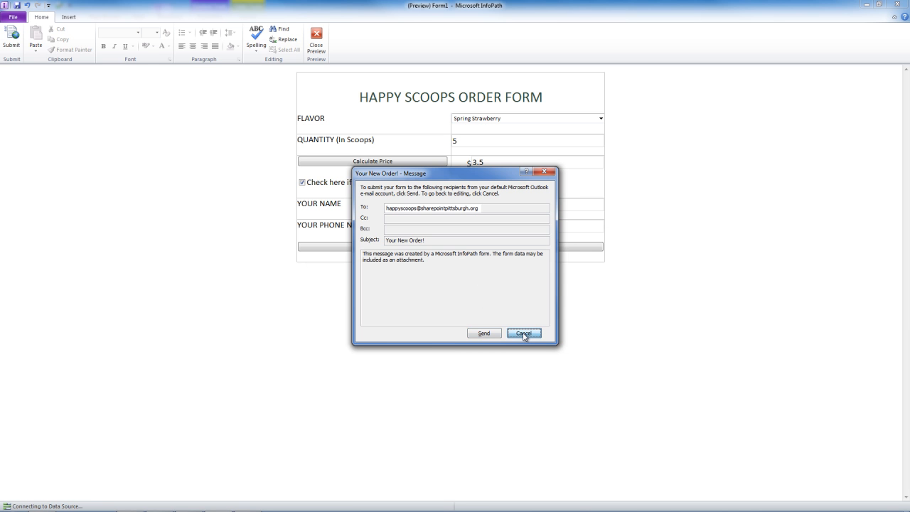
{"action": "left_click", "coordinate": [523, 332]}
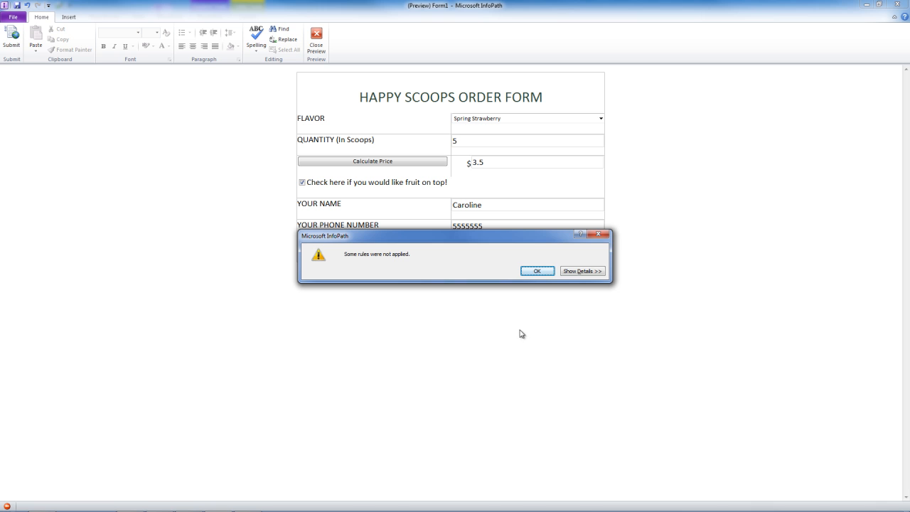
{"action": "left_click", "coordinate": [538, 271]}
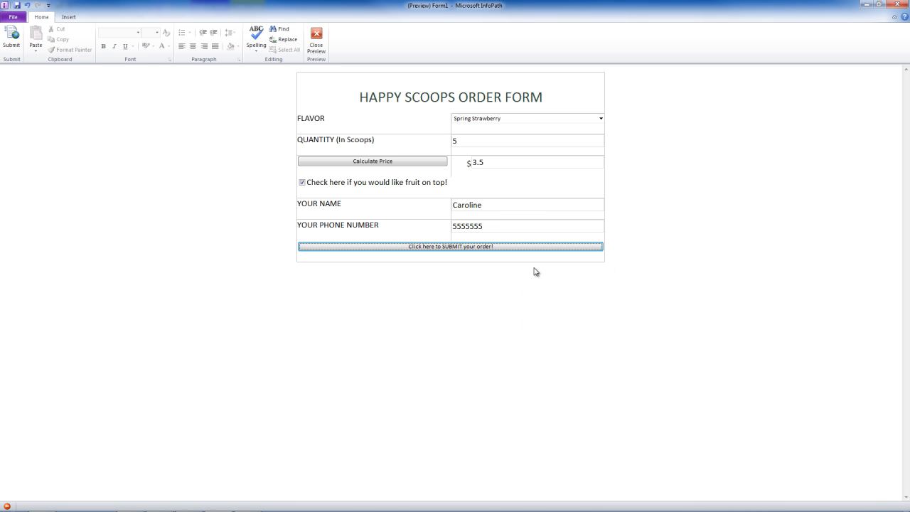
{"action": "mouse_move", "coordinate": [535, 273]}
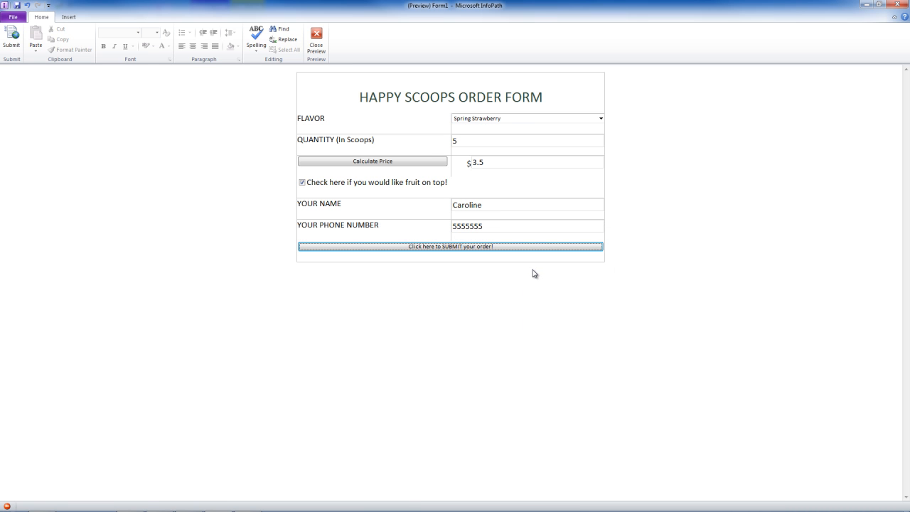